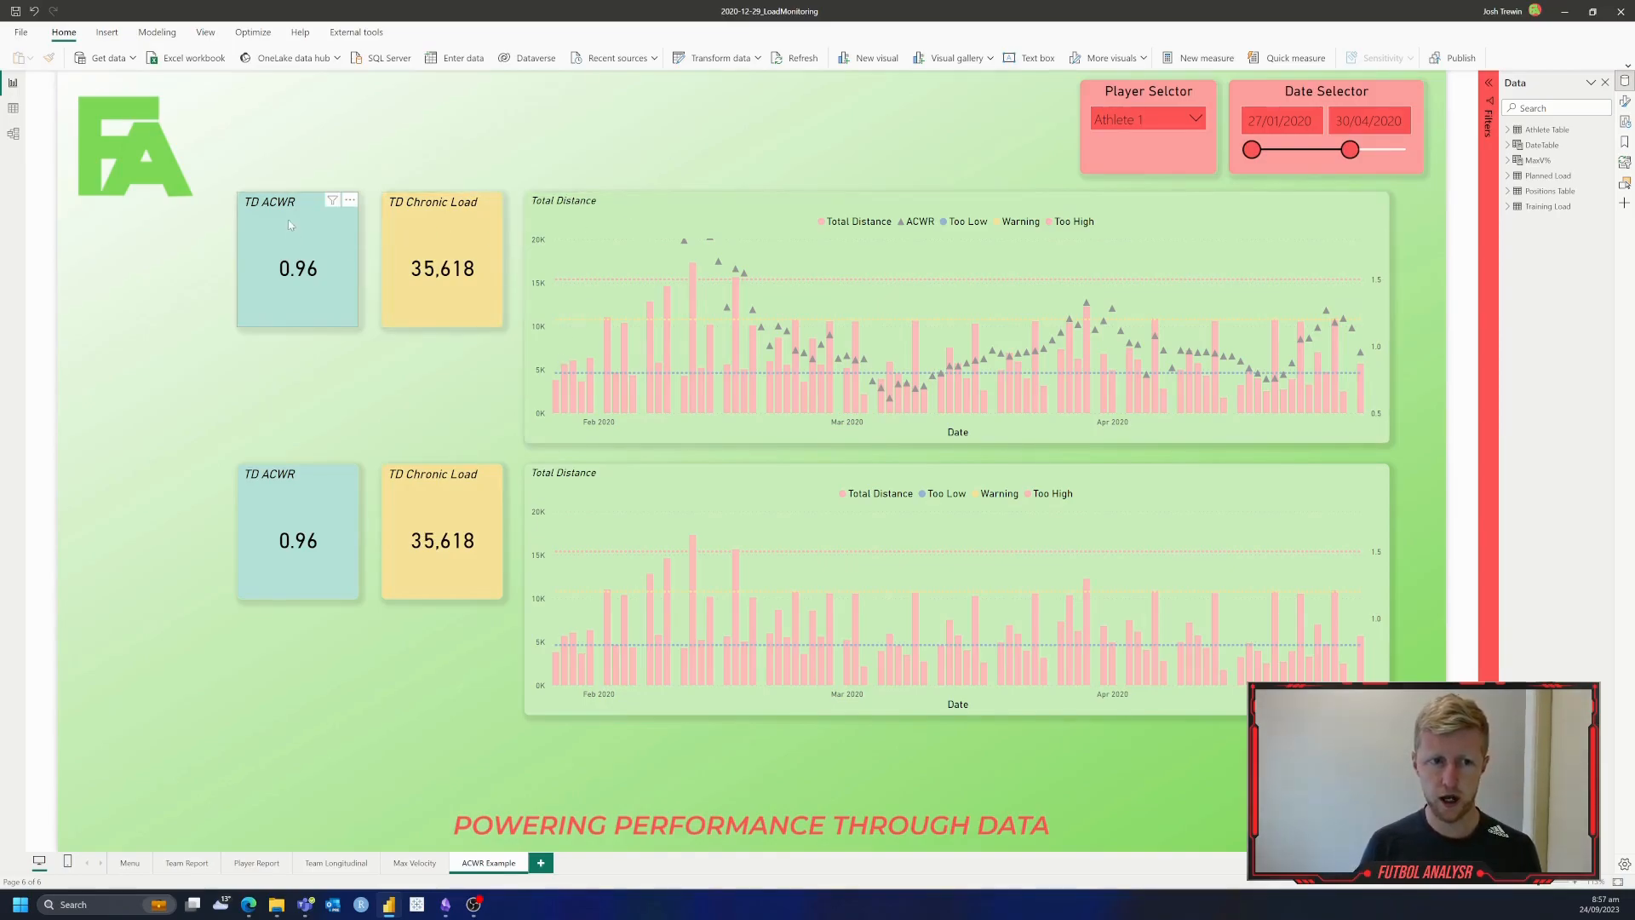
mouse_move(563, 206)
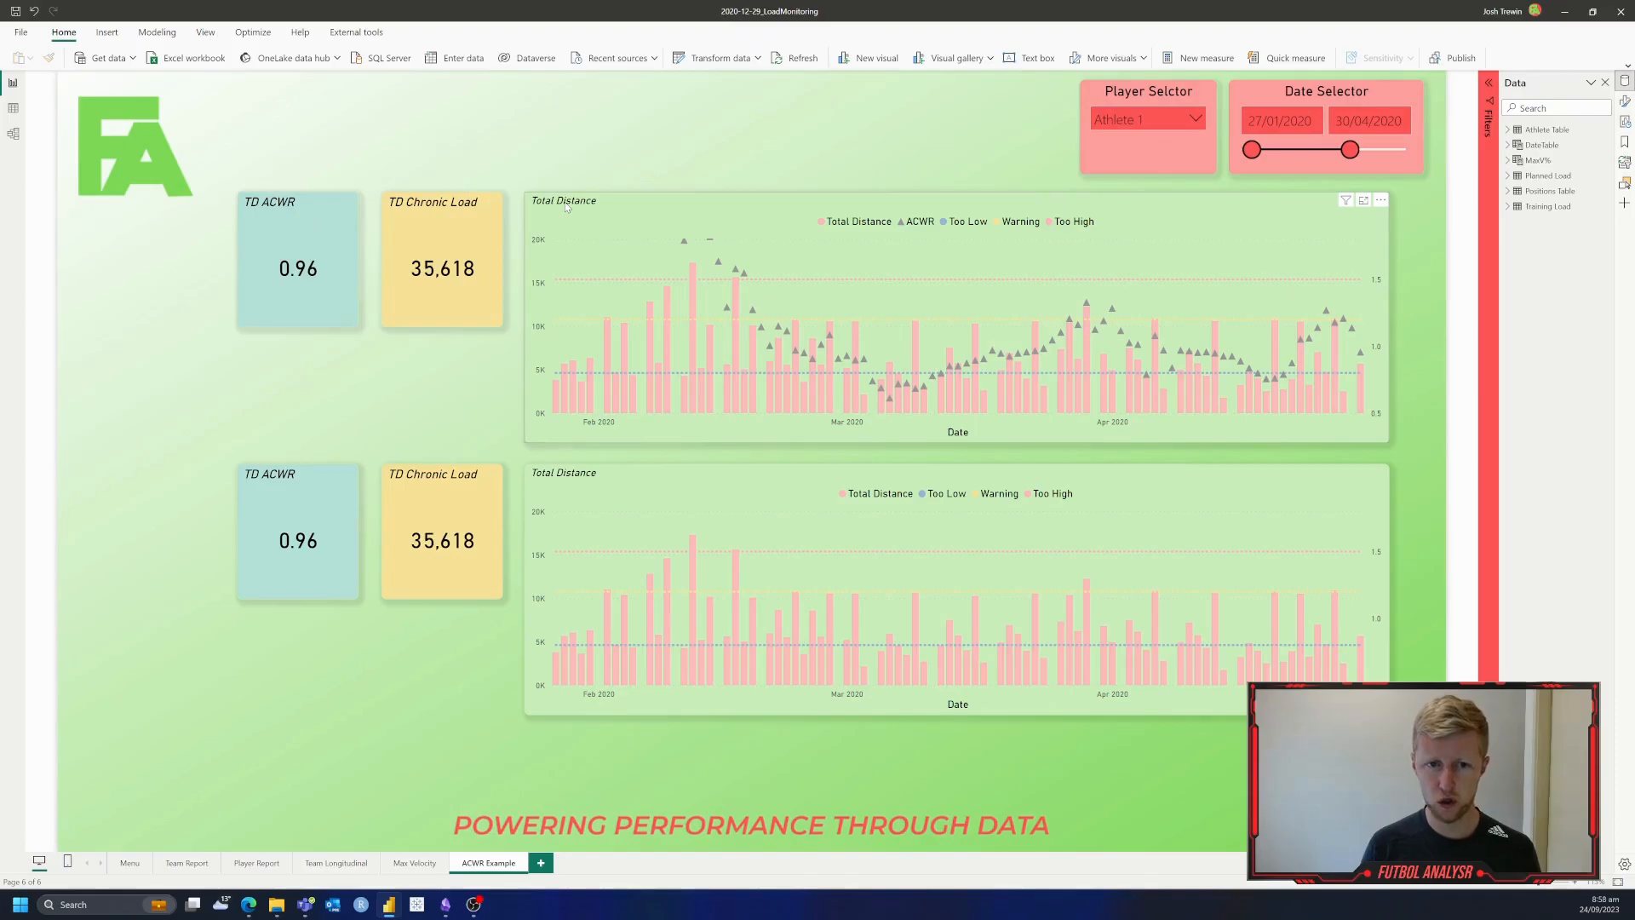
mouse_move(730, 268)
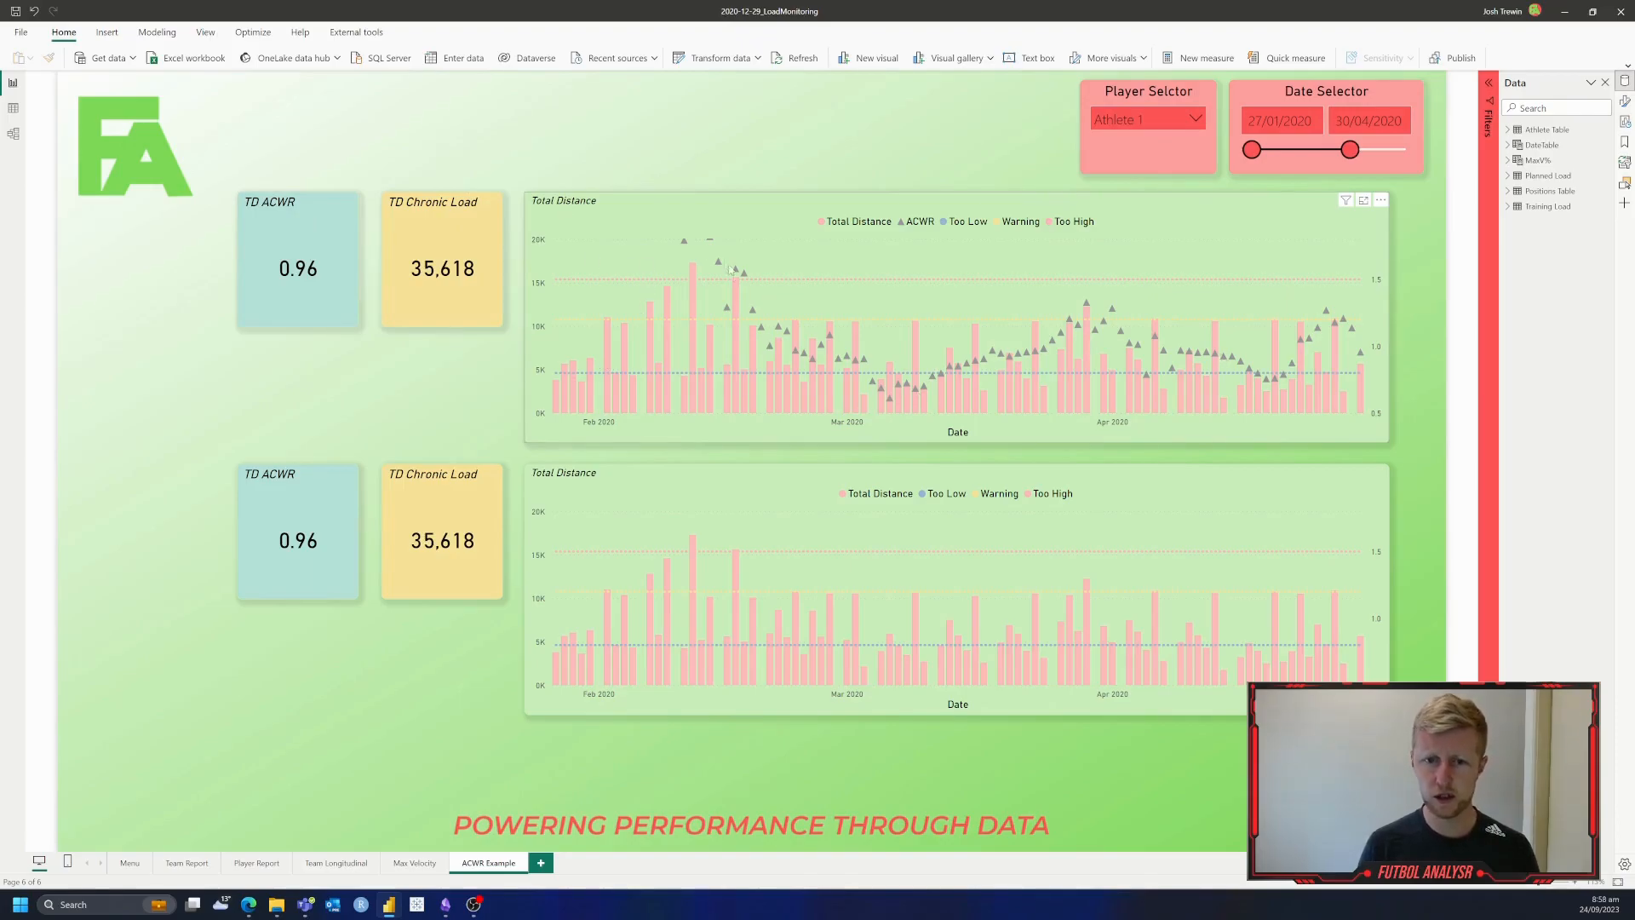
mouse_move(702, 239)
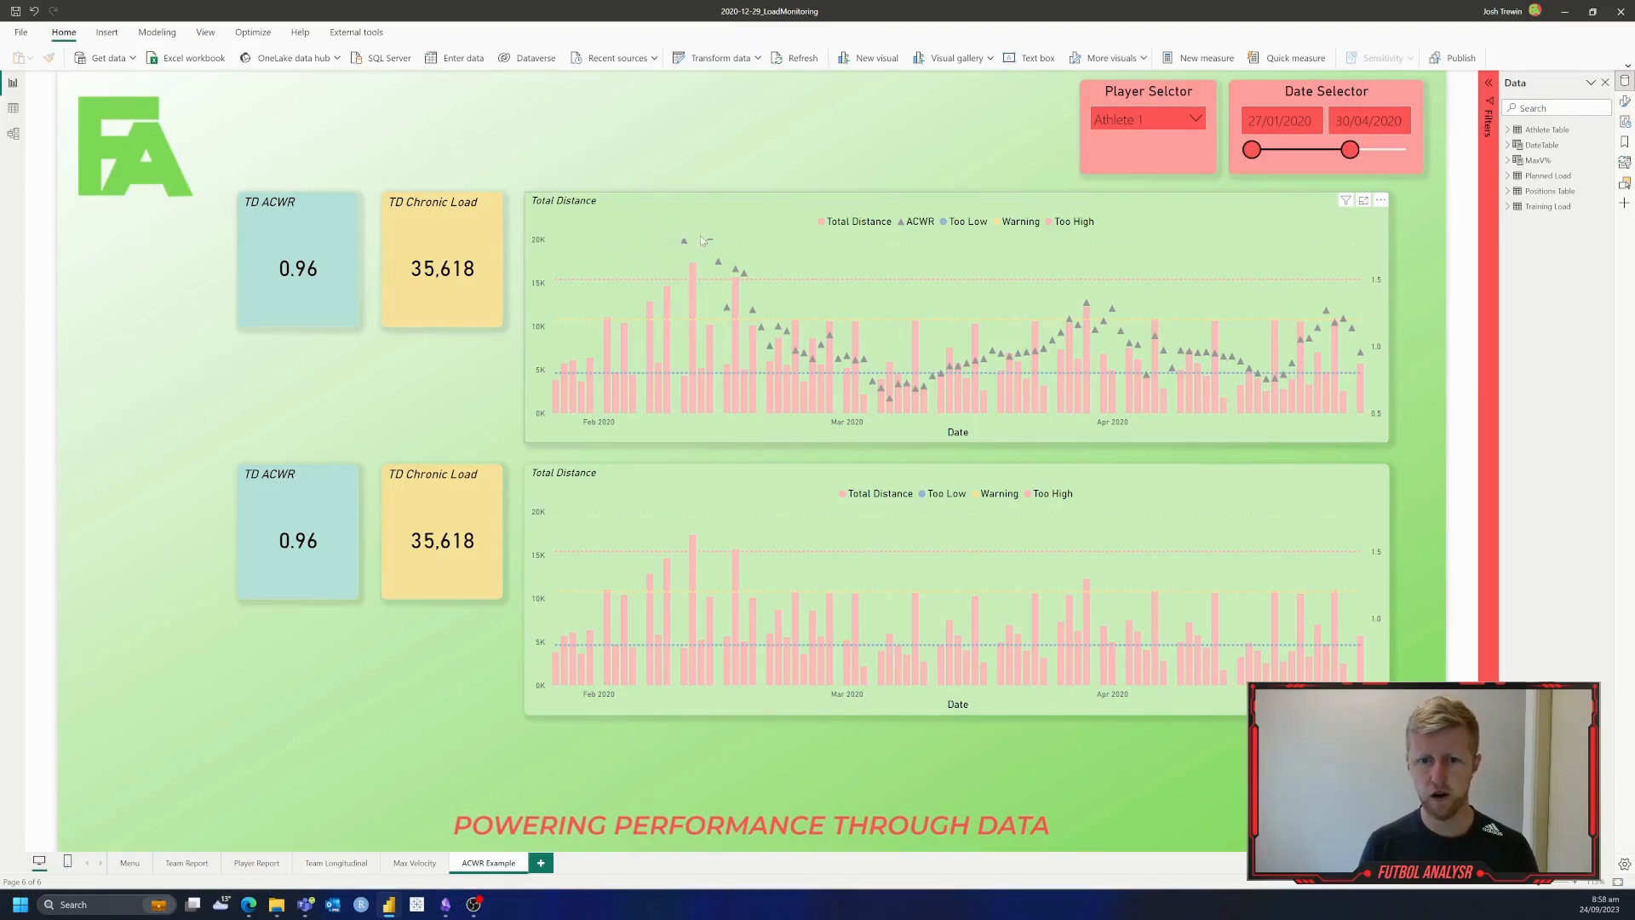
mouse_move(727, 296)
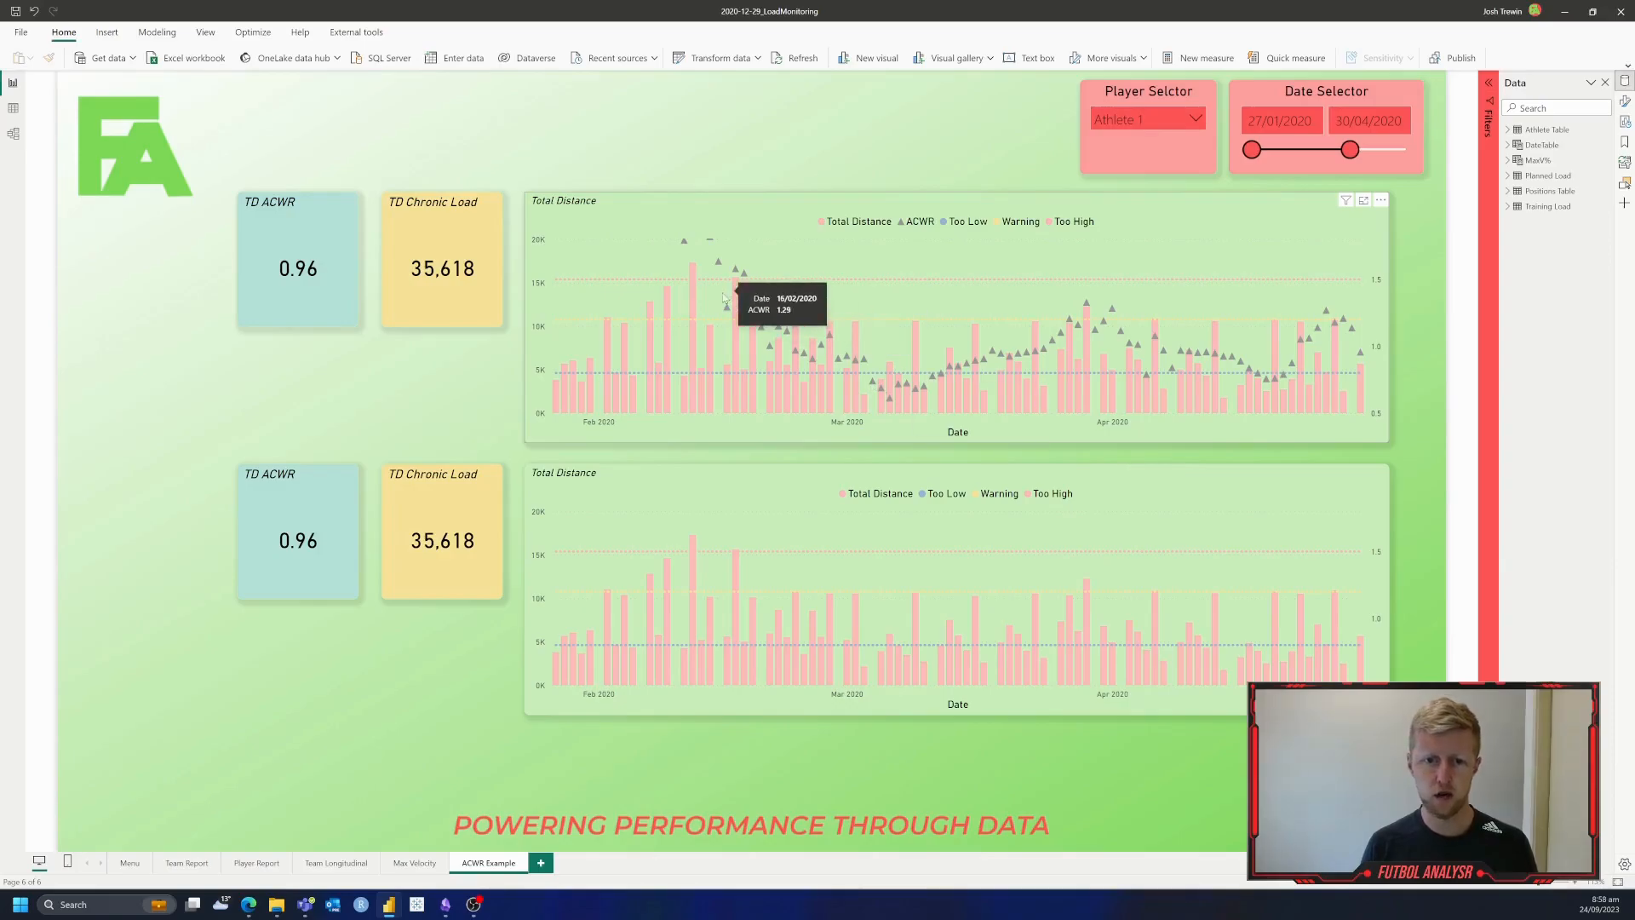
mouse_move(741, 334)
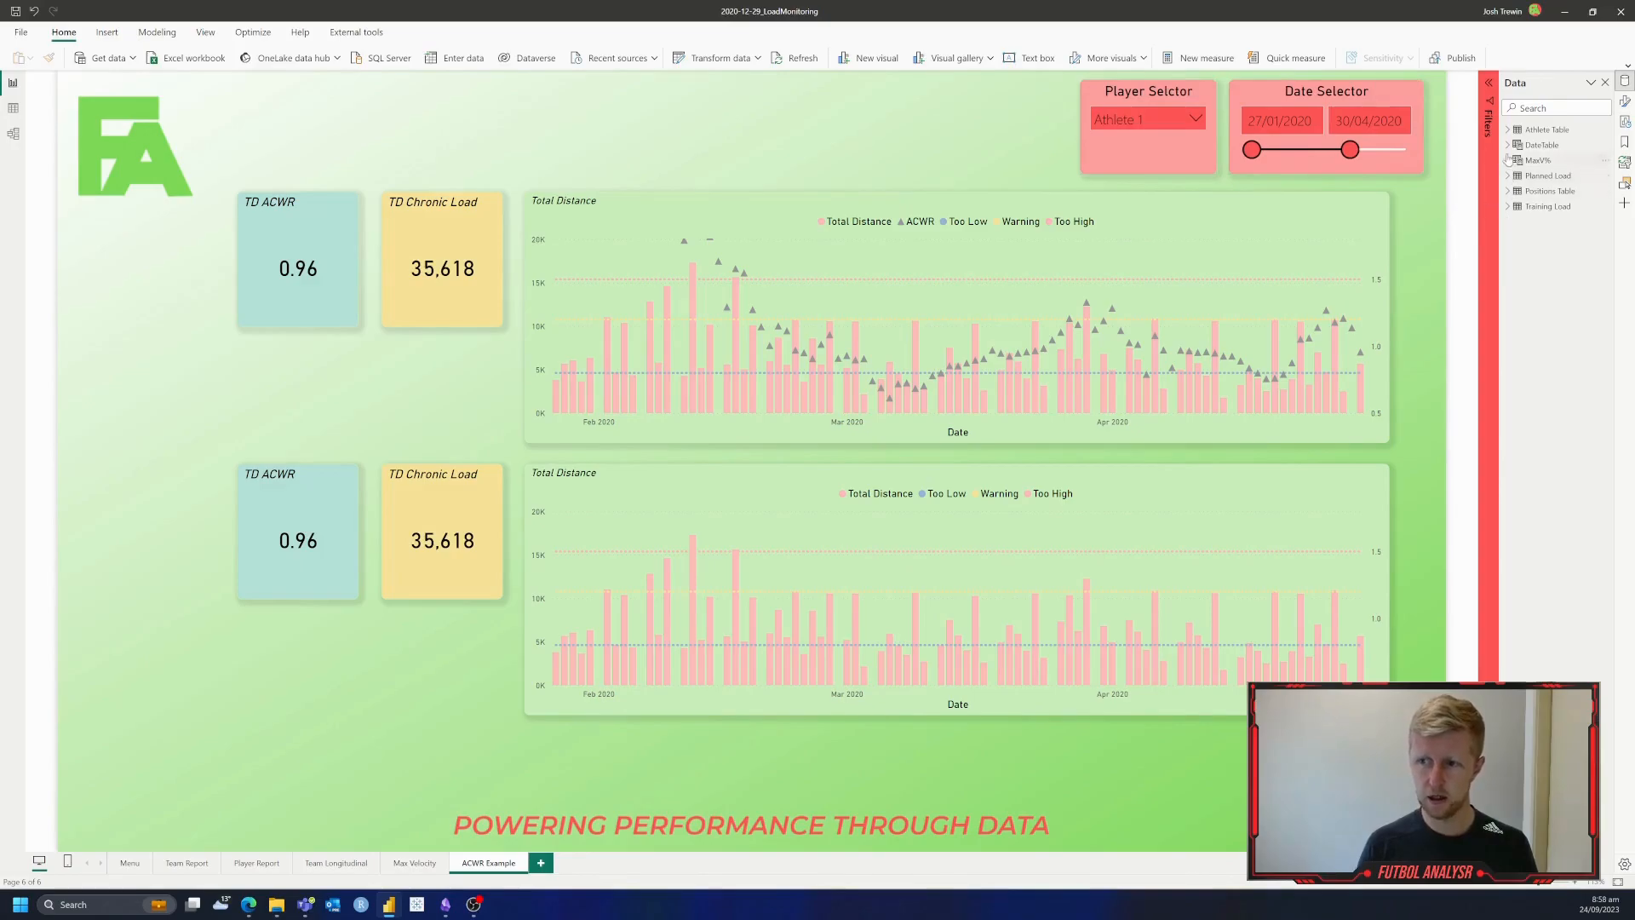
Step: Expand Training Load's _7day and _28day folders and view the TD_7day and TD_28day formulas
left_click(1548, 206)
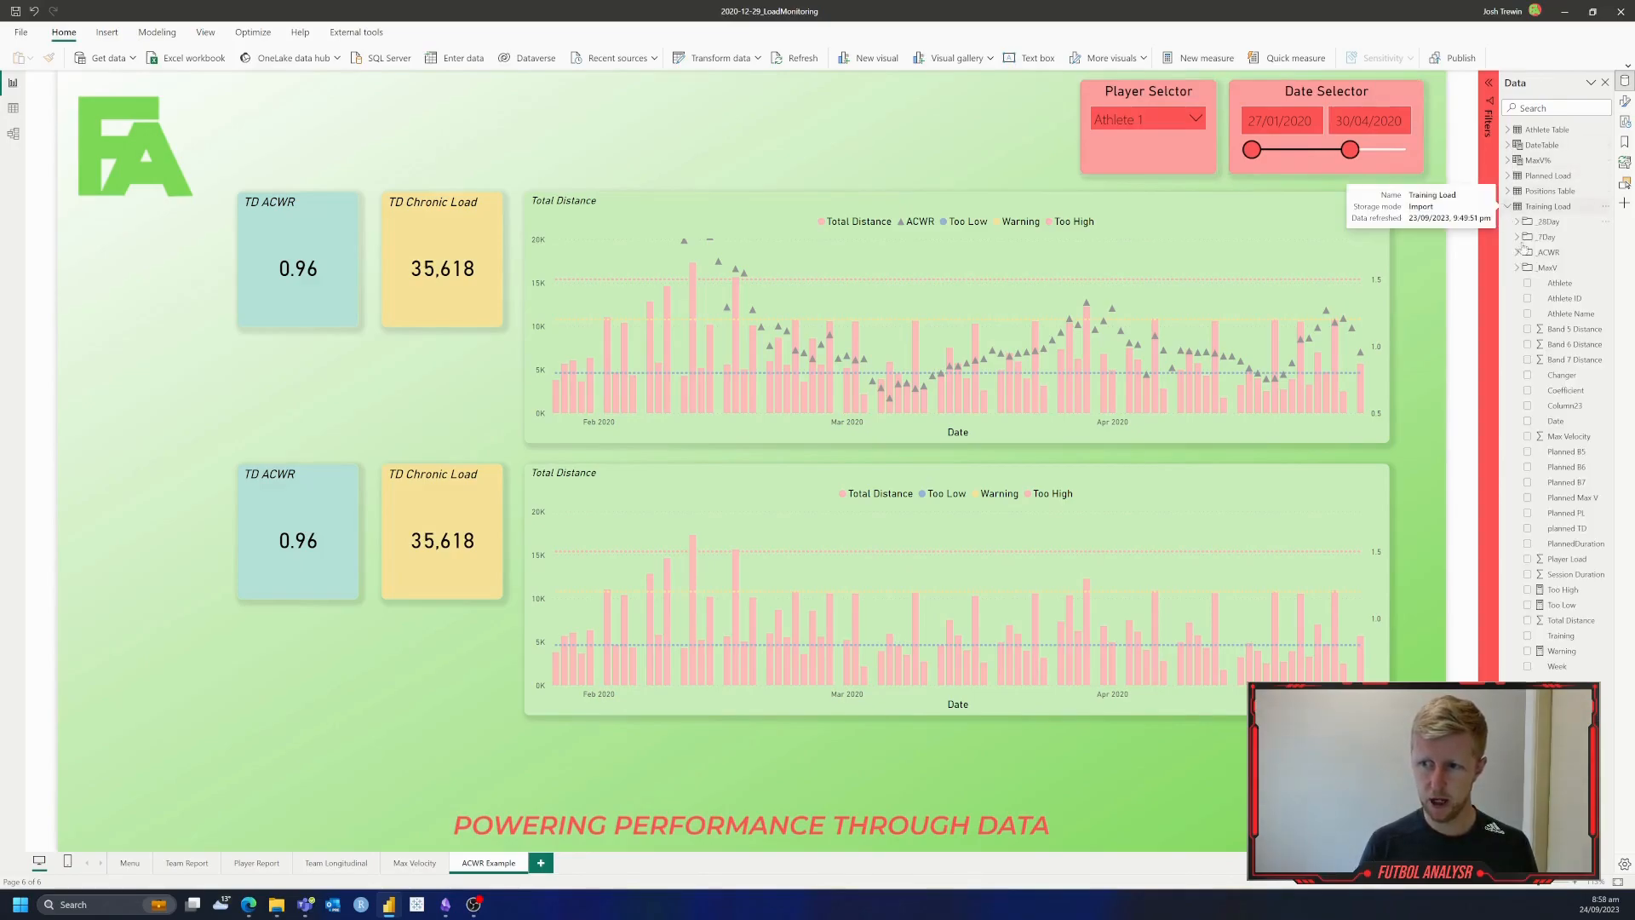
left_click(1519, 236)
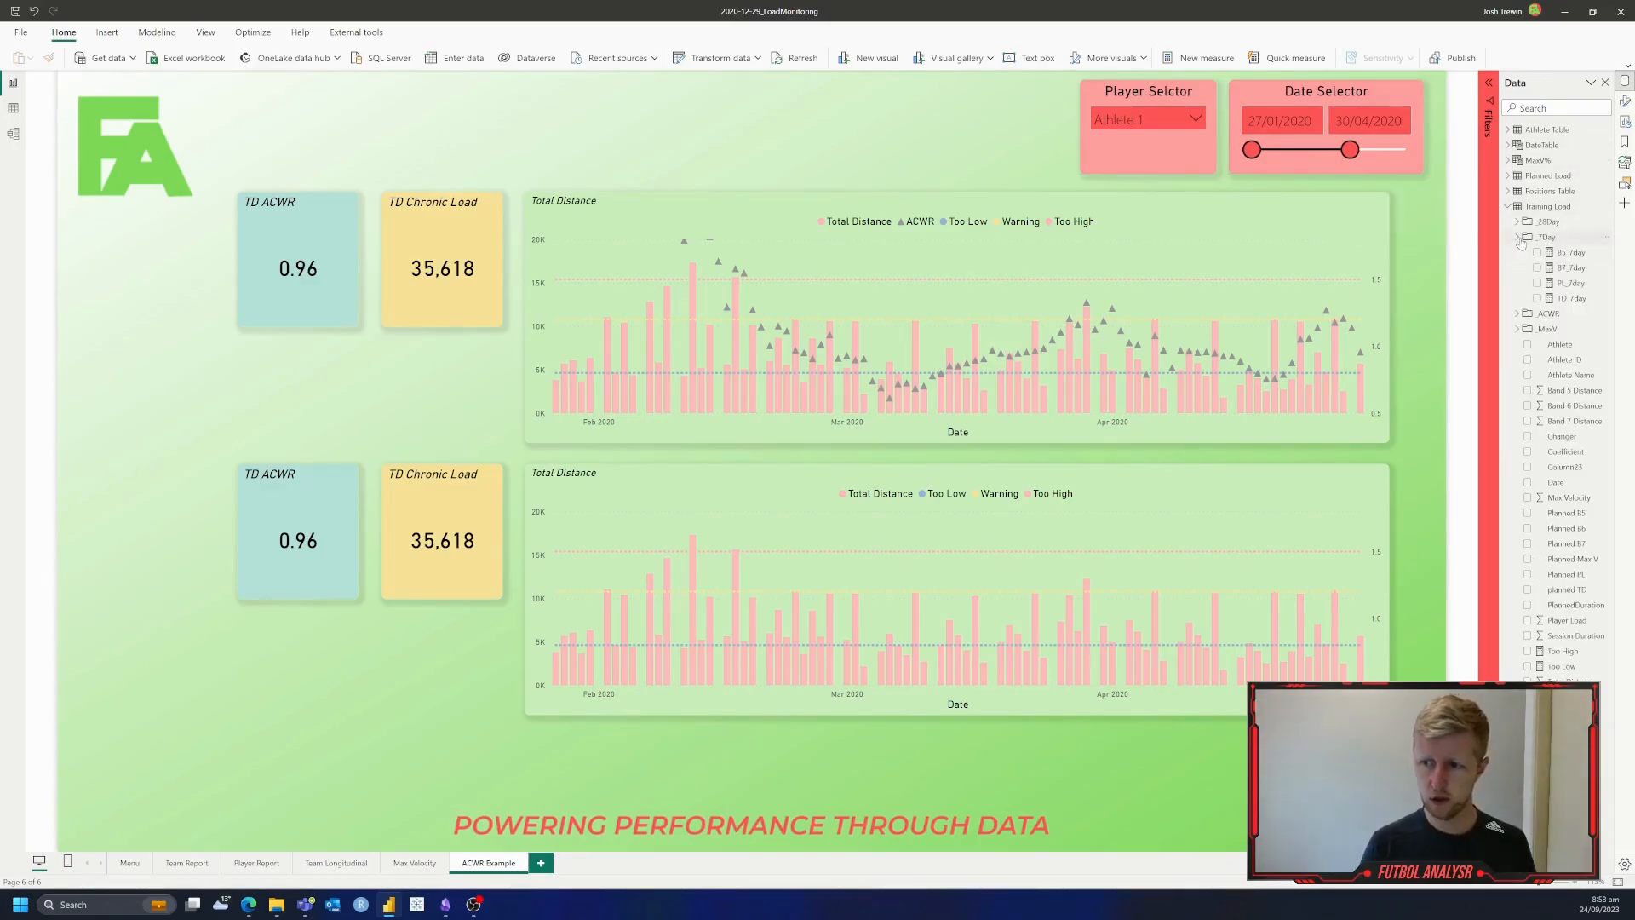
left_click(1569, 298)
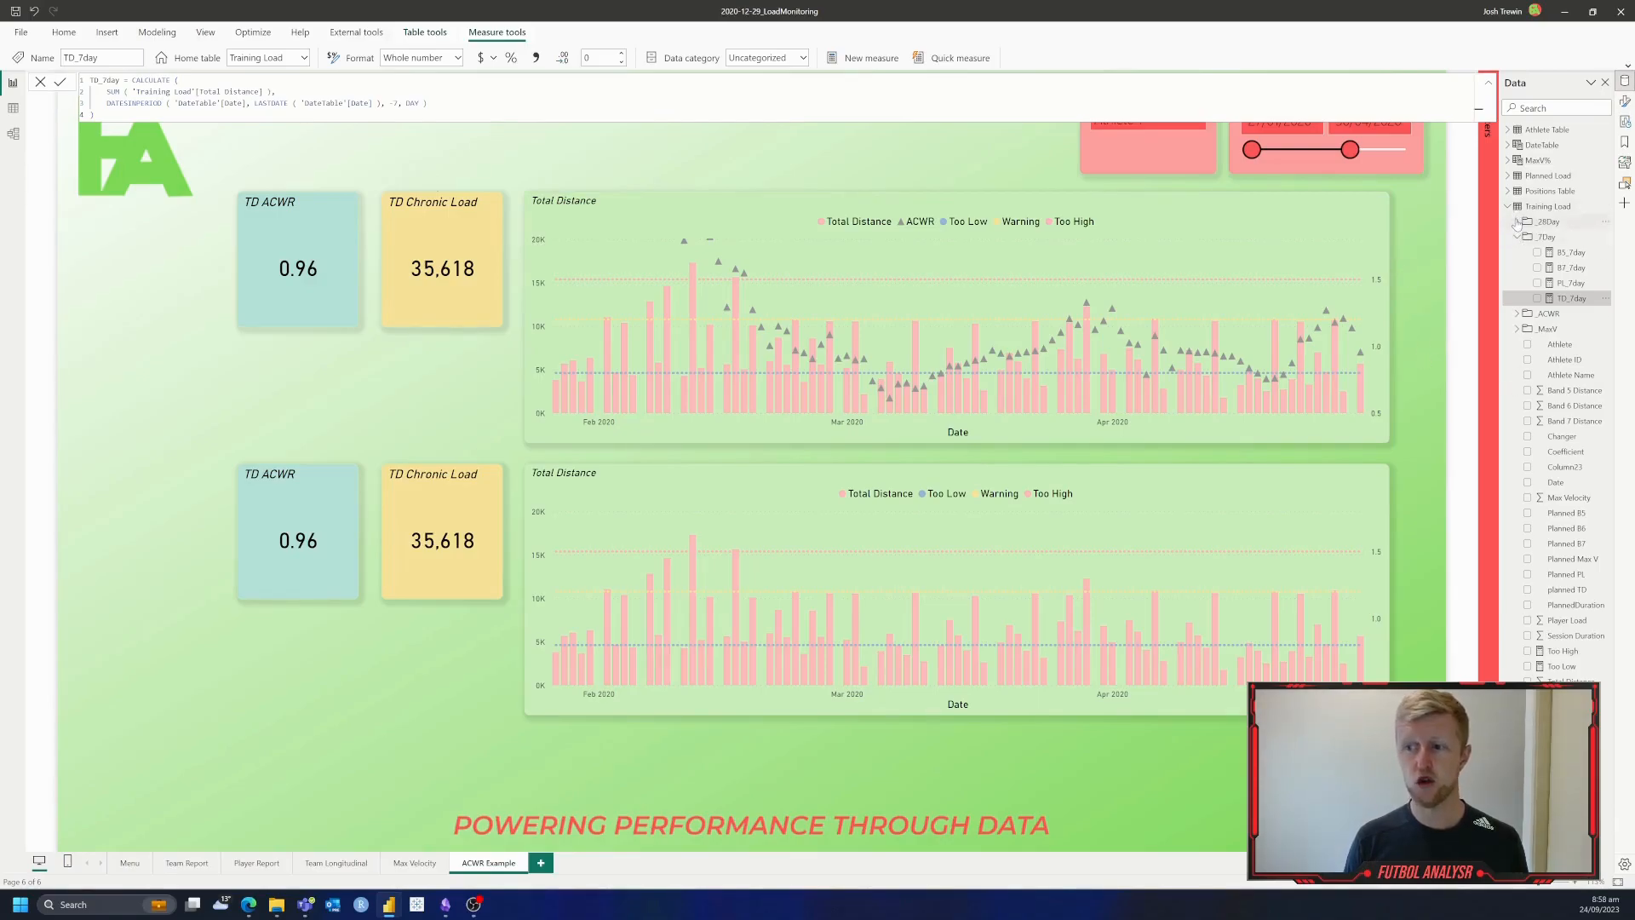
left_click(1567, 282)
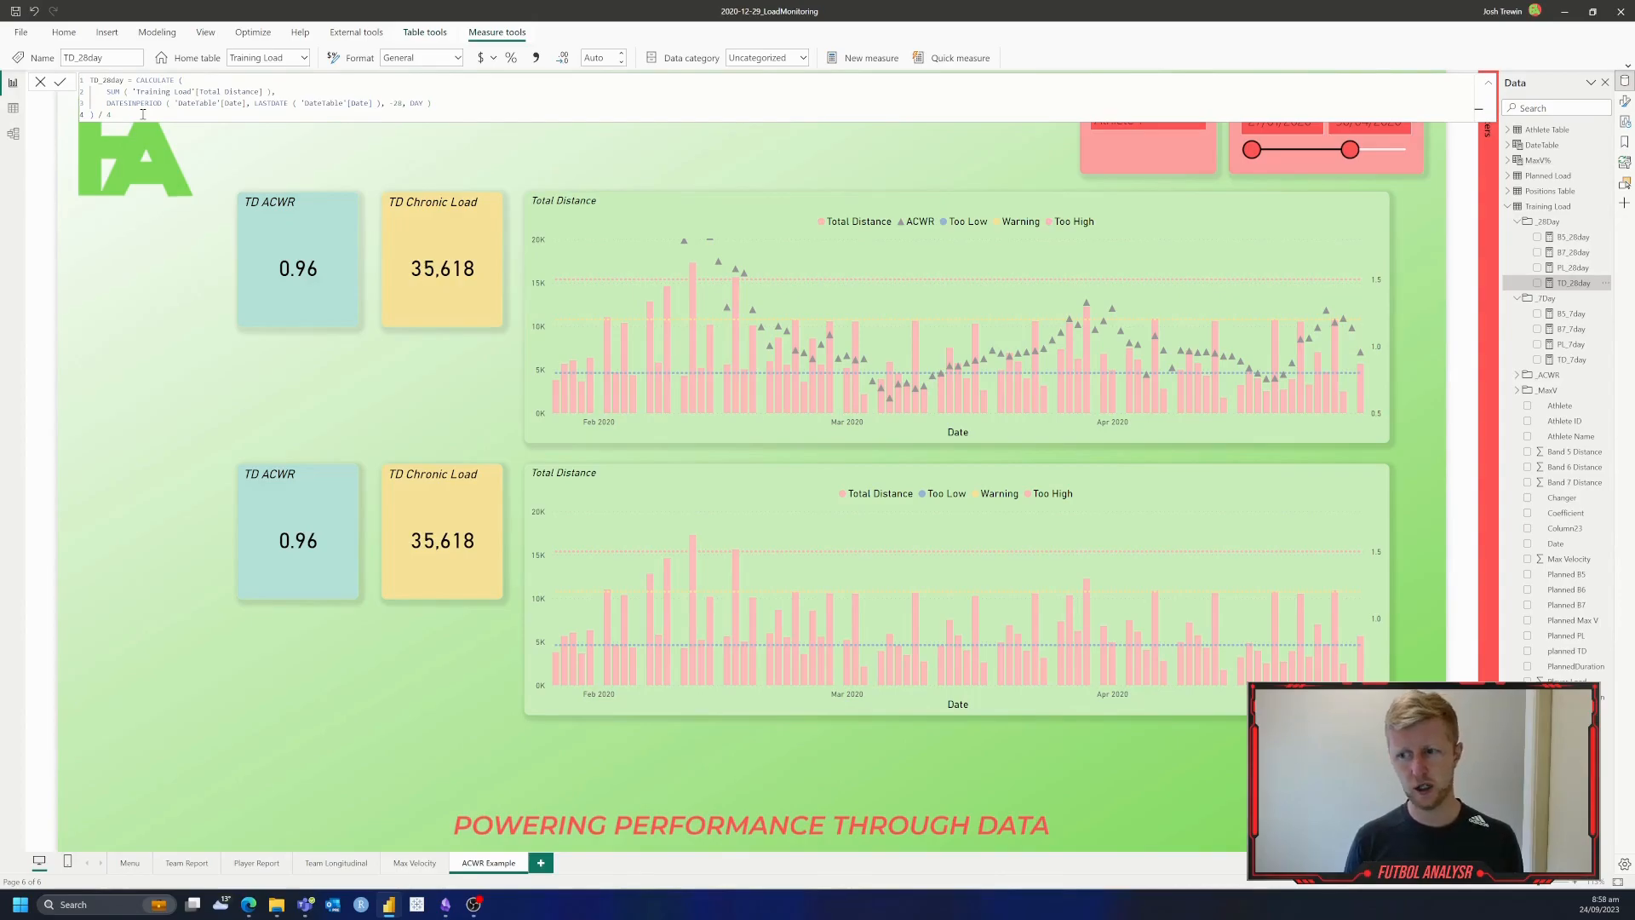
mouse_move(921, 255)
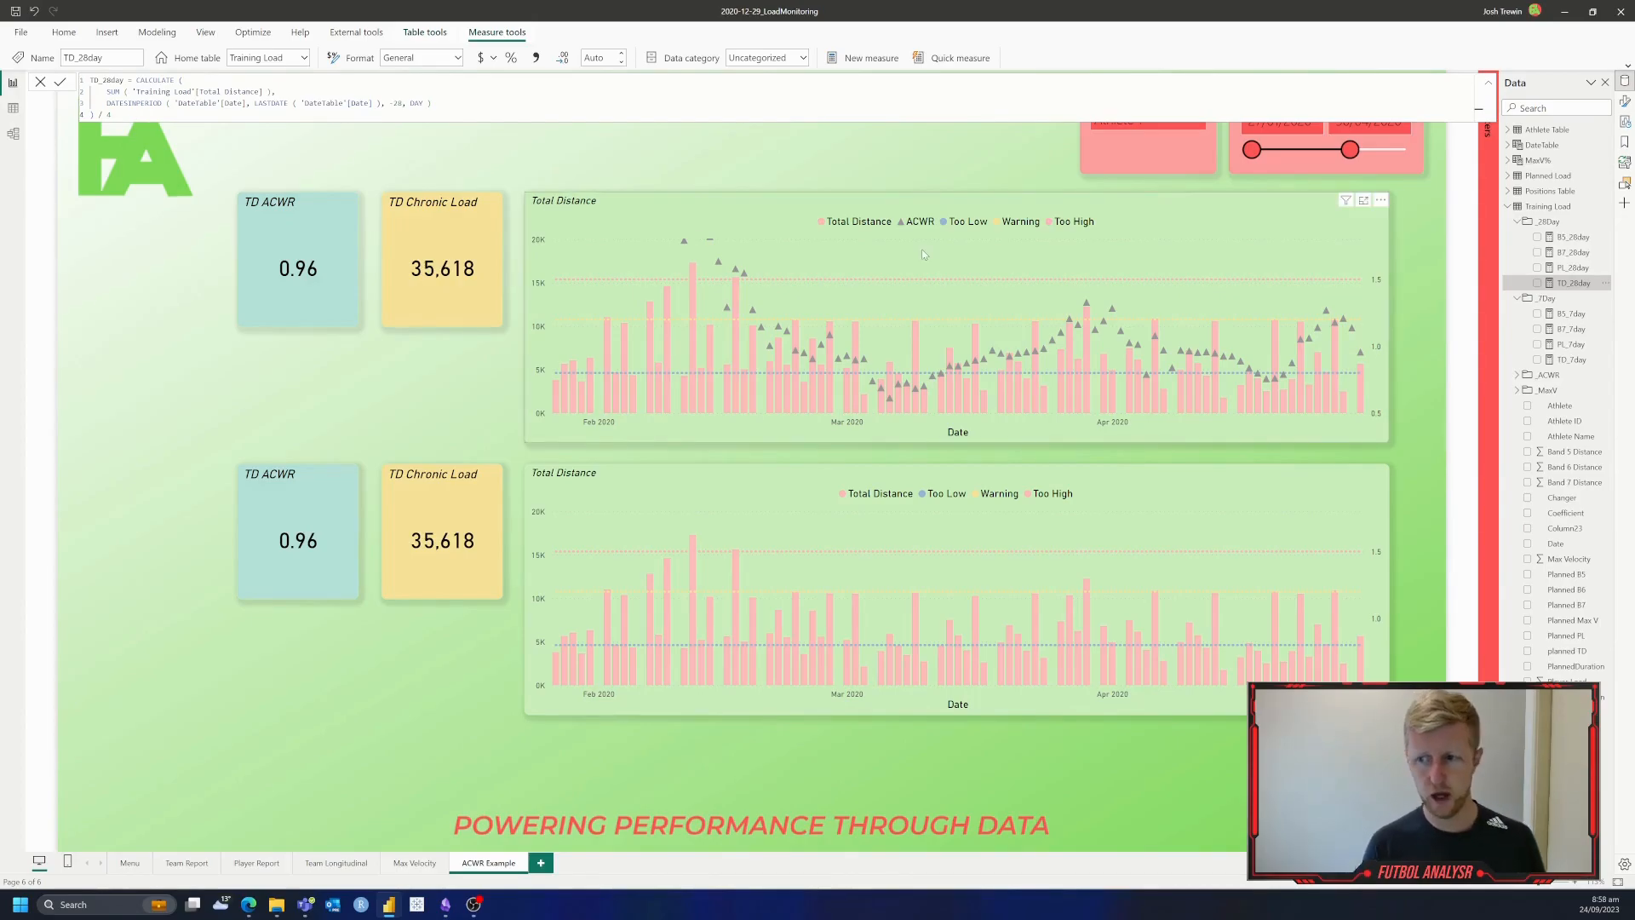
Step: Select TD_ACWR in the _ACWR folder to show its TD_7day / TD_28day formula
left_click(1517, 374)
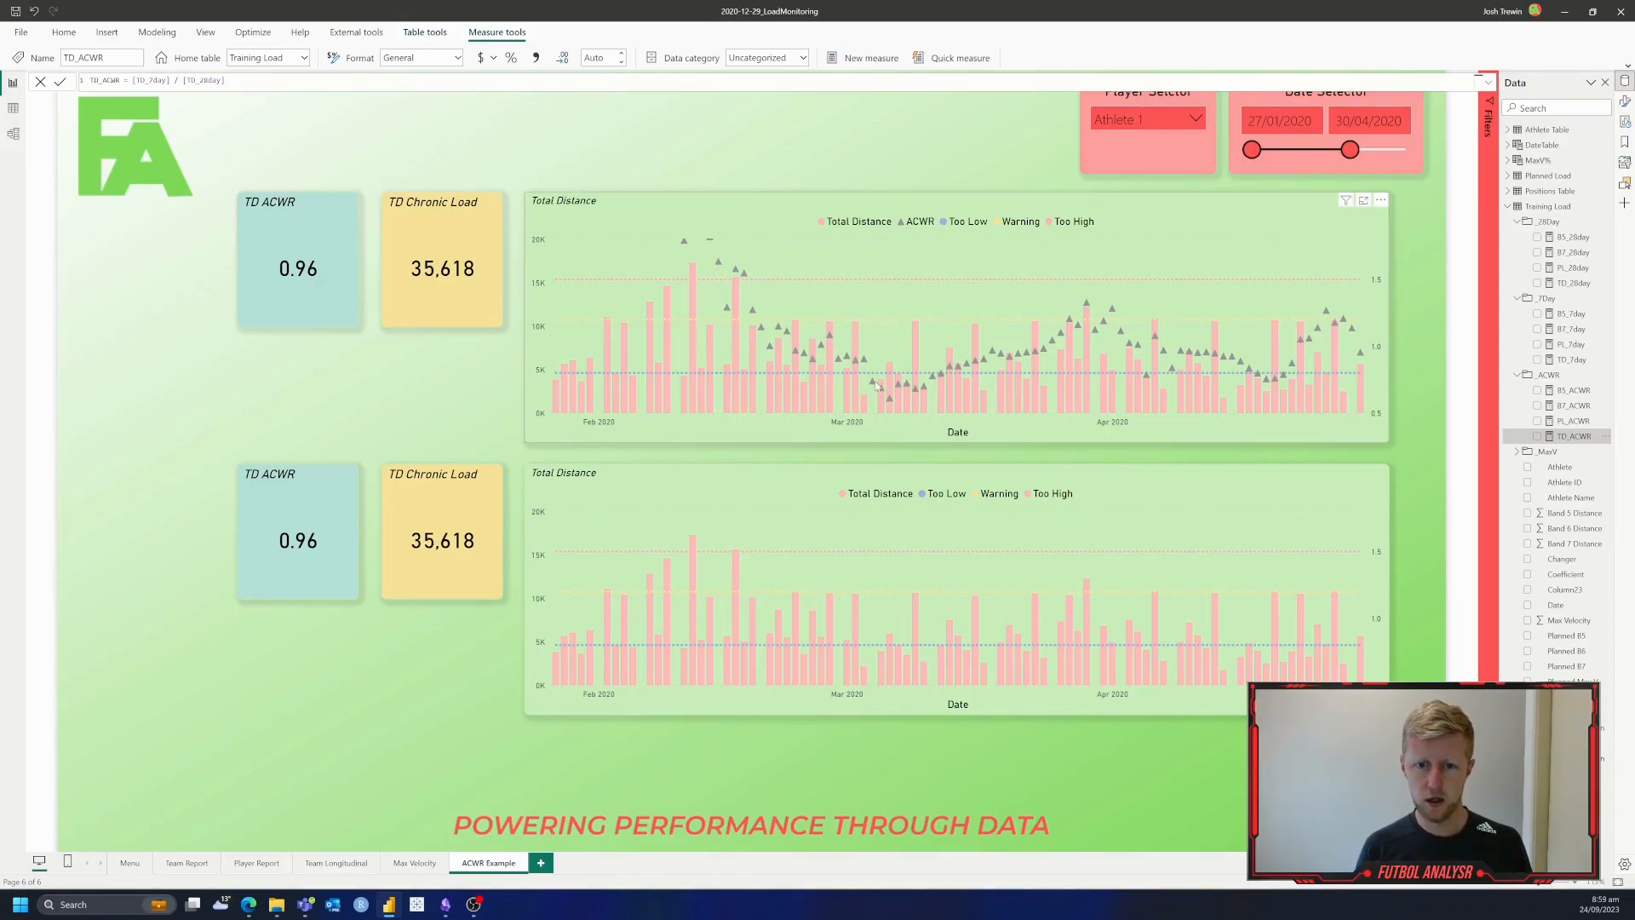
mouse_move(551, 244)
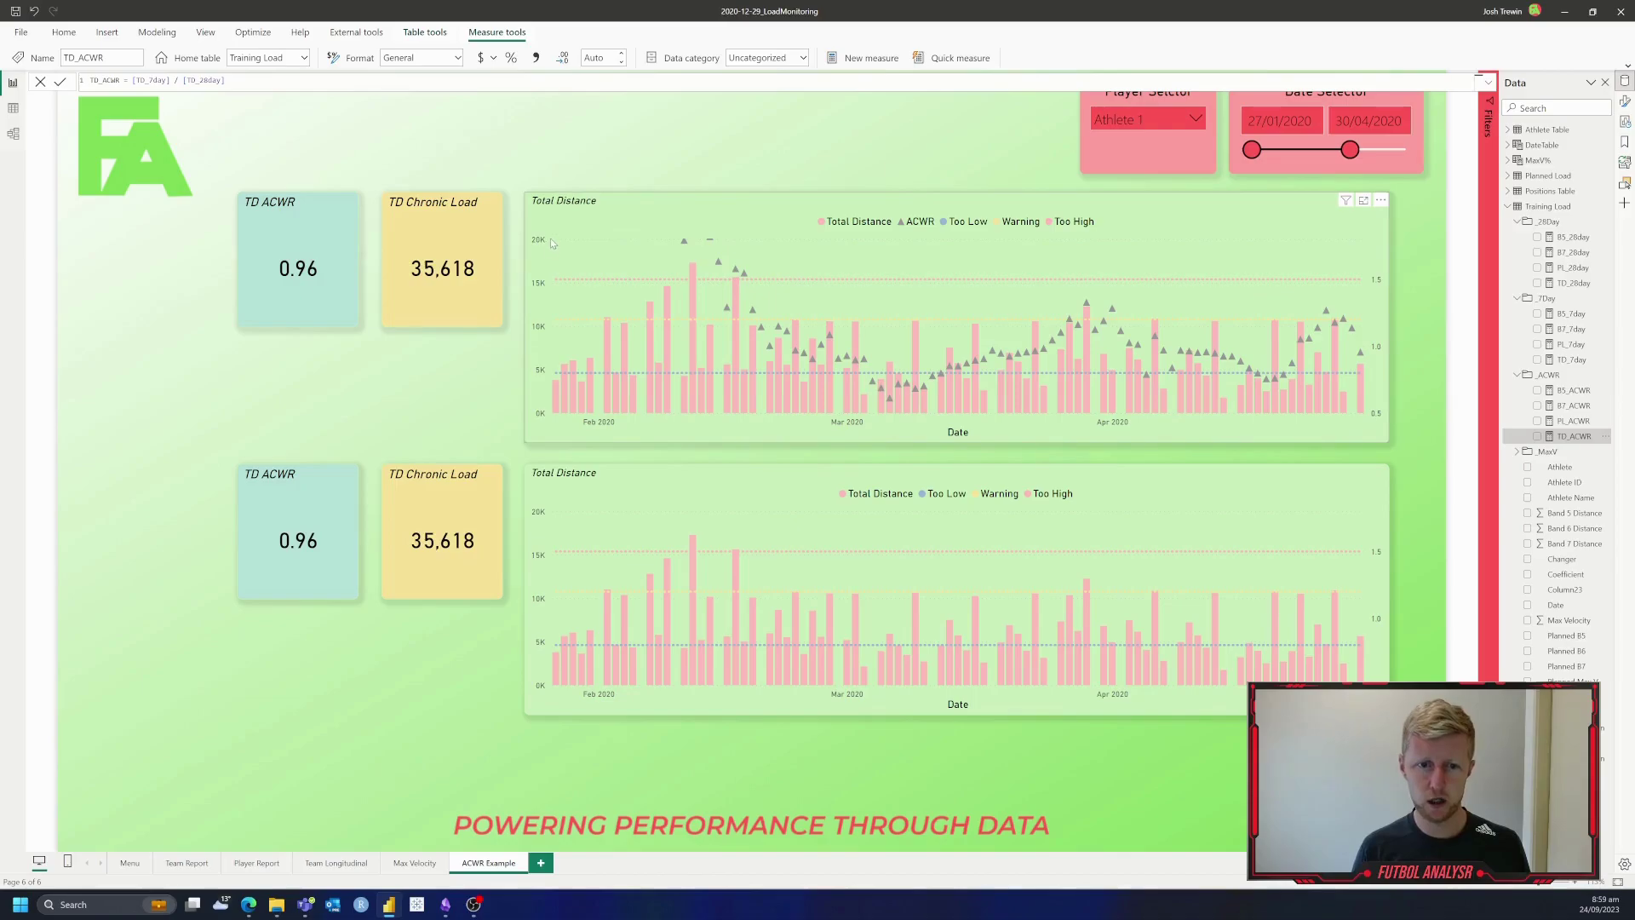
mouse_move(572, 244)
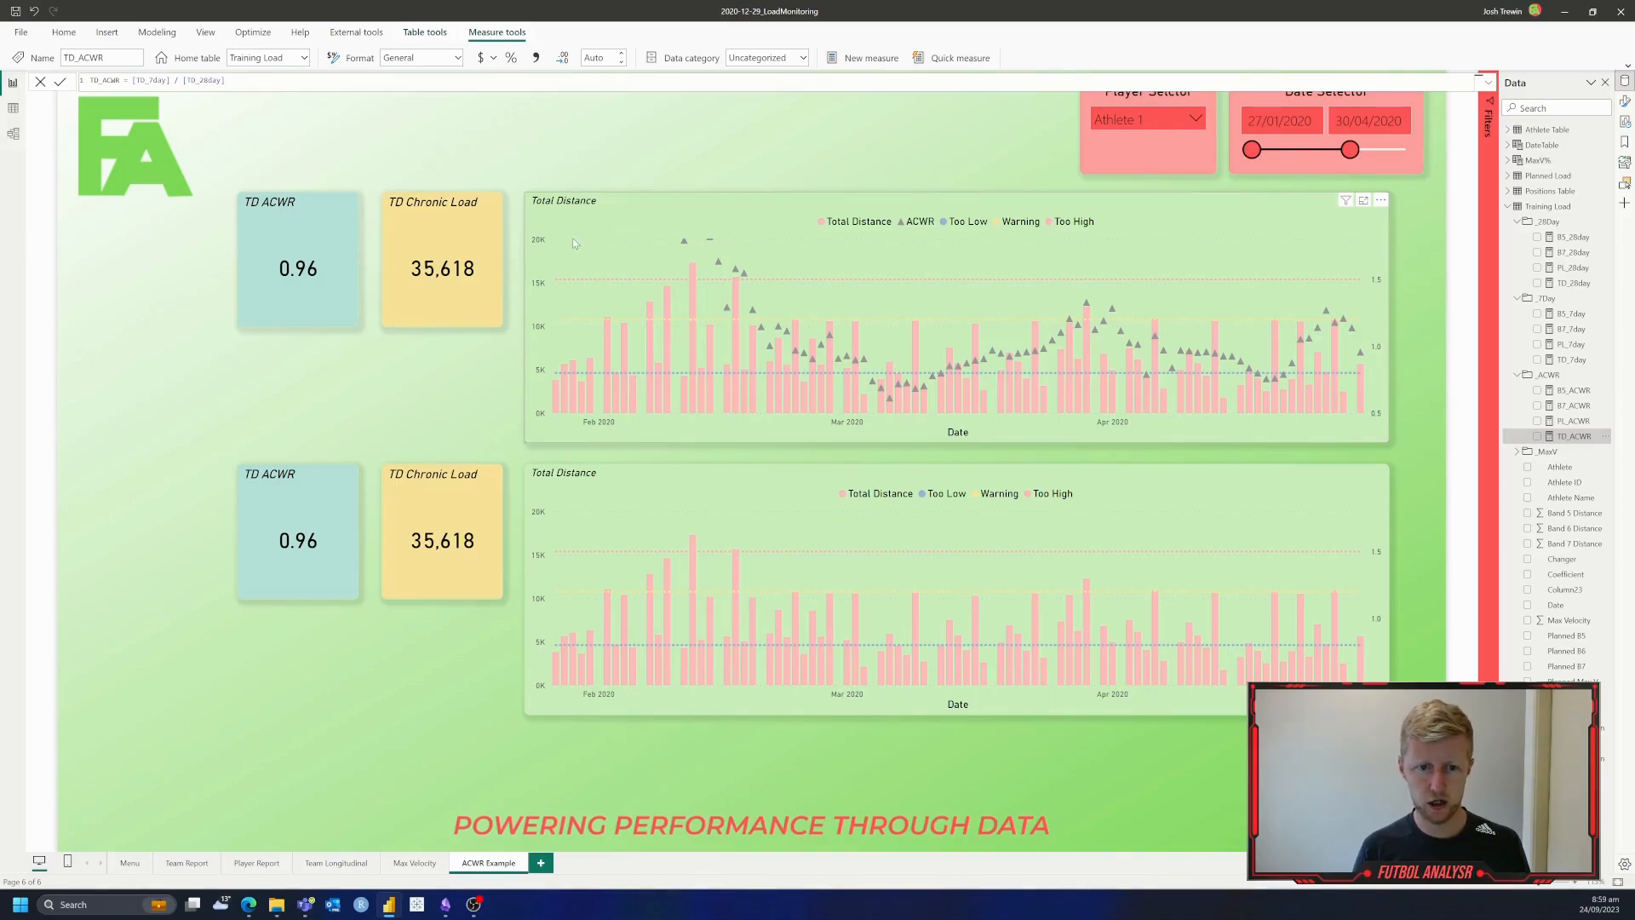
mouse_move(594, 254)
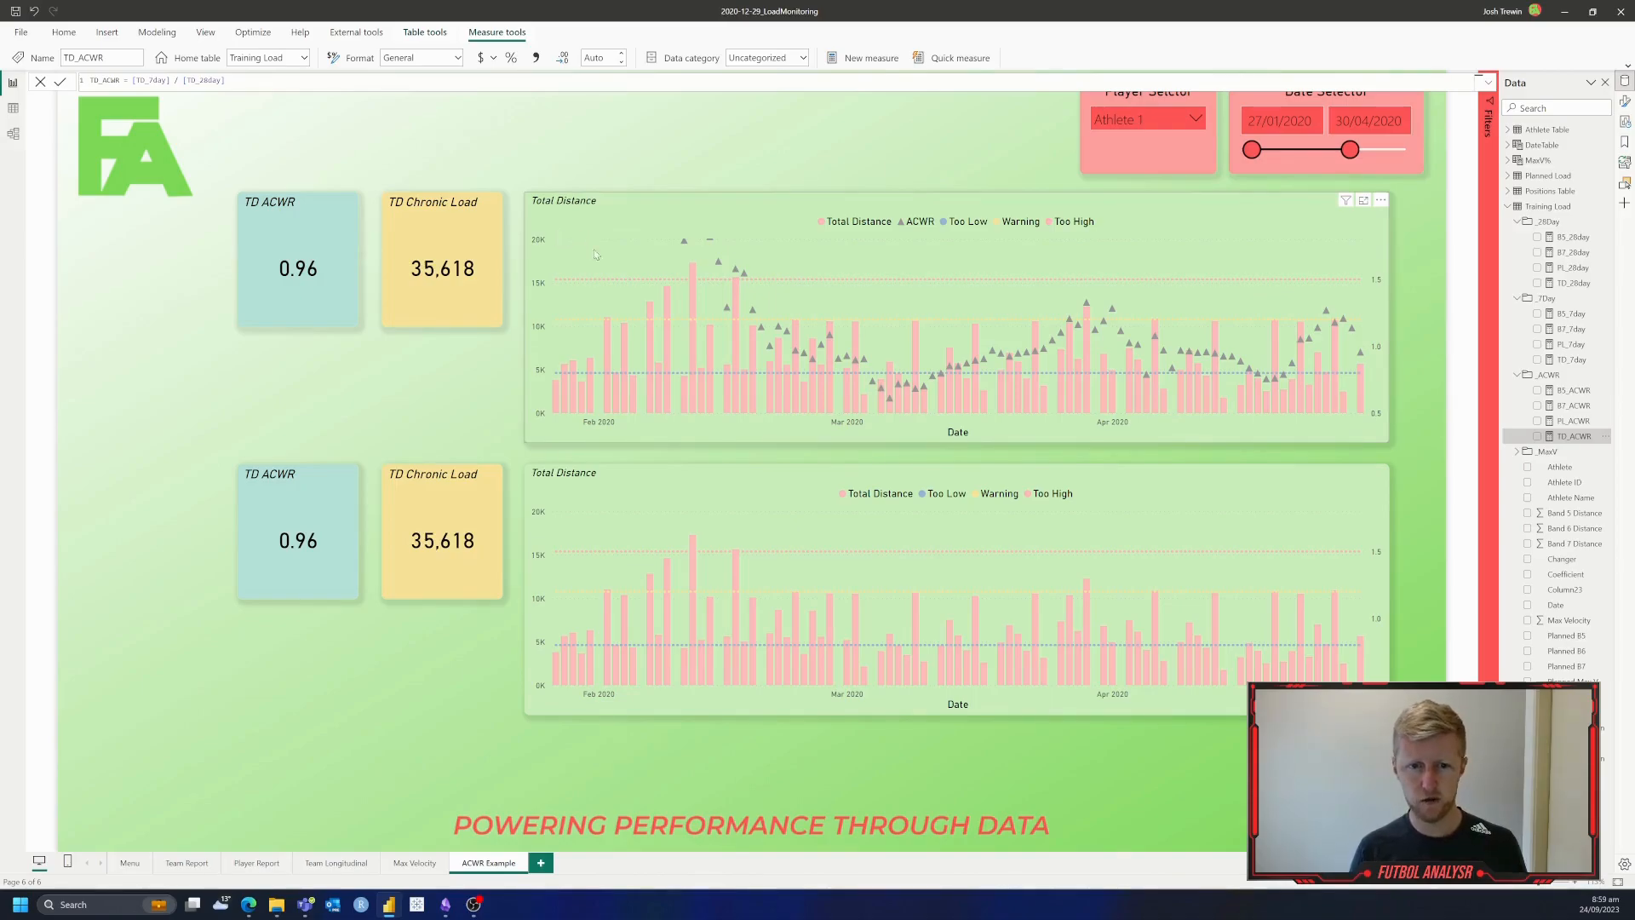
mouse_move(685, 240)
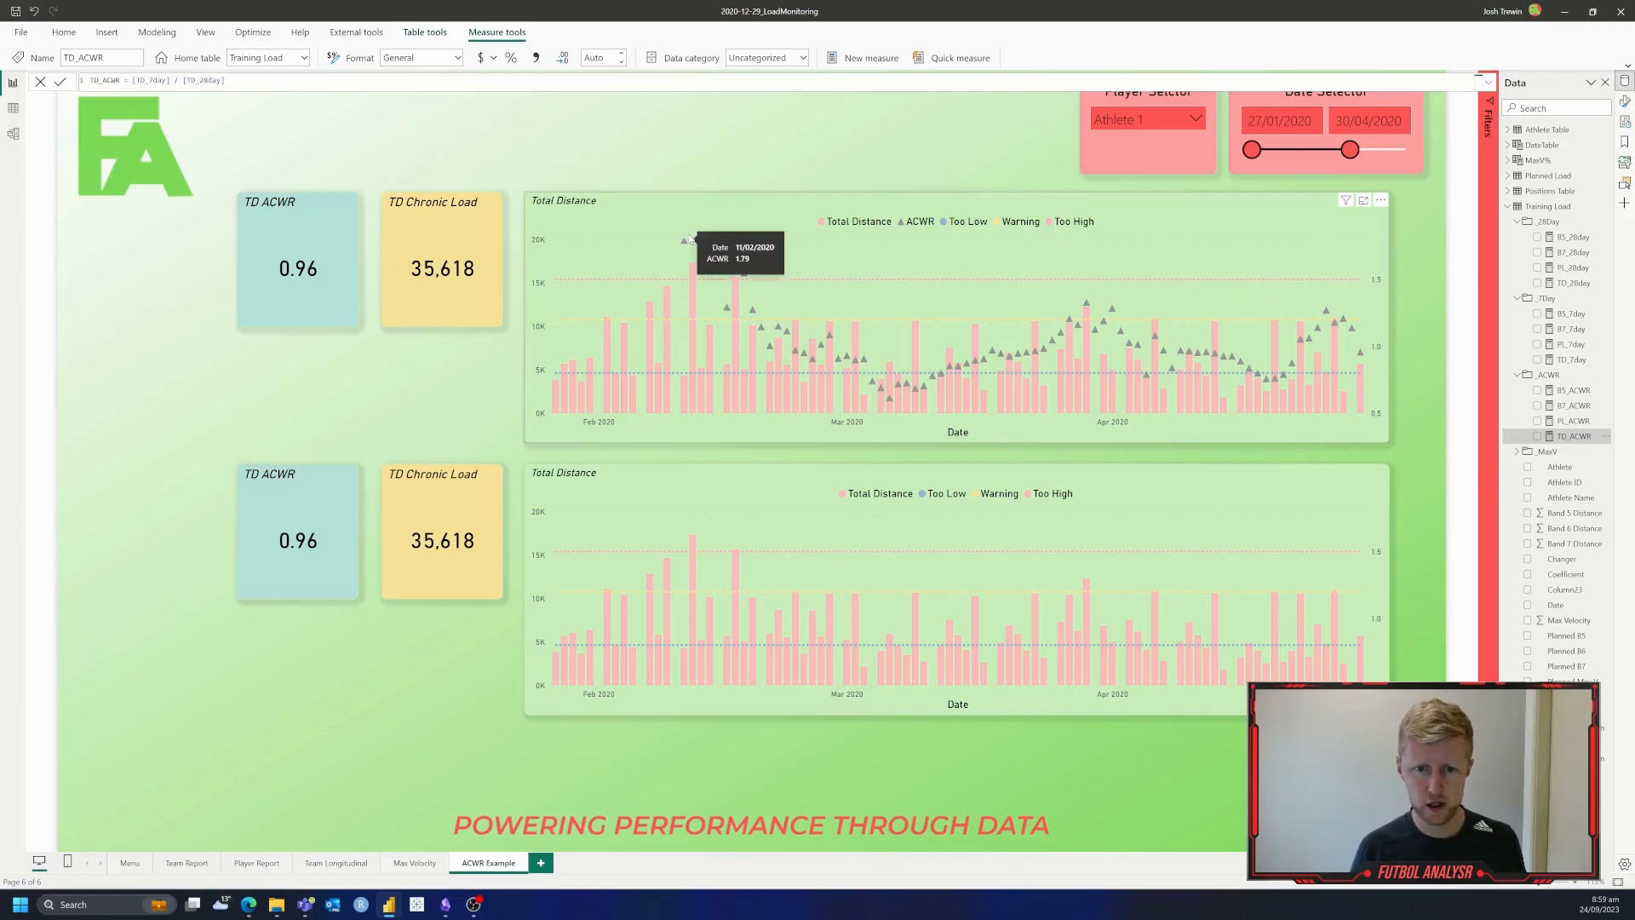
mouse_move(786, 332)
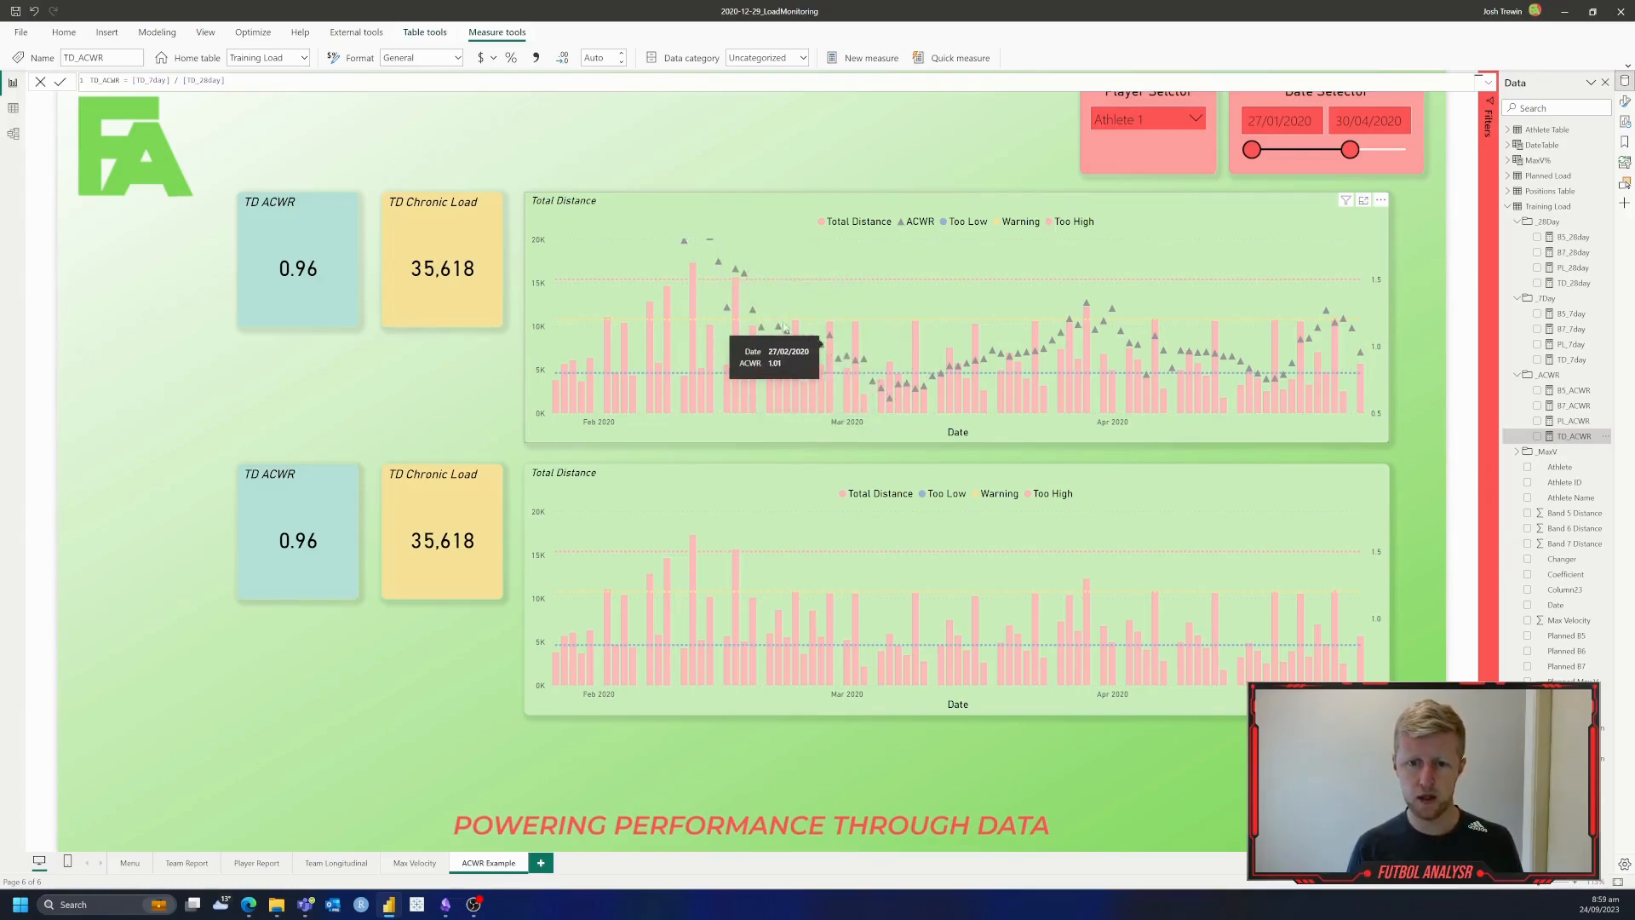
mouse_move(1246, 389)
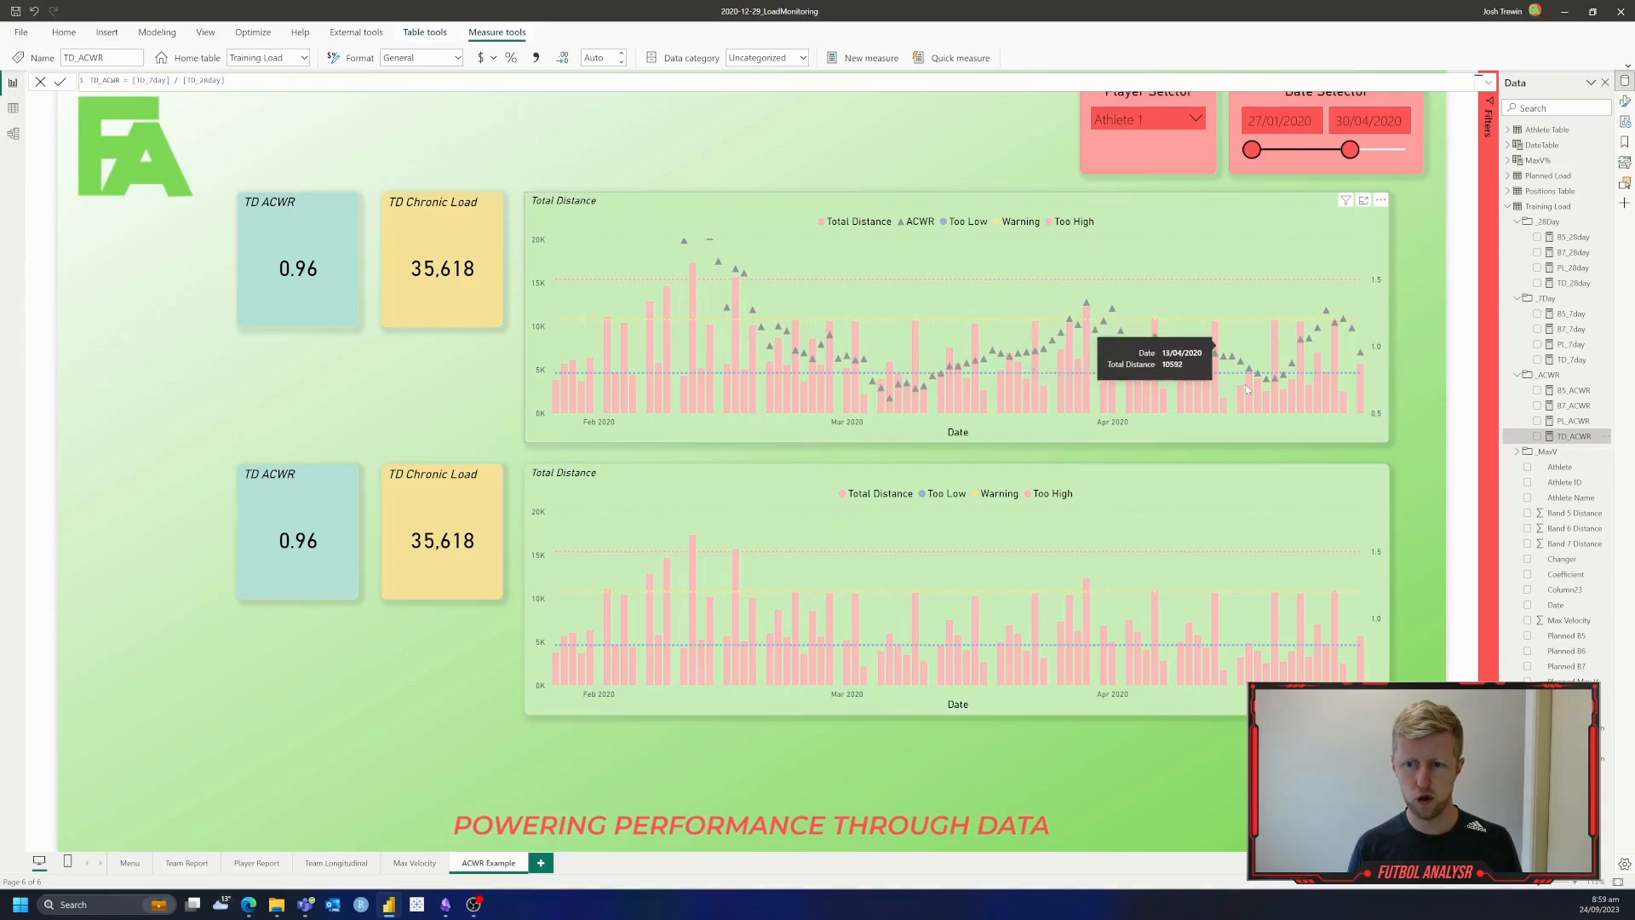
mouse_move(1429, 471)
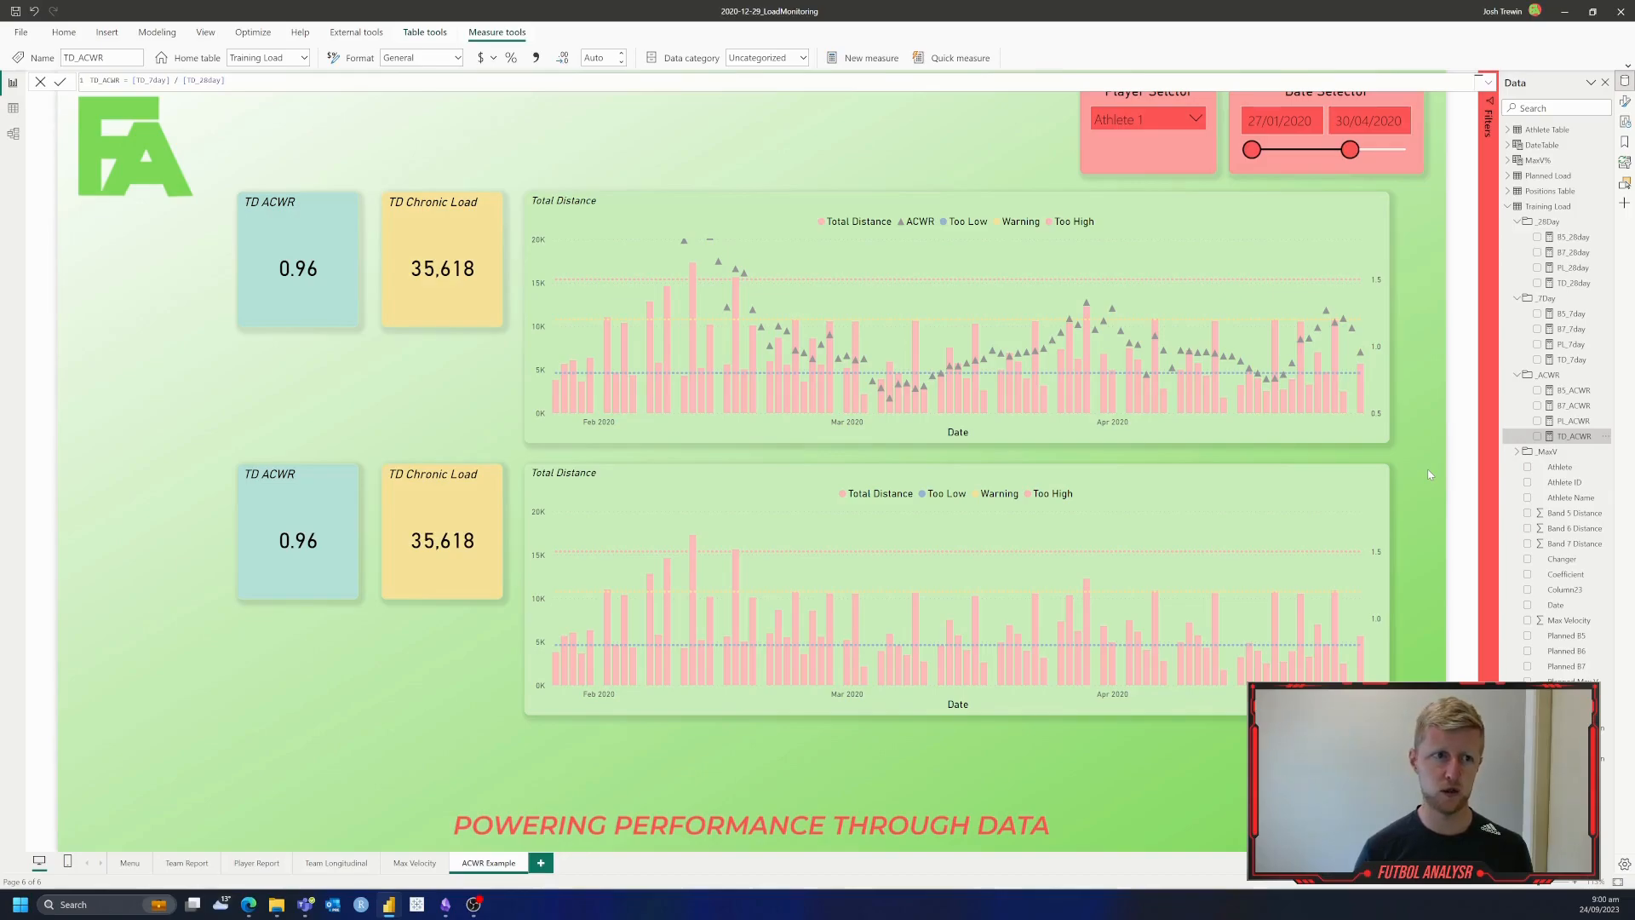
mouse_move(107, 32)
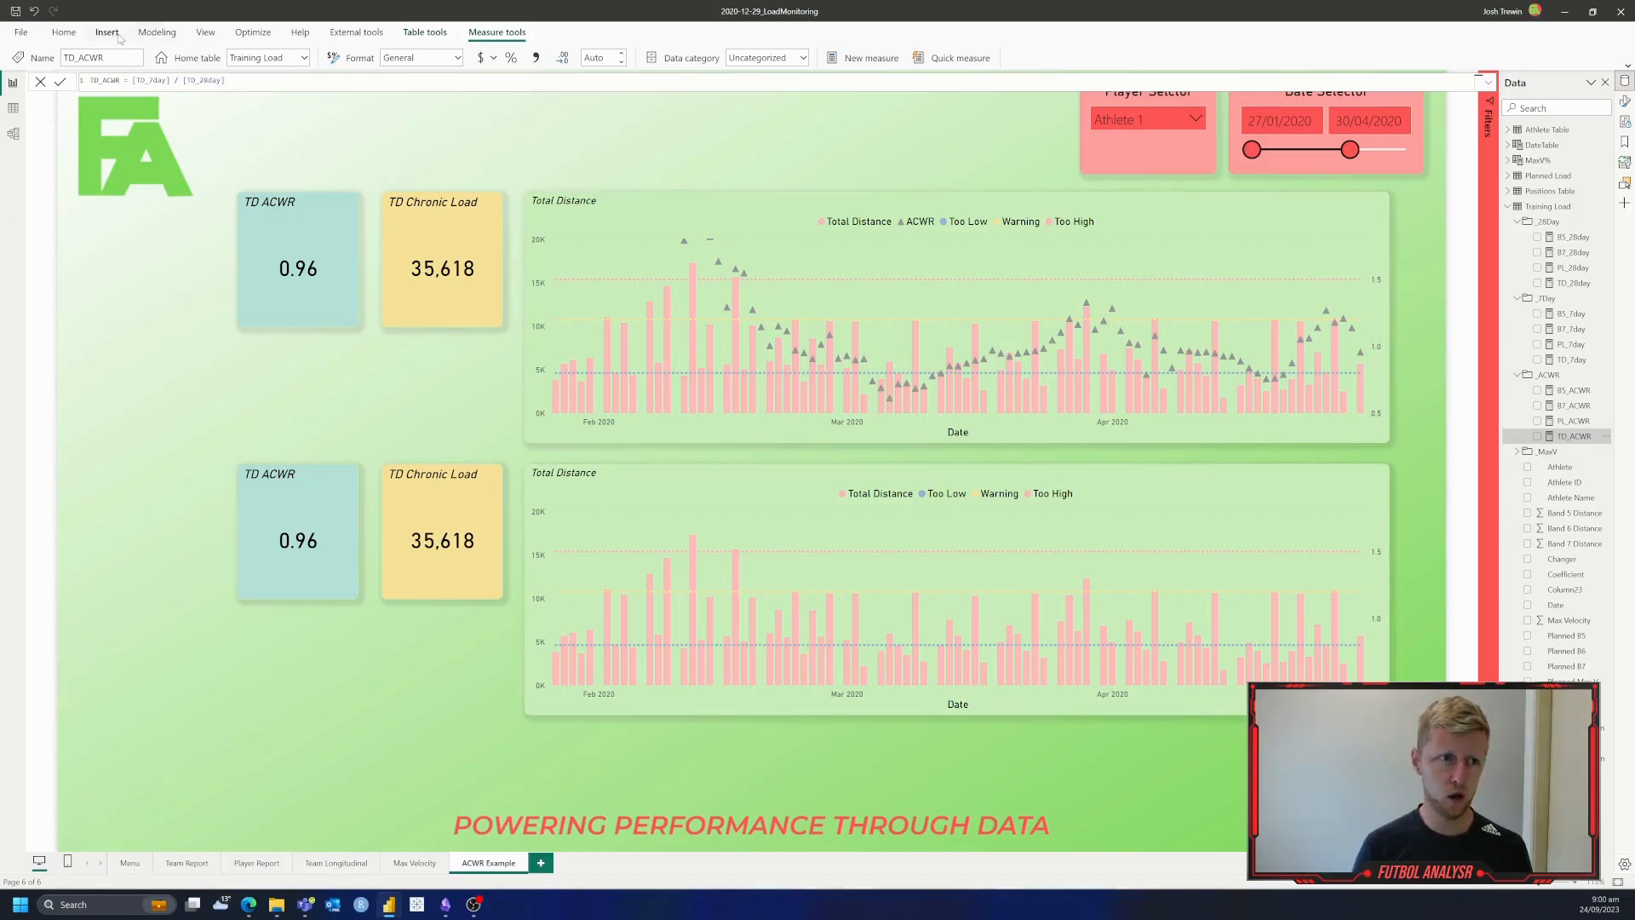
Step: Enter Transform data, maximize the editor and change the Date column to Text, replacing the current conversion
left_click(63, 32)
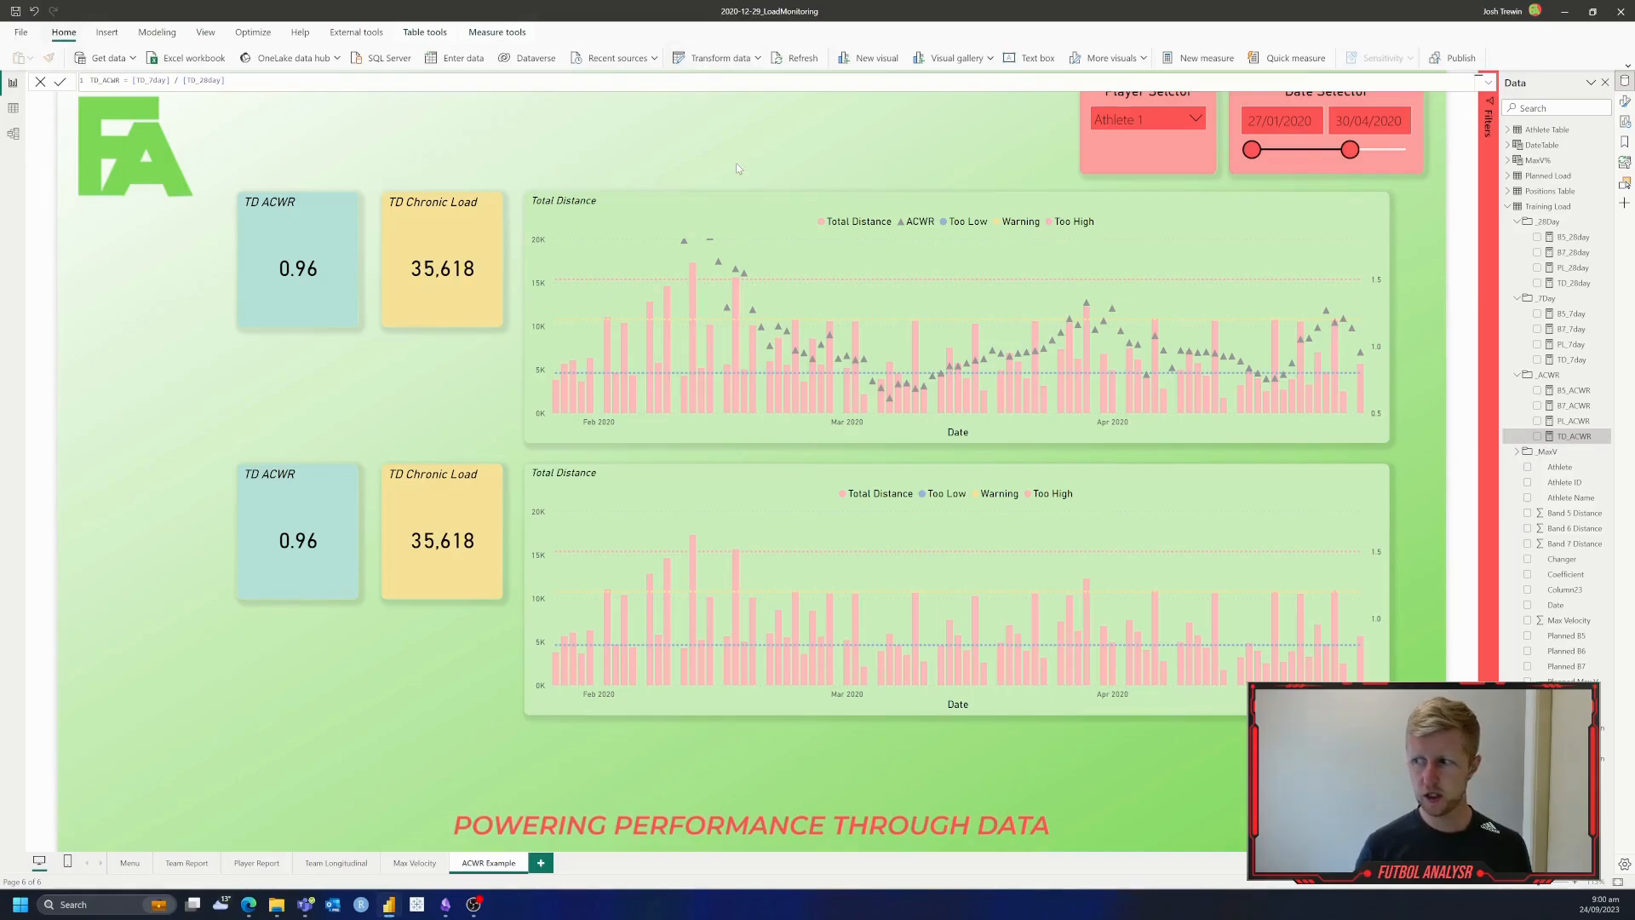
mouse_move(999, 147)
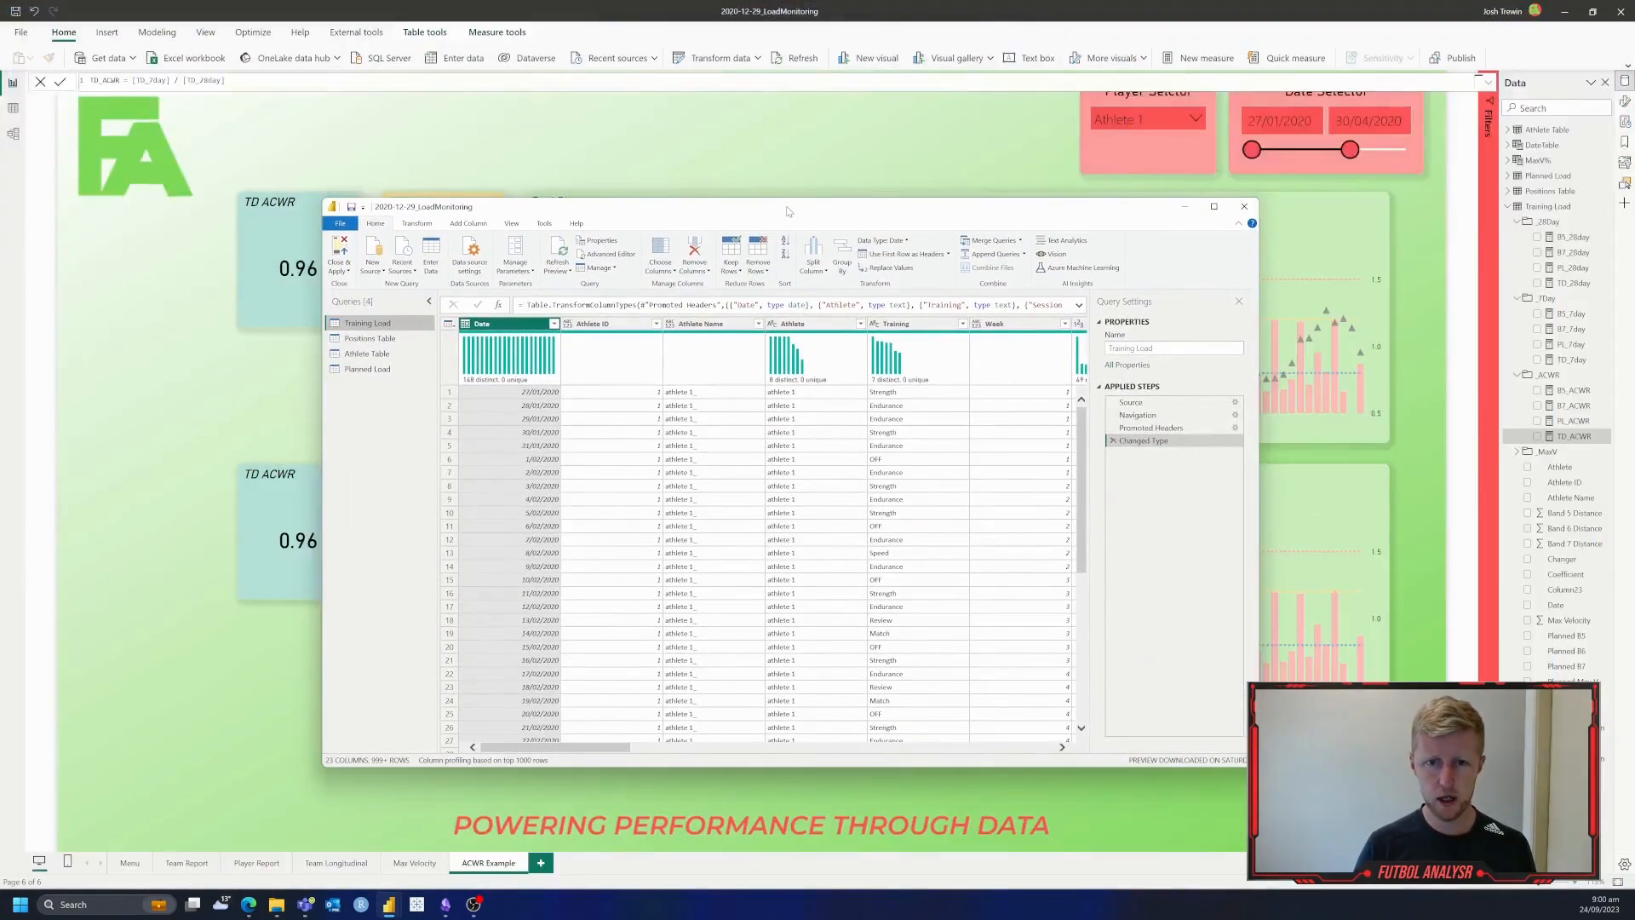
left_click(1213, 206)
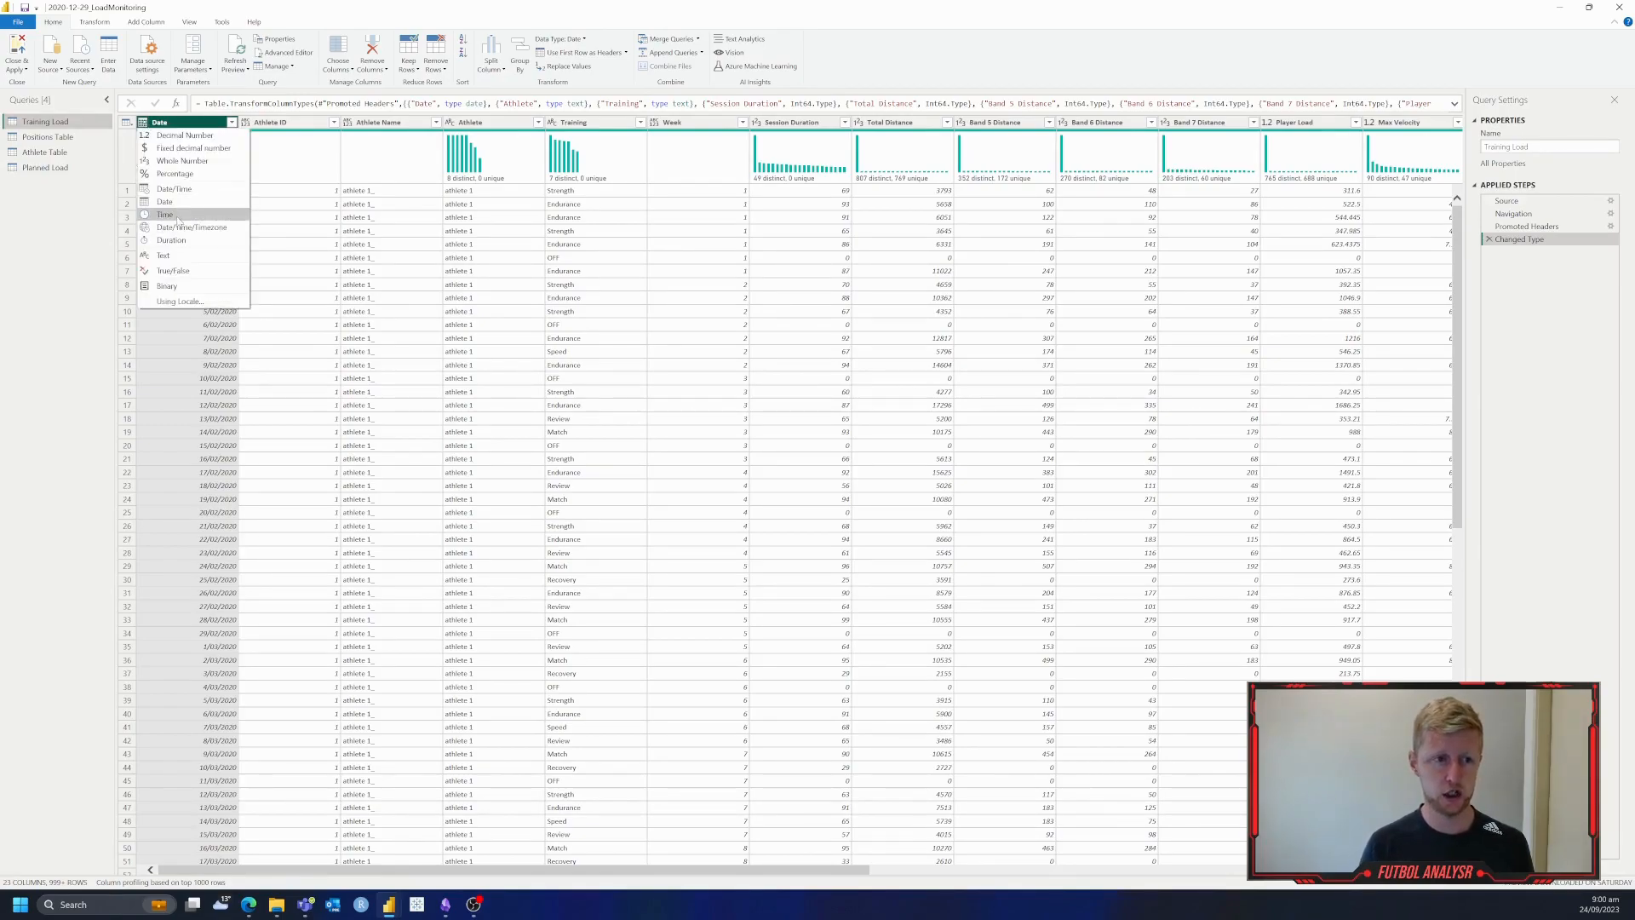
left_click(163, 200)
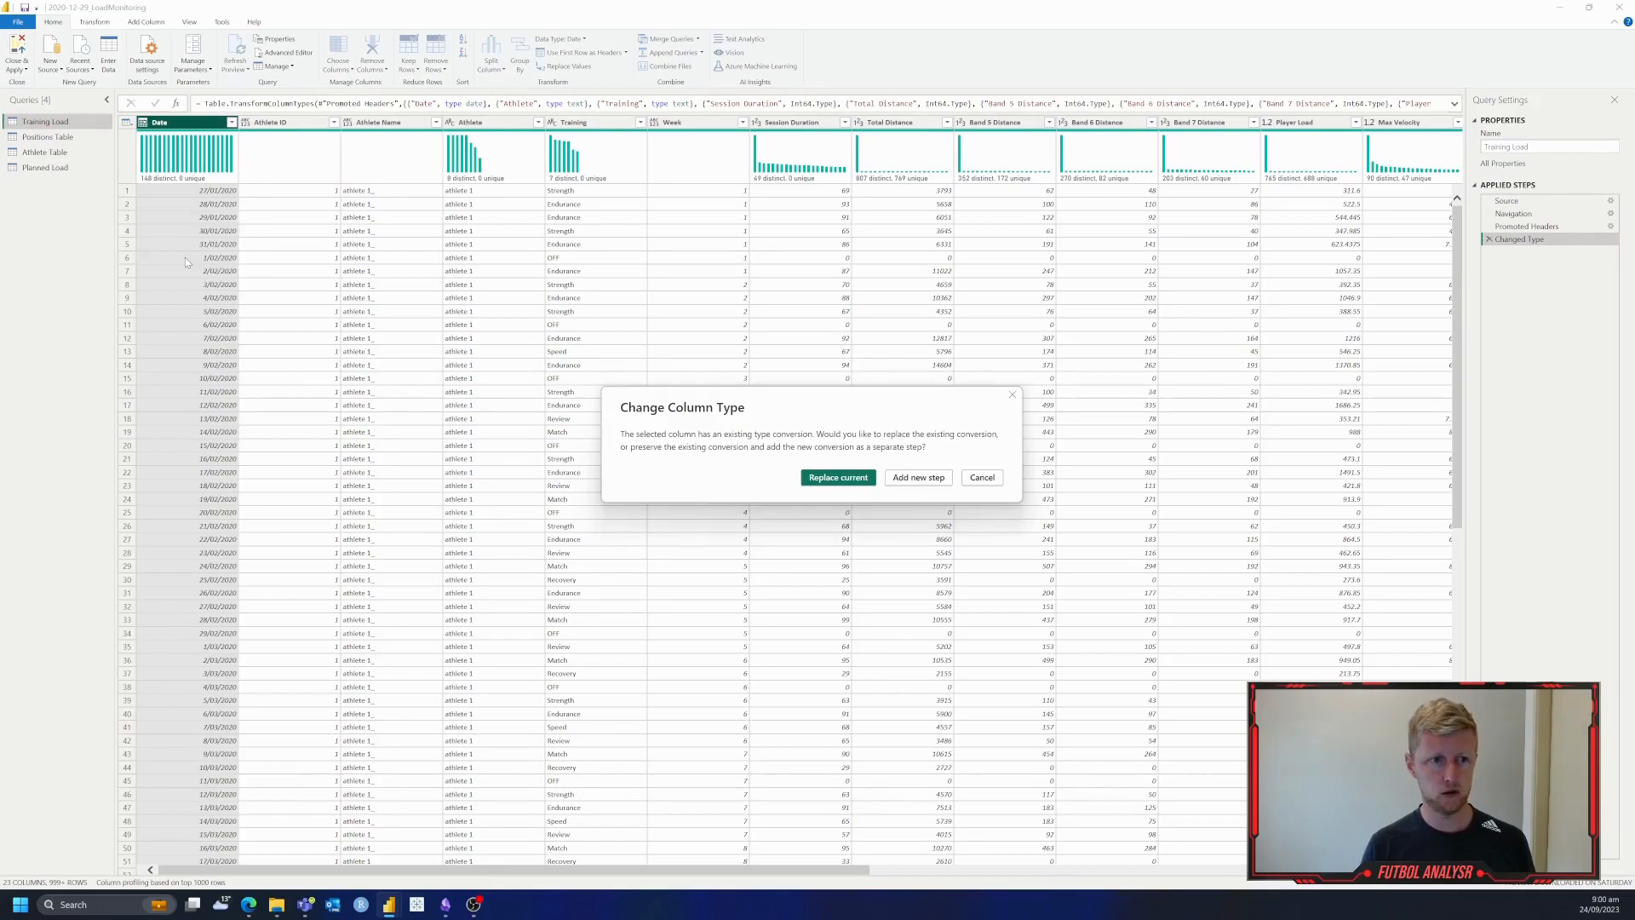
left_click(838, 476)
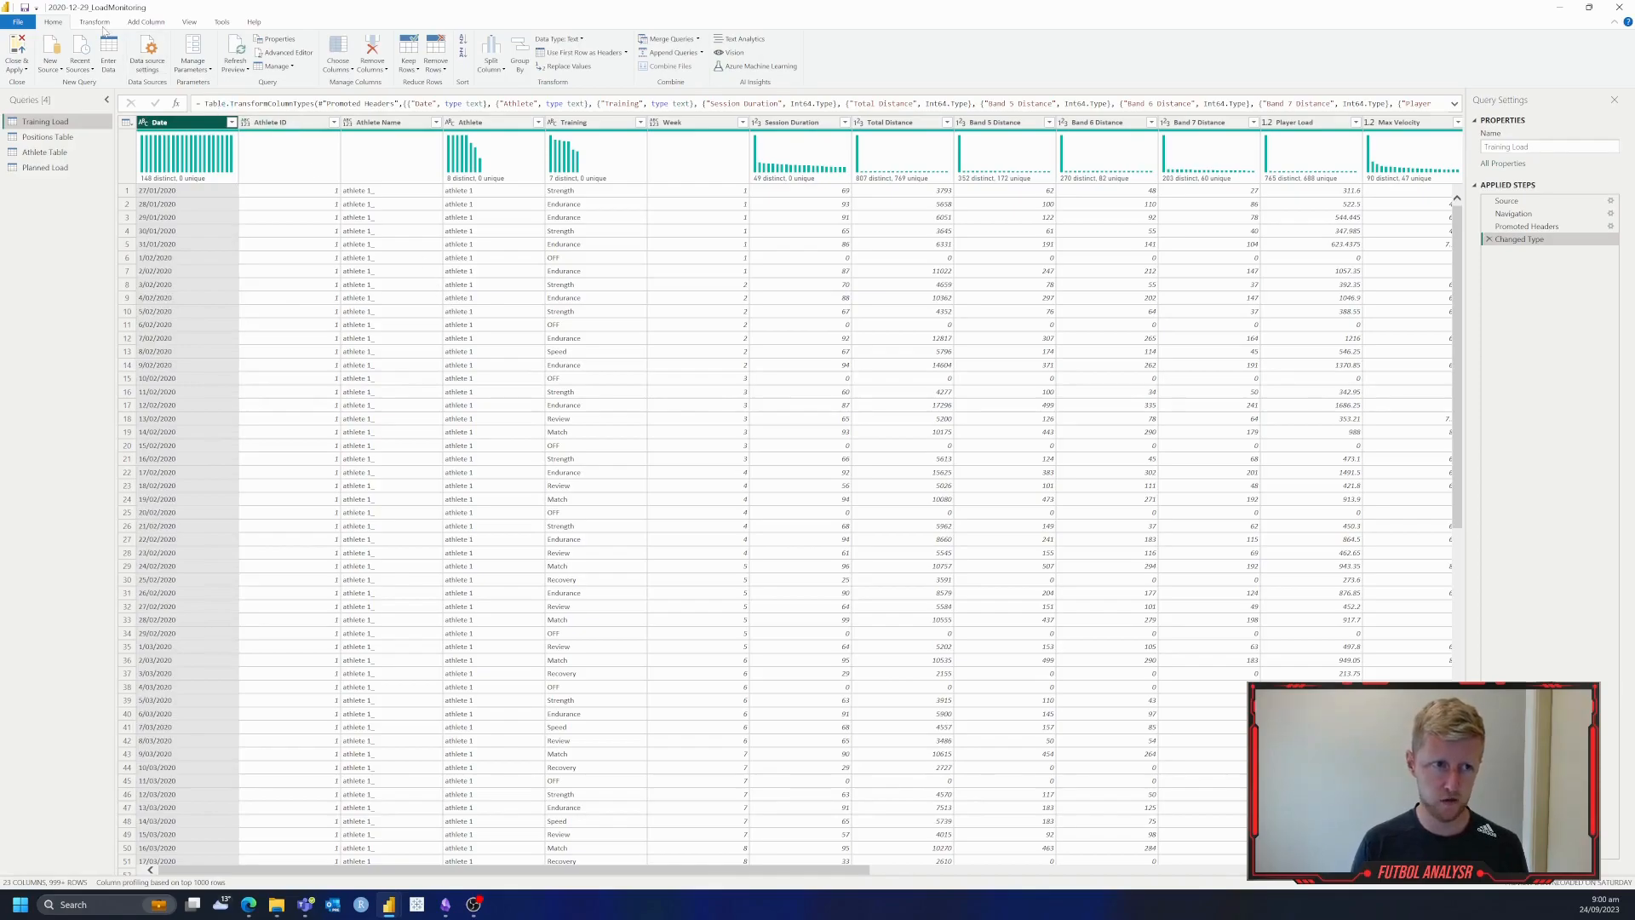
left_click(92, 22)
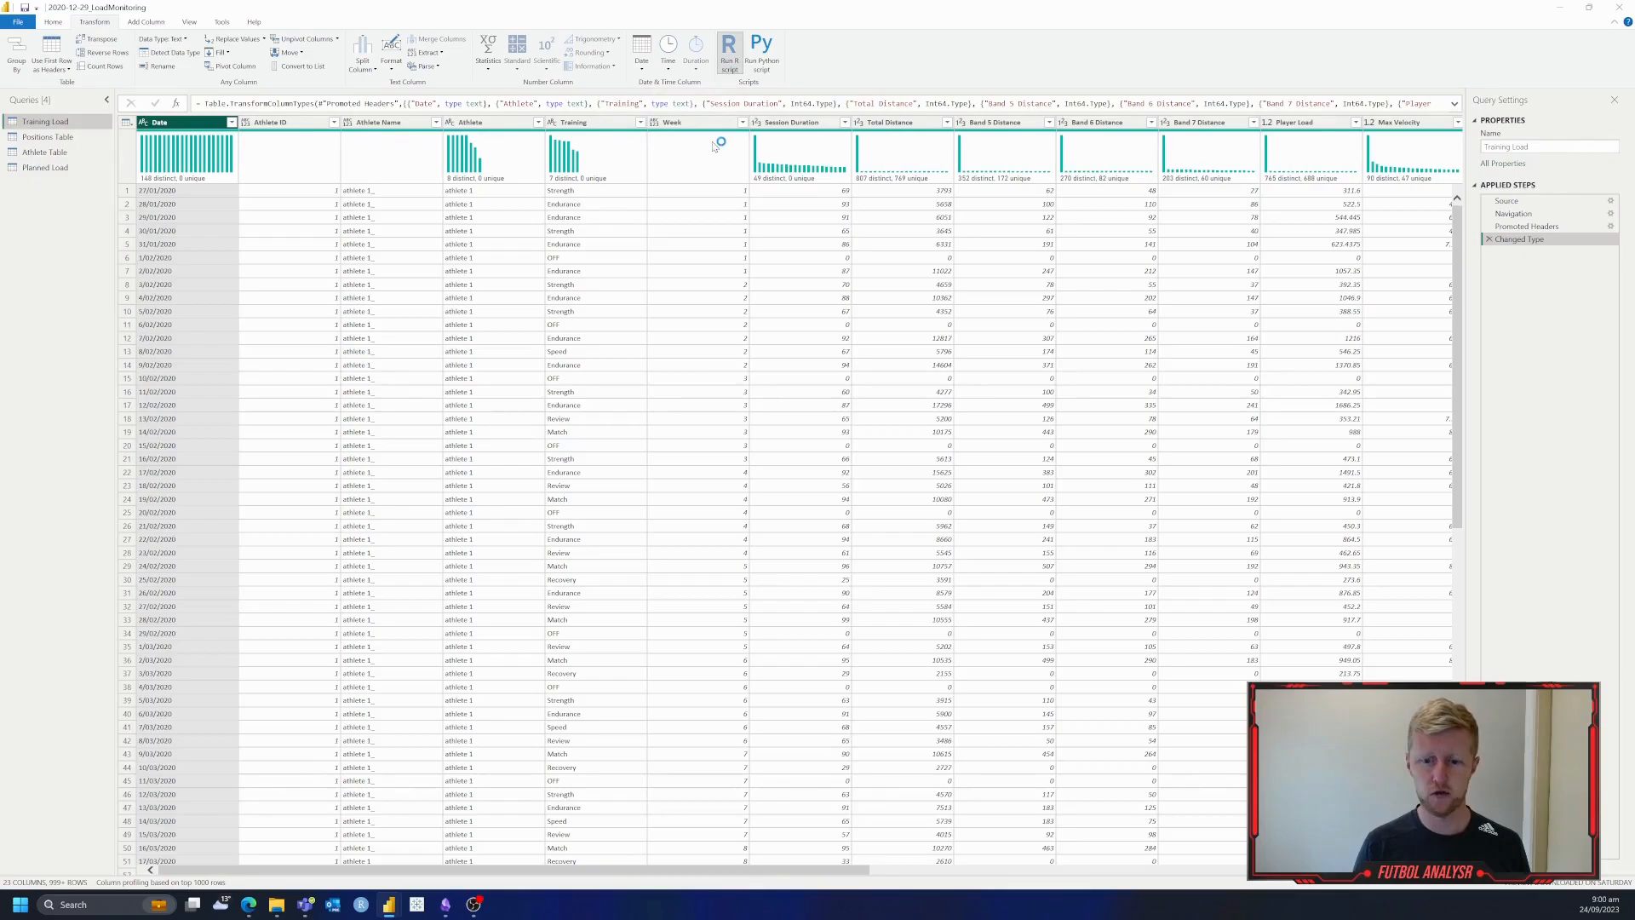
Step: Start a Run R script step and paste the pracma EWMA/ACWR script, scrolling through it
left_click(731, 53)
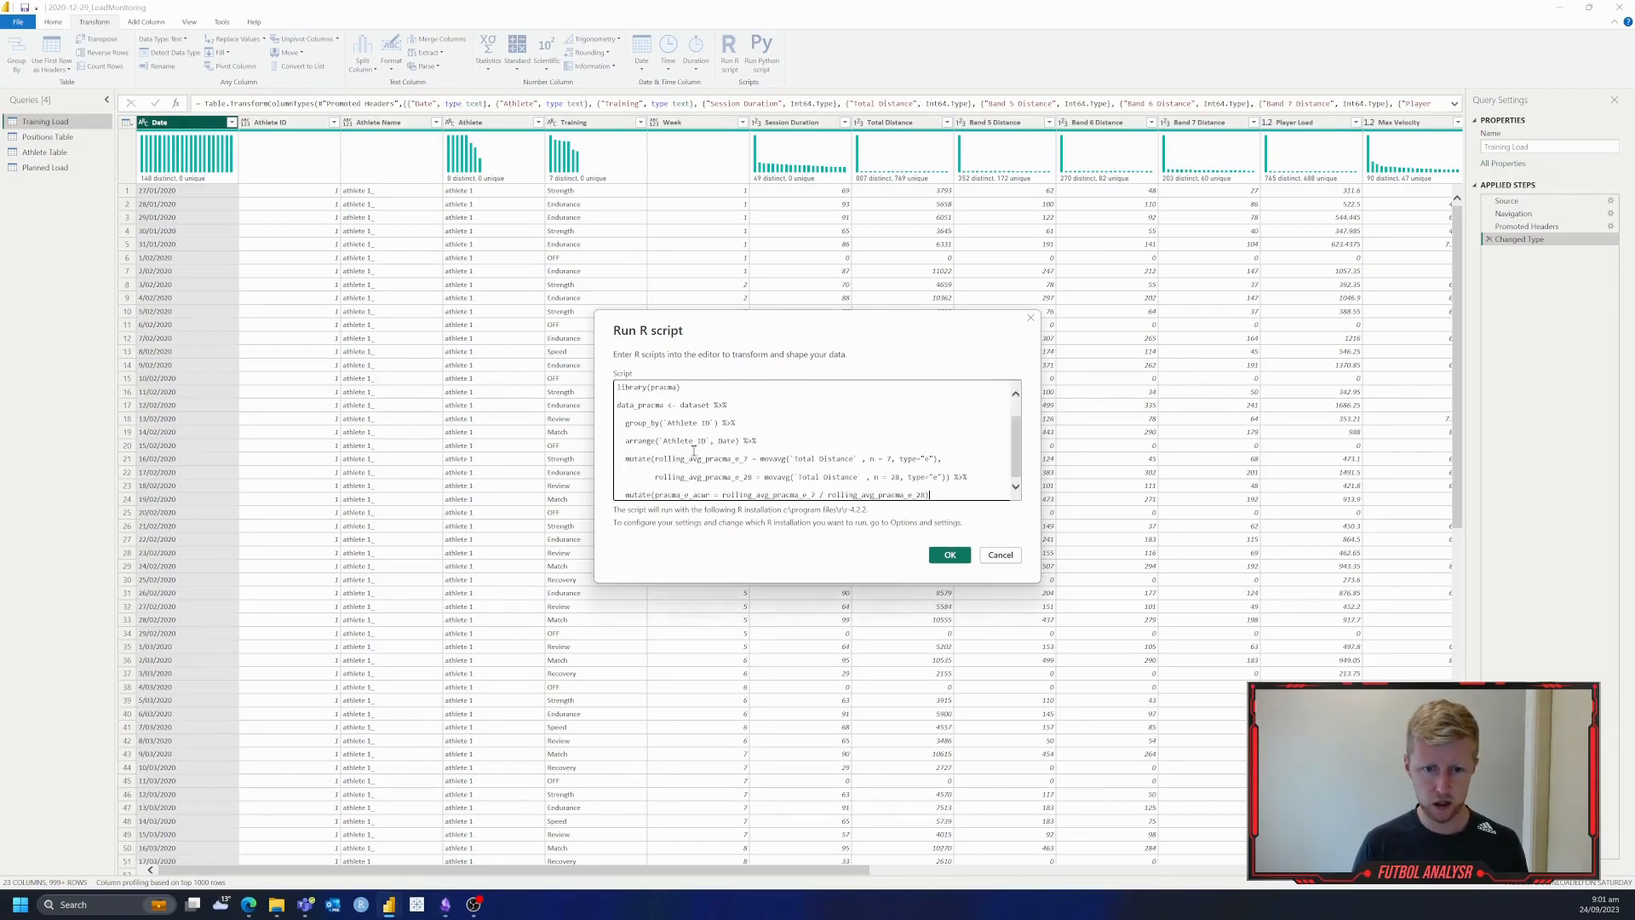
scroll("up", 3)
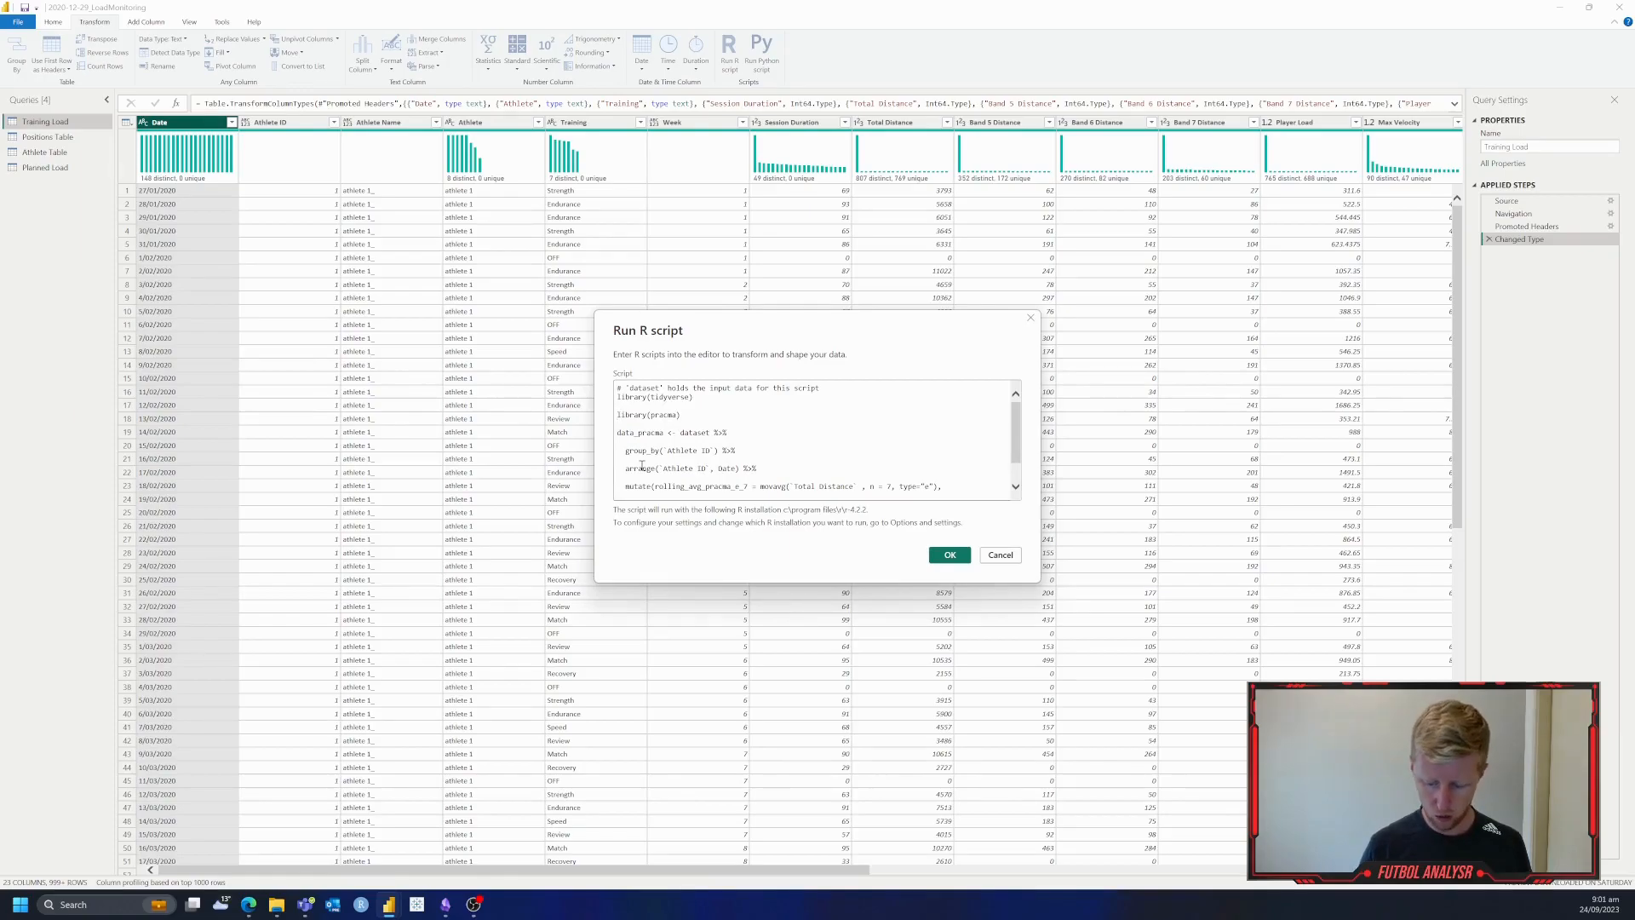
scroll("down", 3)
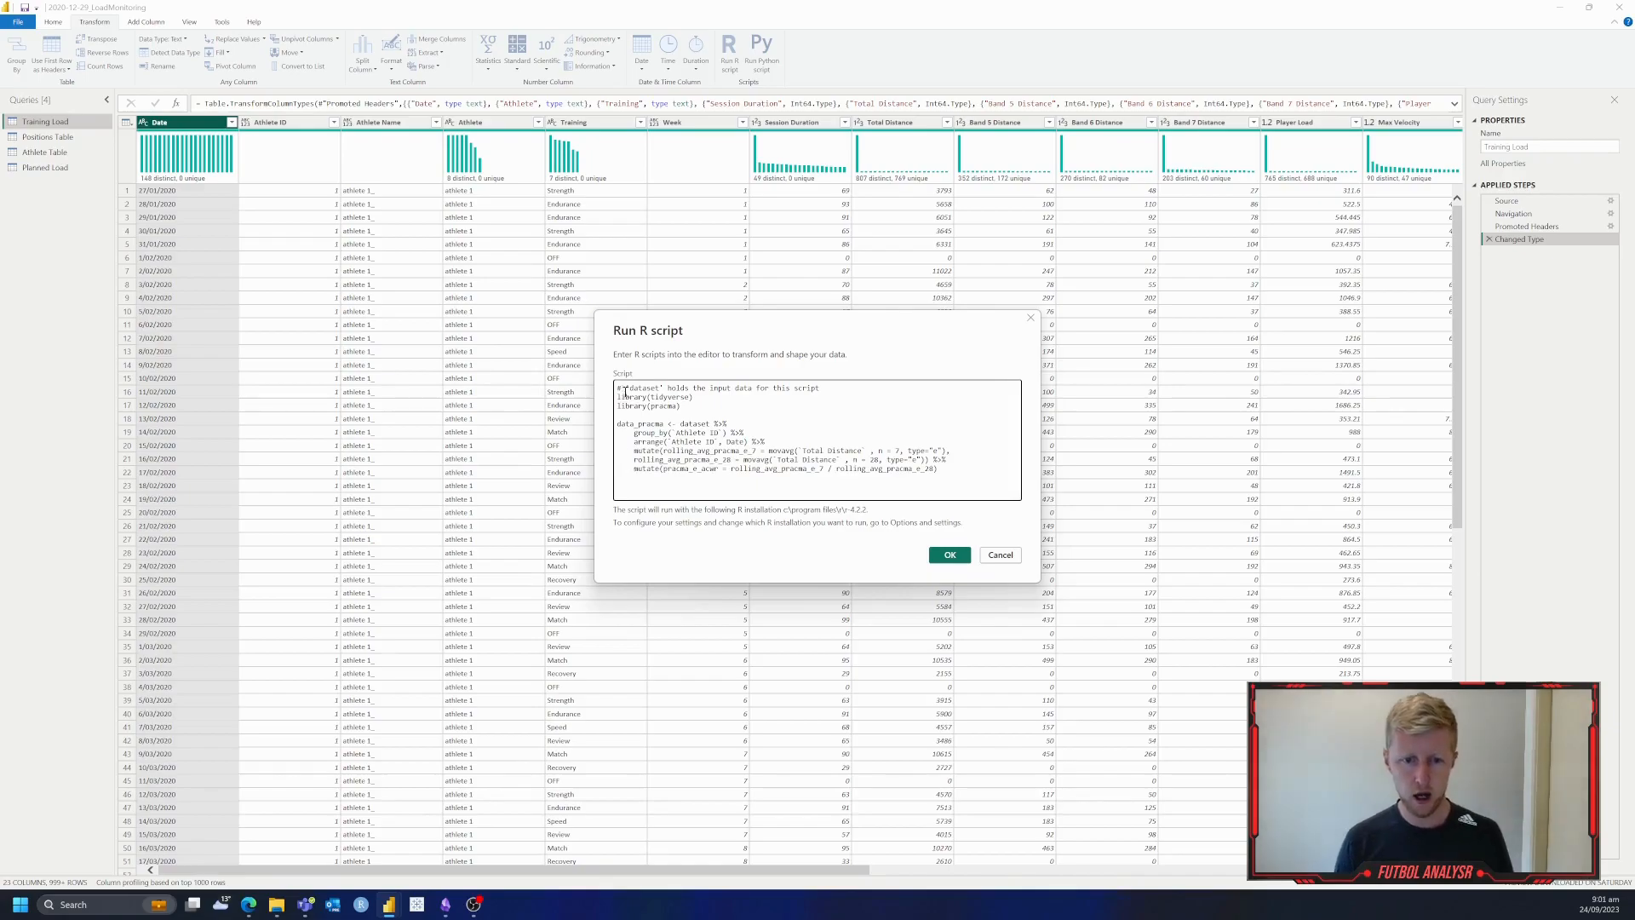
Step: Add library(lubridate), mutate(Date = dmy(Date)) and a final data_pracma line, then run the script
double_click(647, 405)
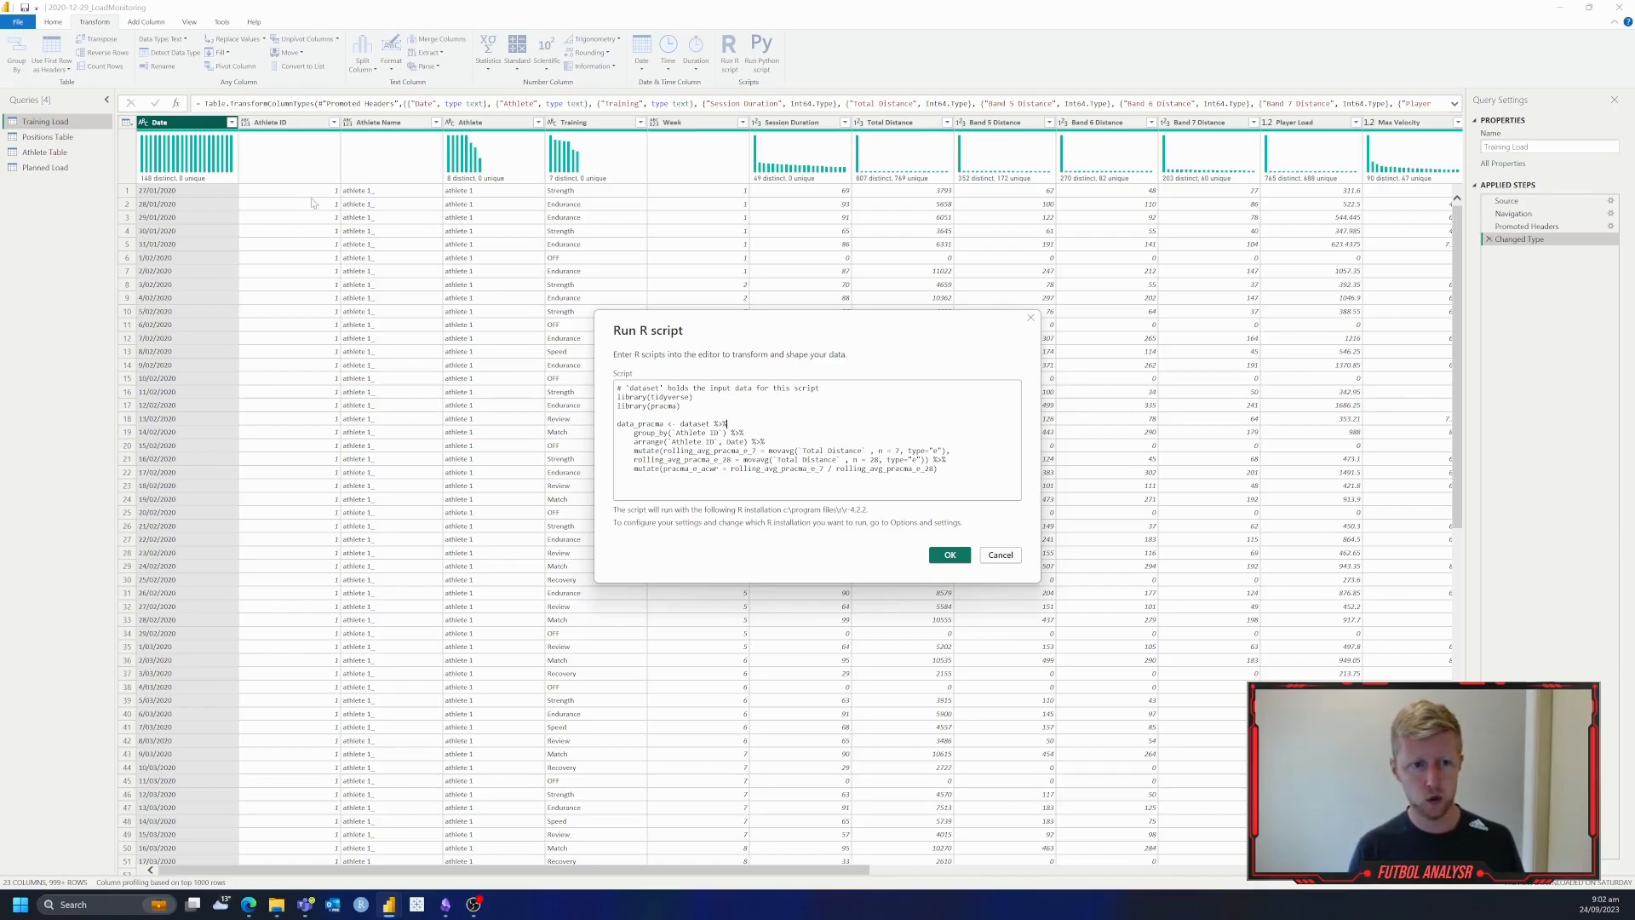
mouse_move(303, 363)
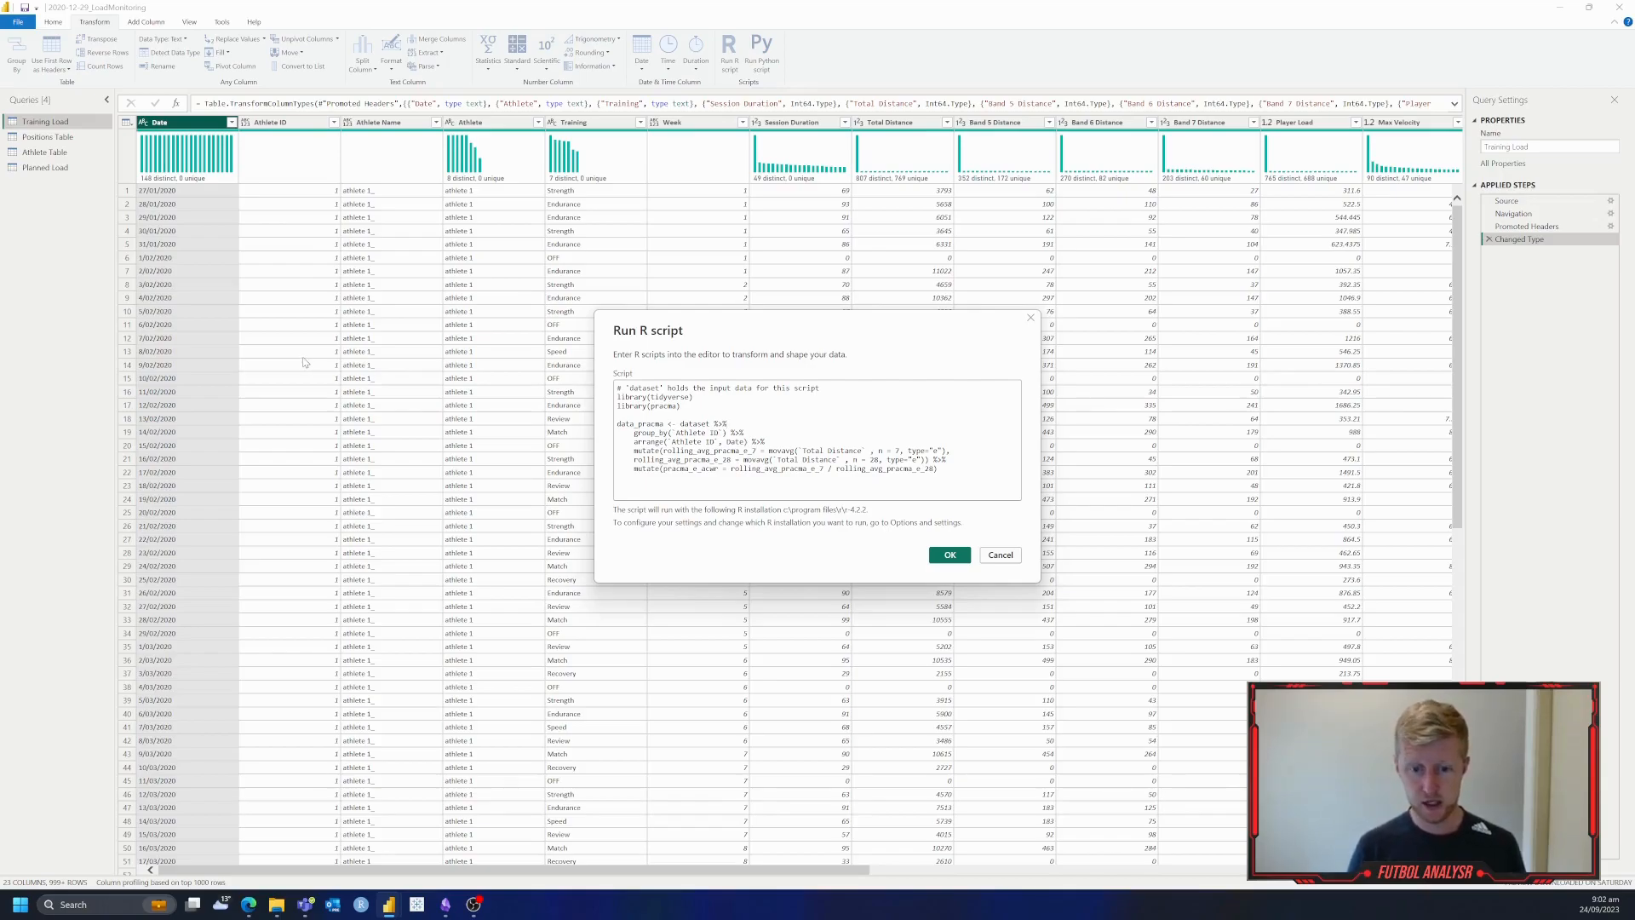
left_click(727, 424)
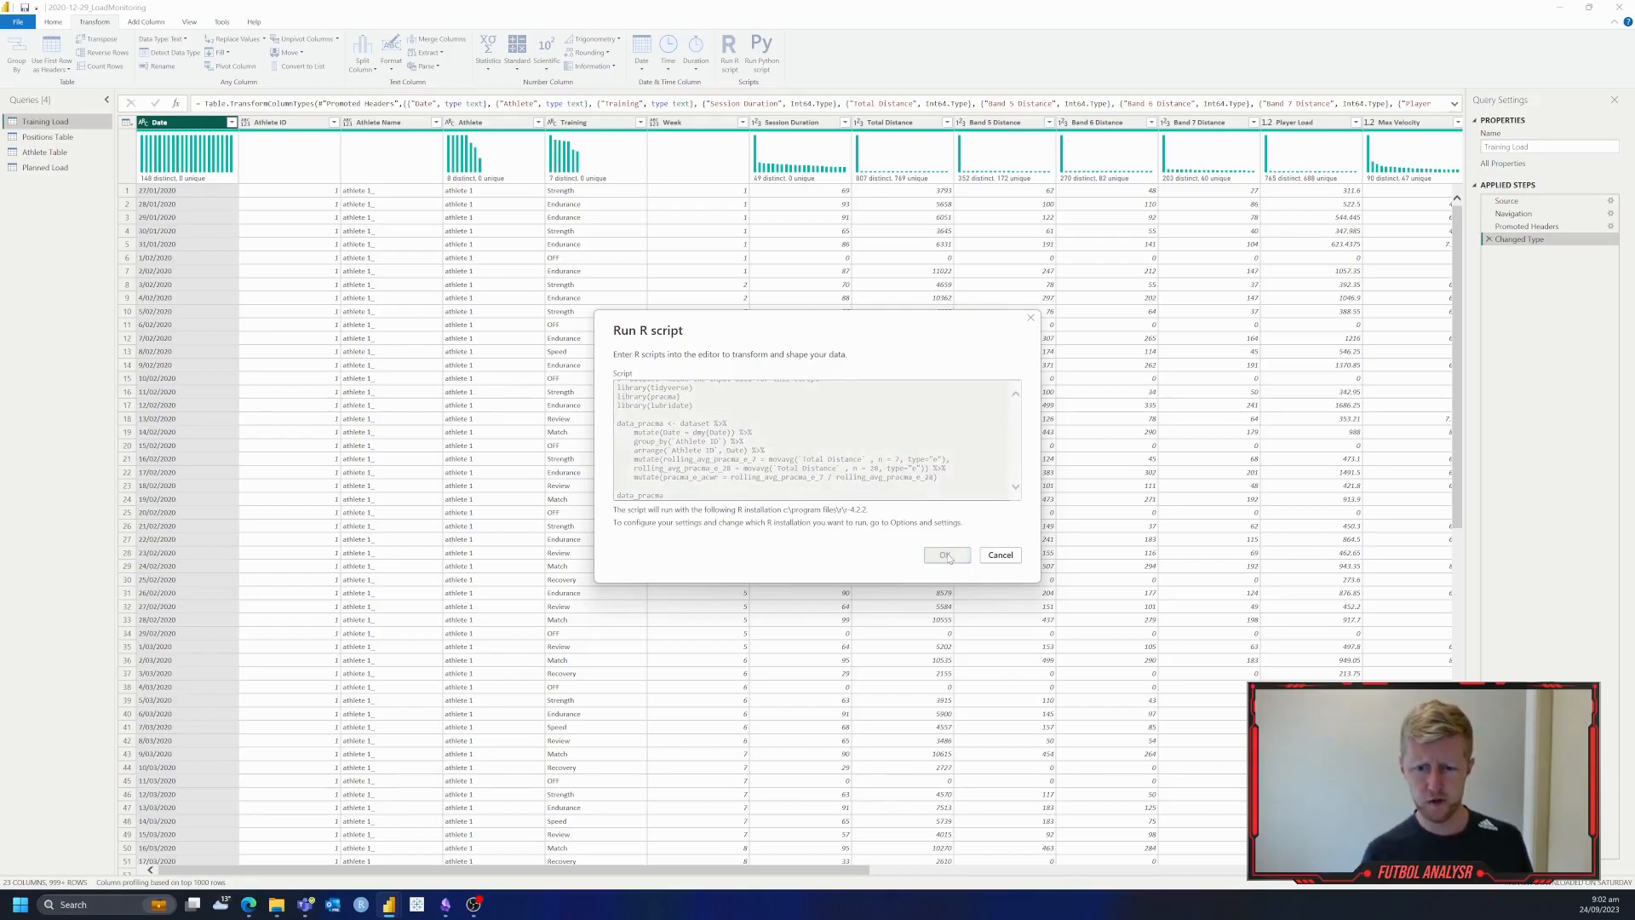
left_click(945, 554)
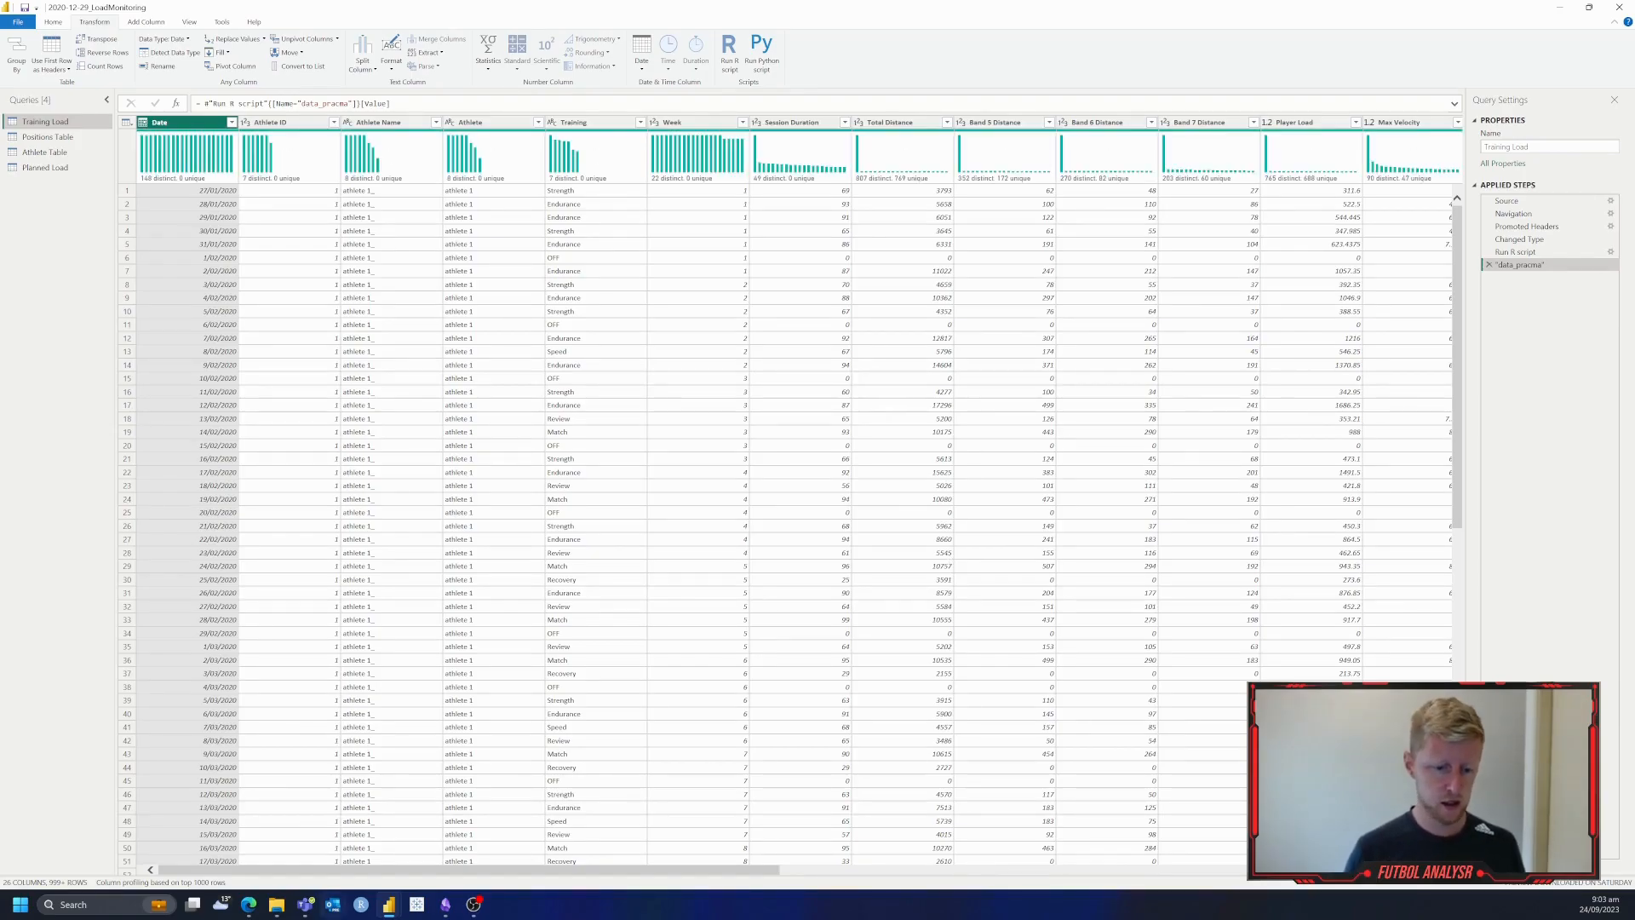
Step: Check the new R-script columns on the right and Close & Apply the query changes
scroll("right", 3)
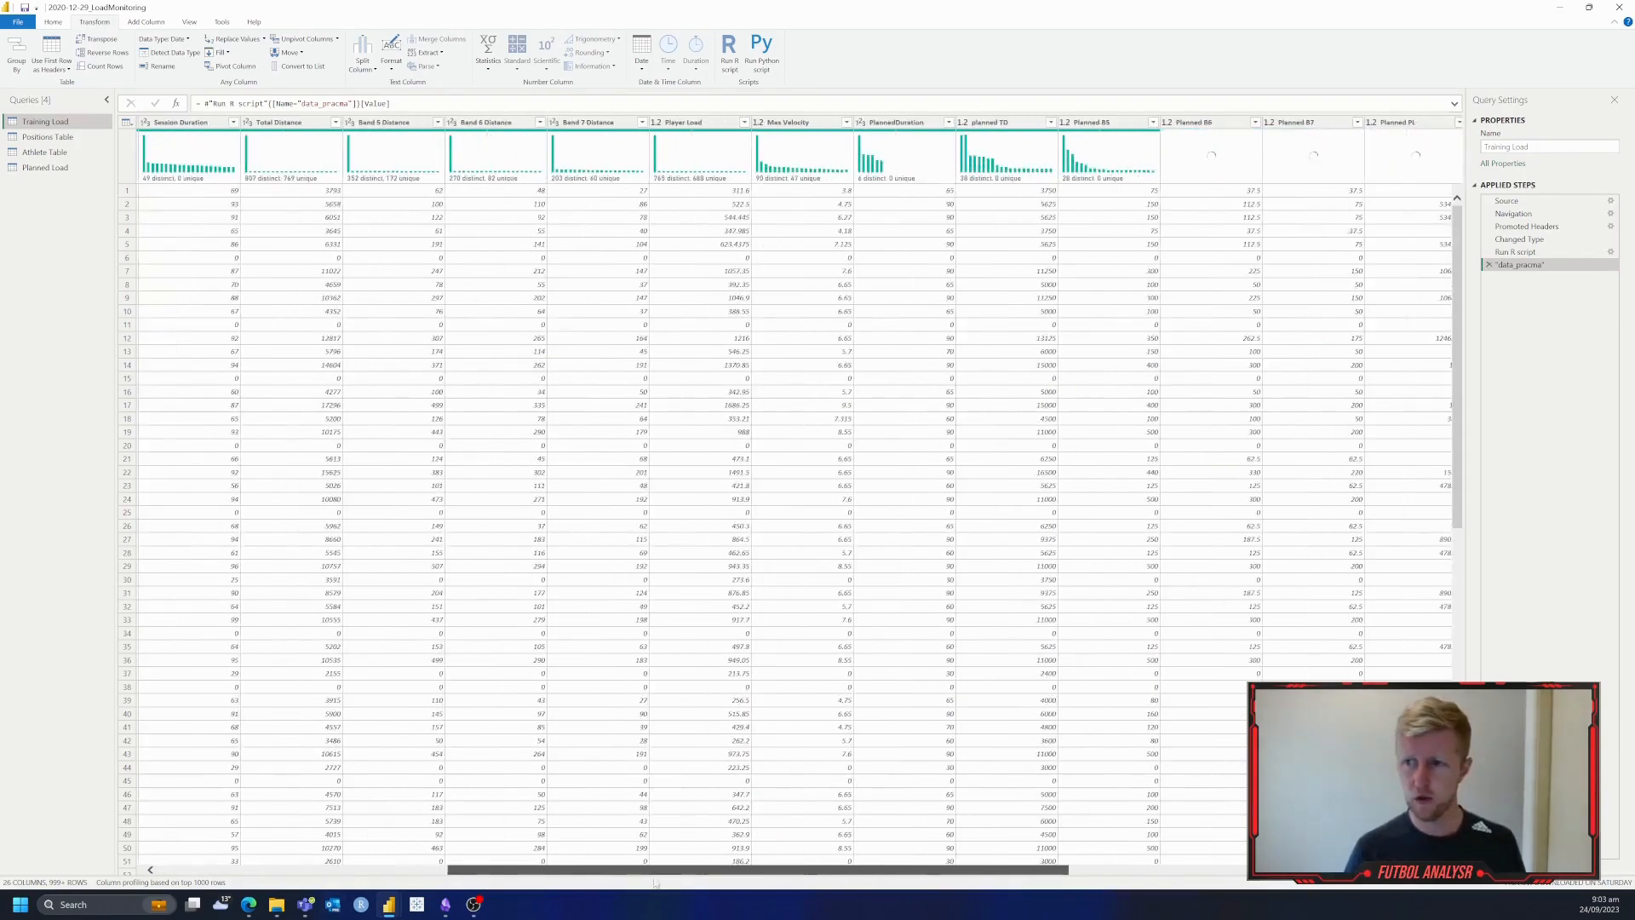
scroll("right", 3)
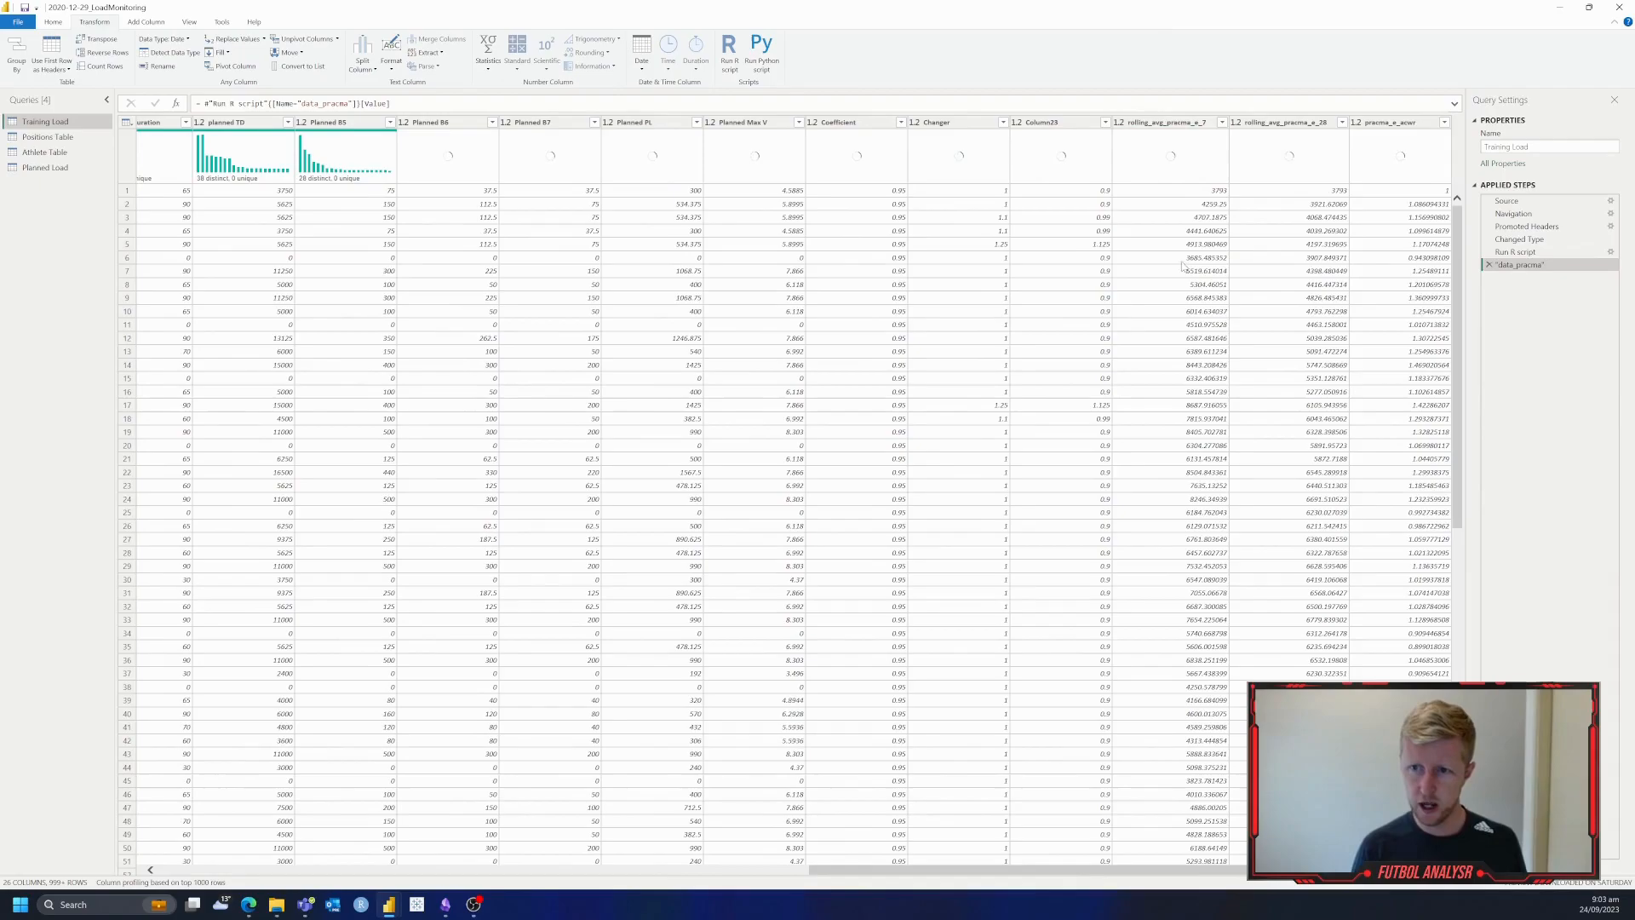
mouse_move(1311, 136)
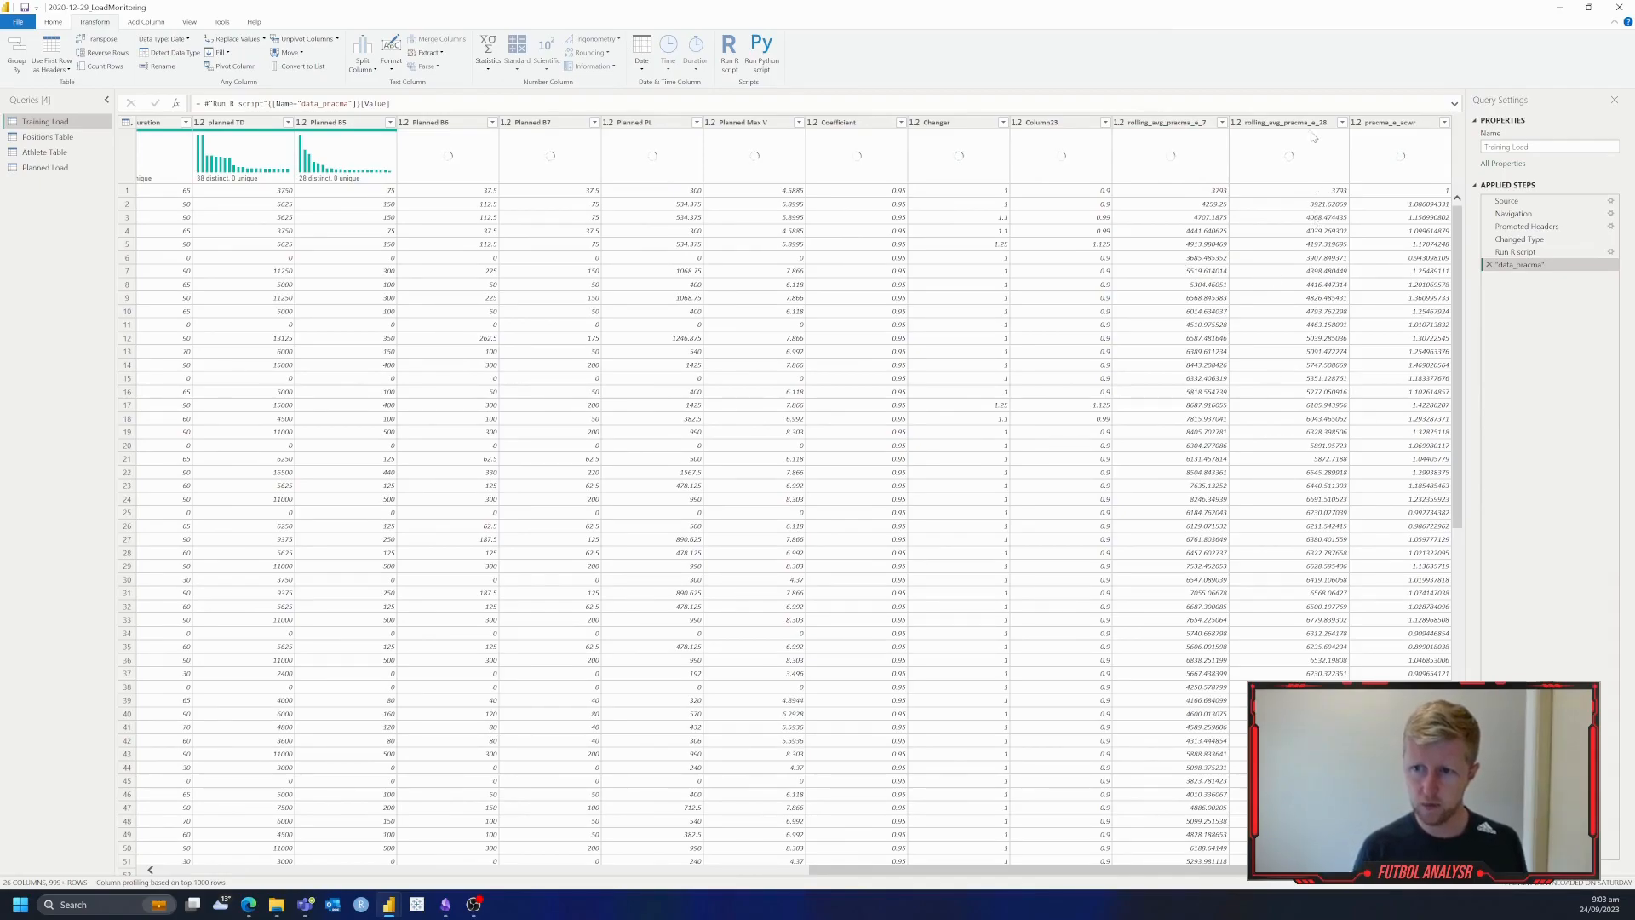
mouse_move(1424, 168)
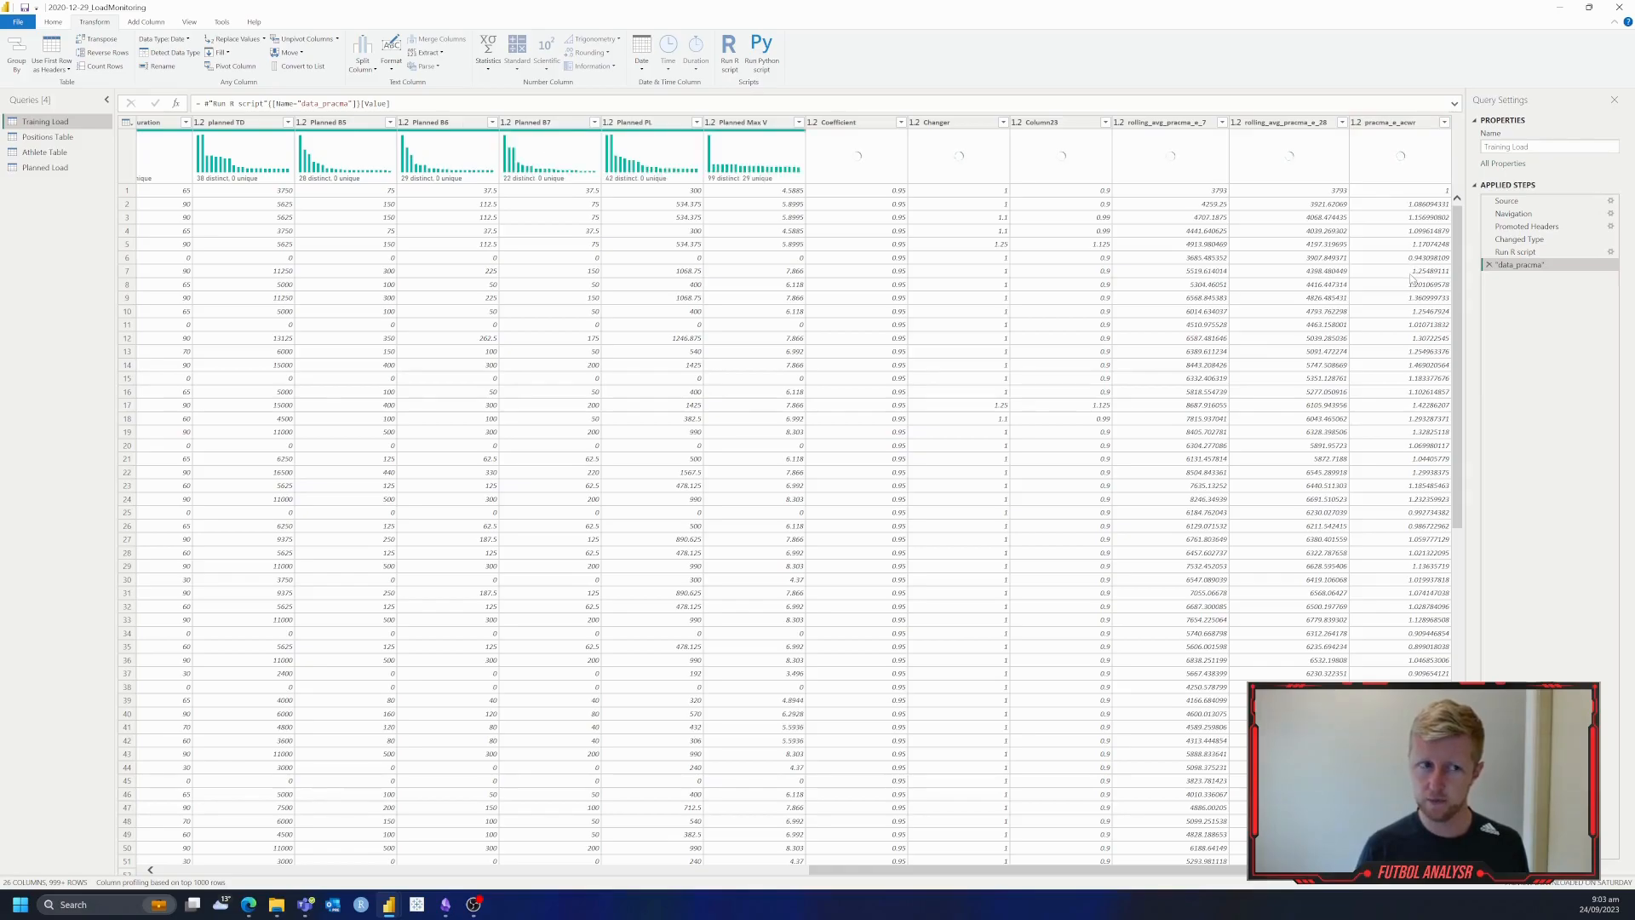
left_click(52, 22)
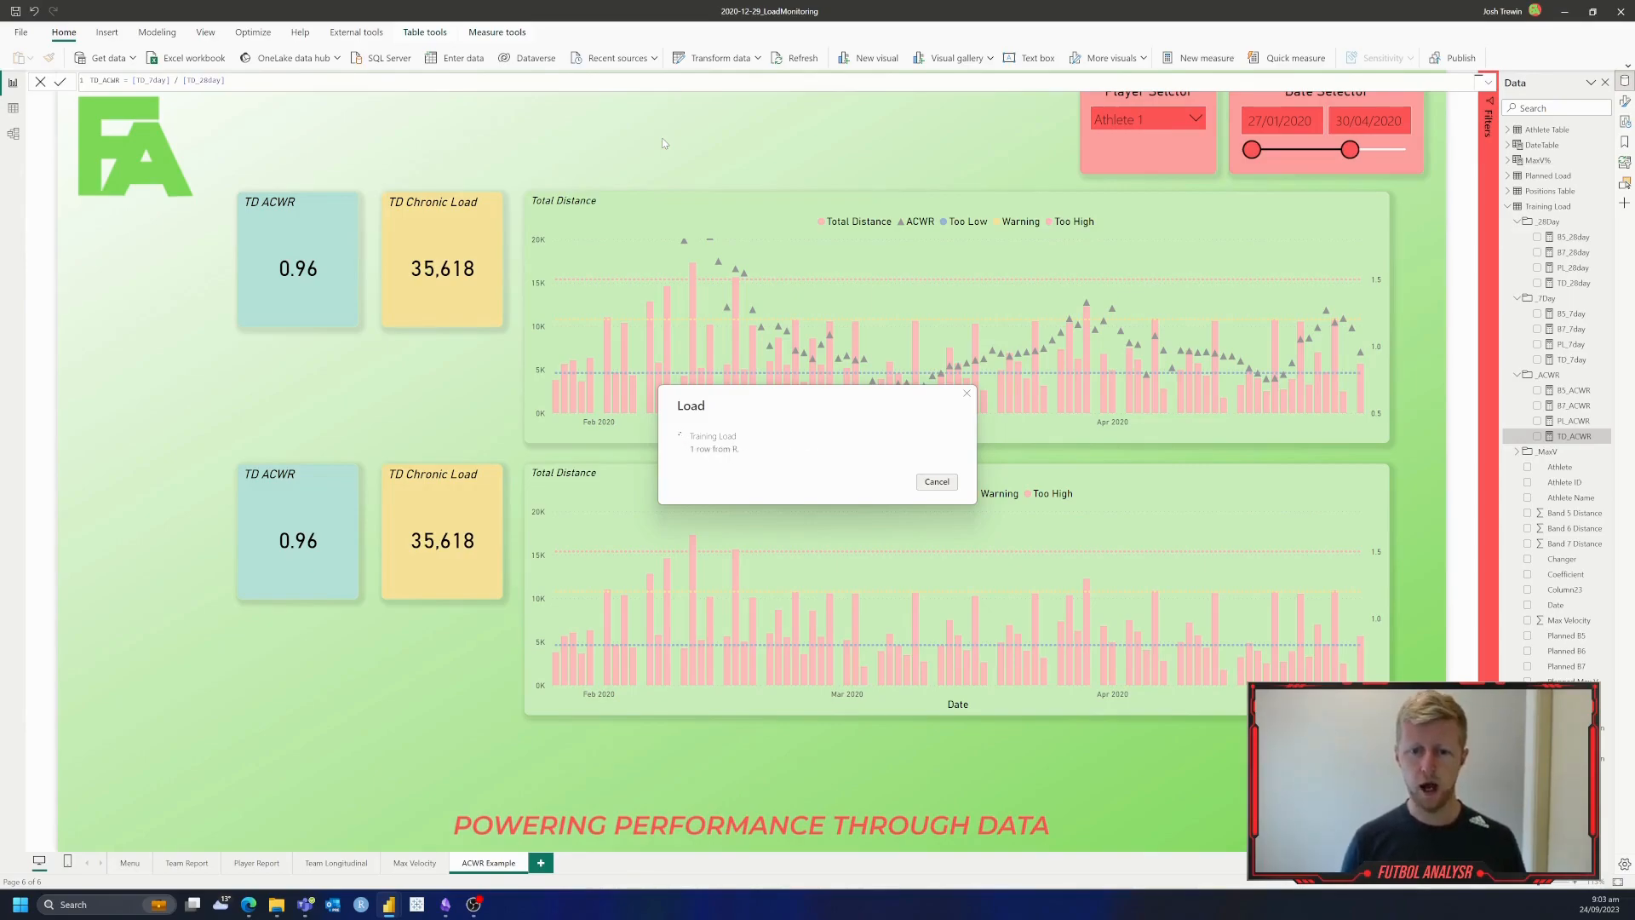
Step: Let the Training Load reload finish and browse the refreshed Data pane
left_click(935, 480)
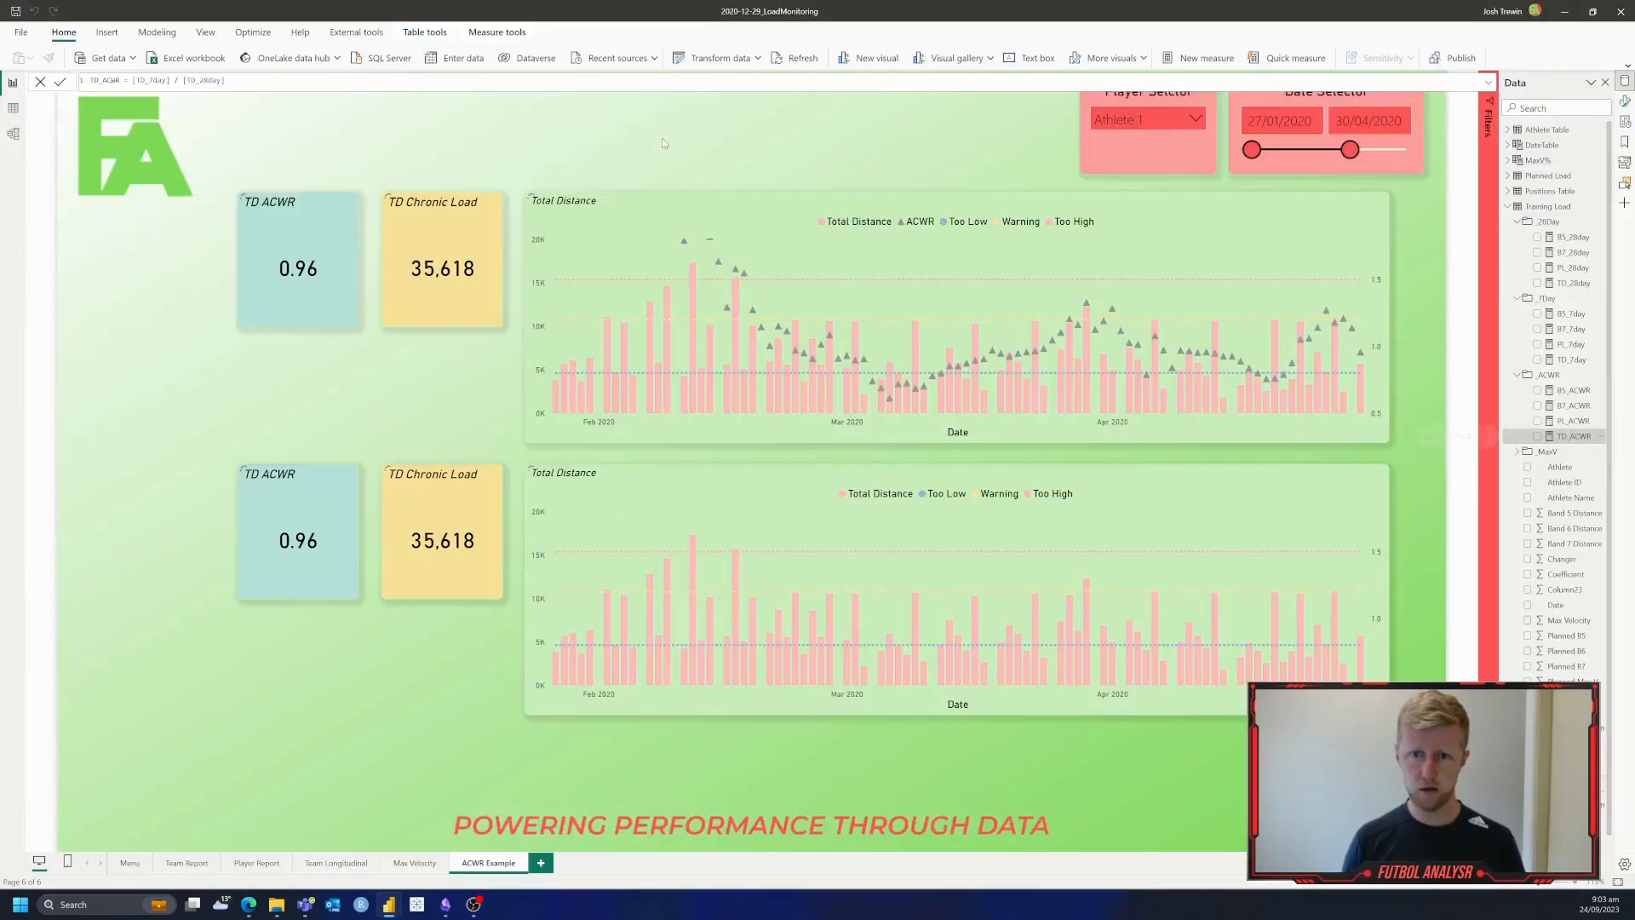
left_click(797, 58)
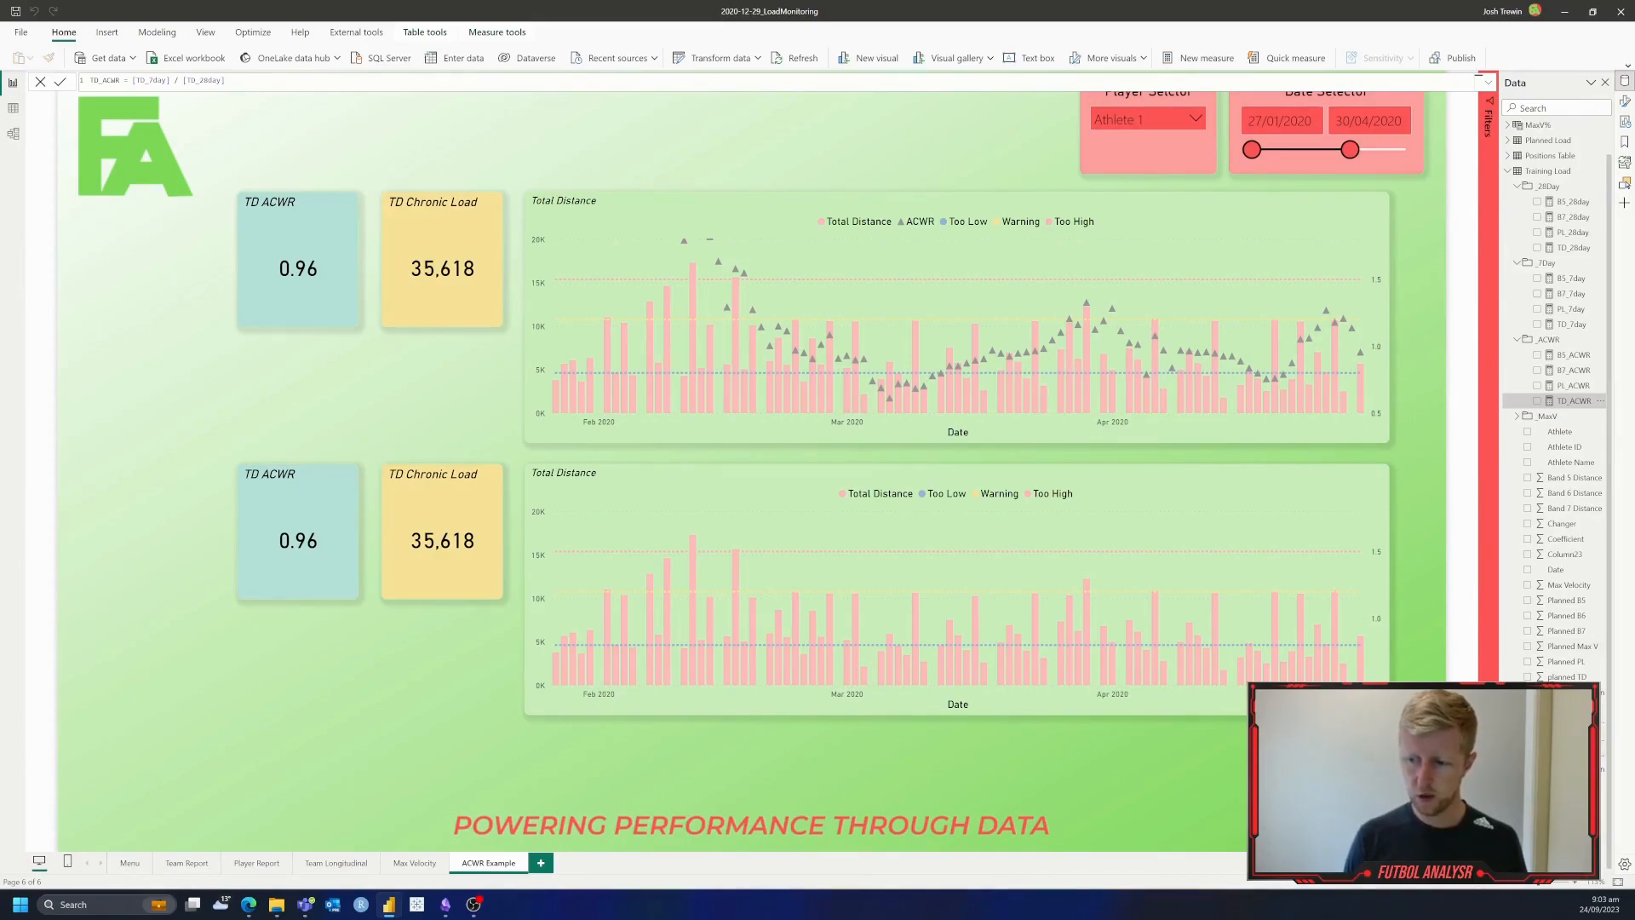
Step: Create a new Training Load measure EWMA_ACWR = AVERAGE( over the prama column
right_click(1577, 400)
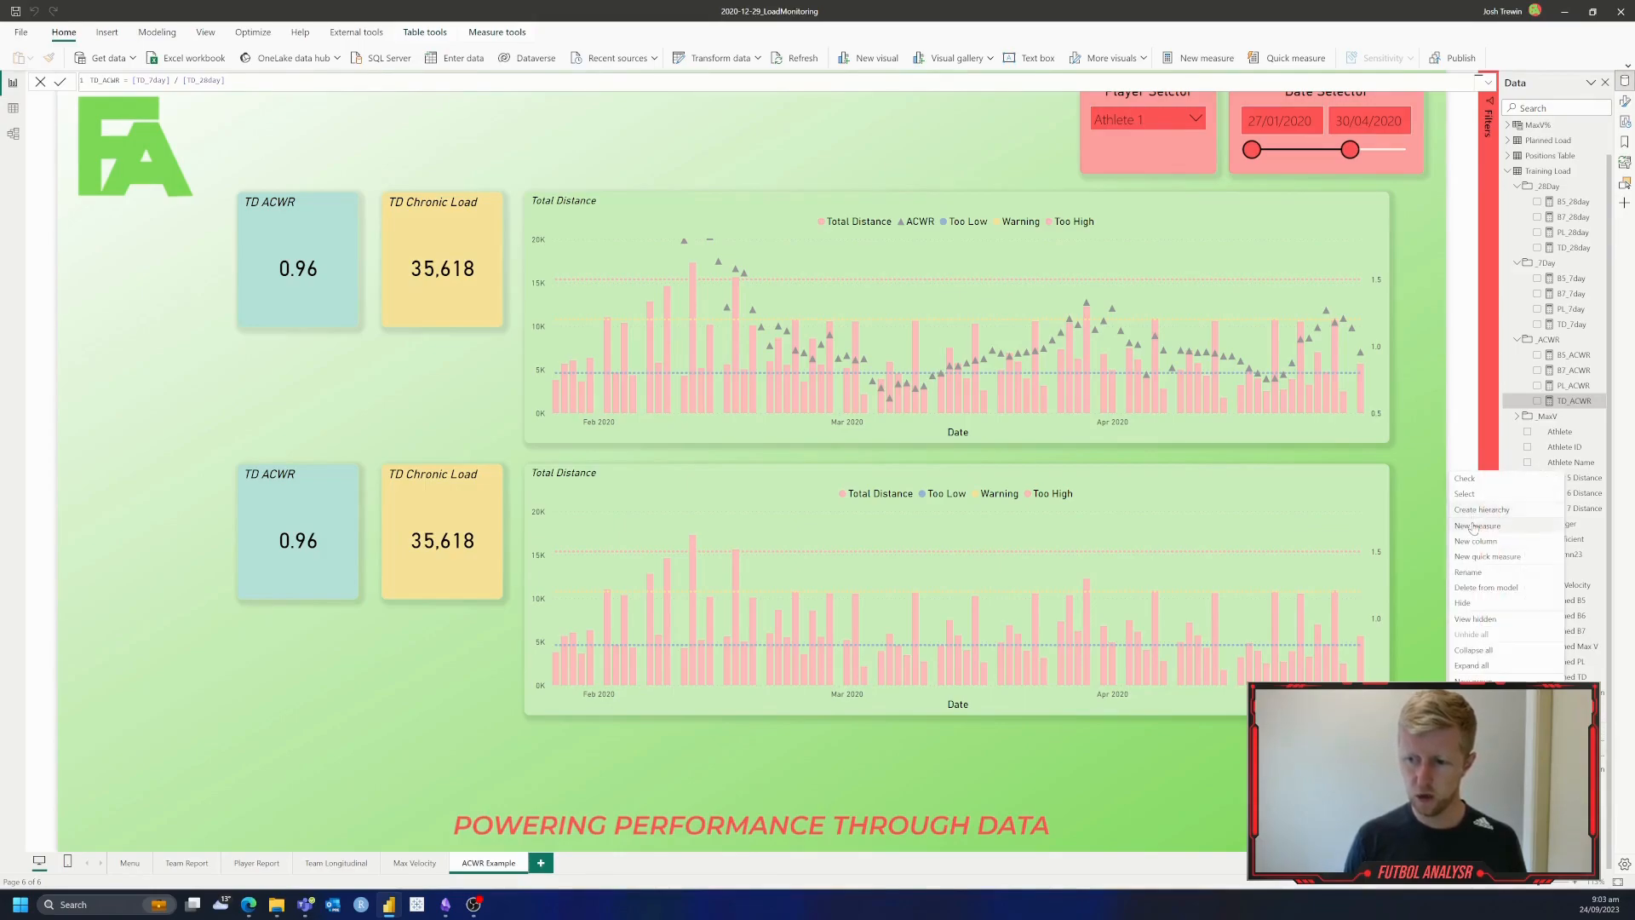
left_click(1478, 524)
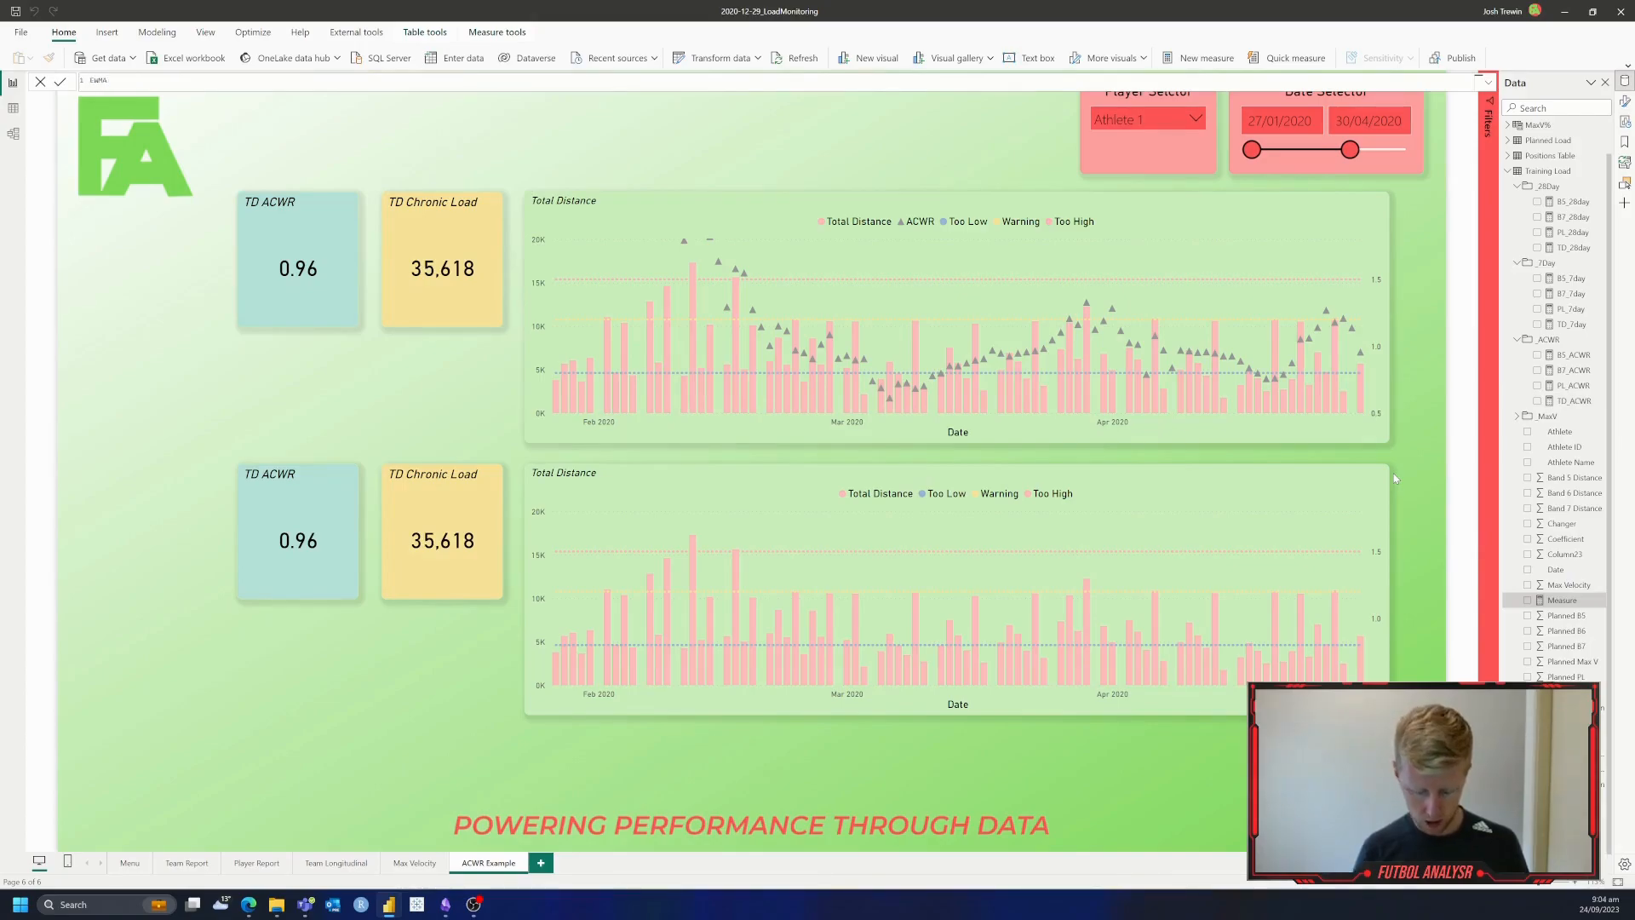
type("_ACWR = AVERAGE(")
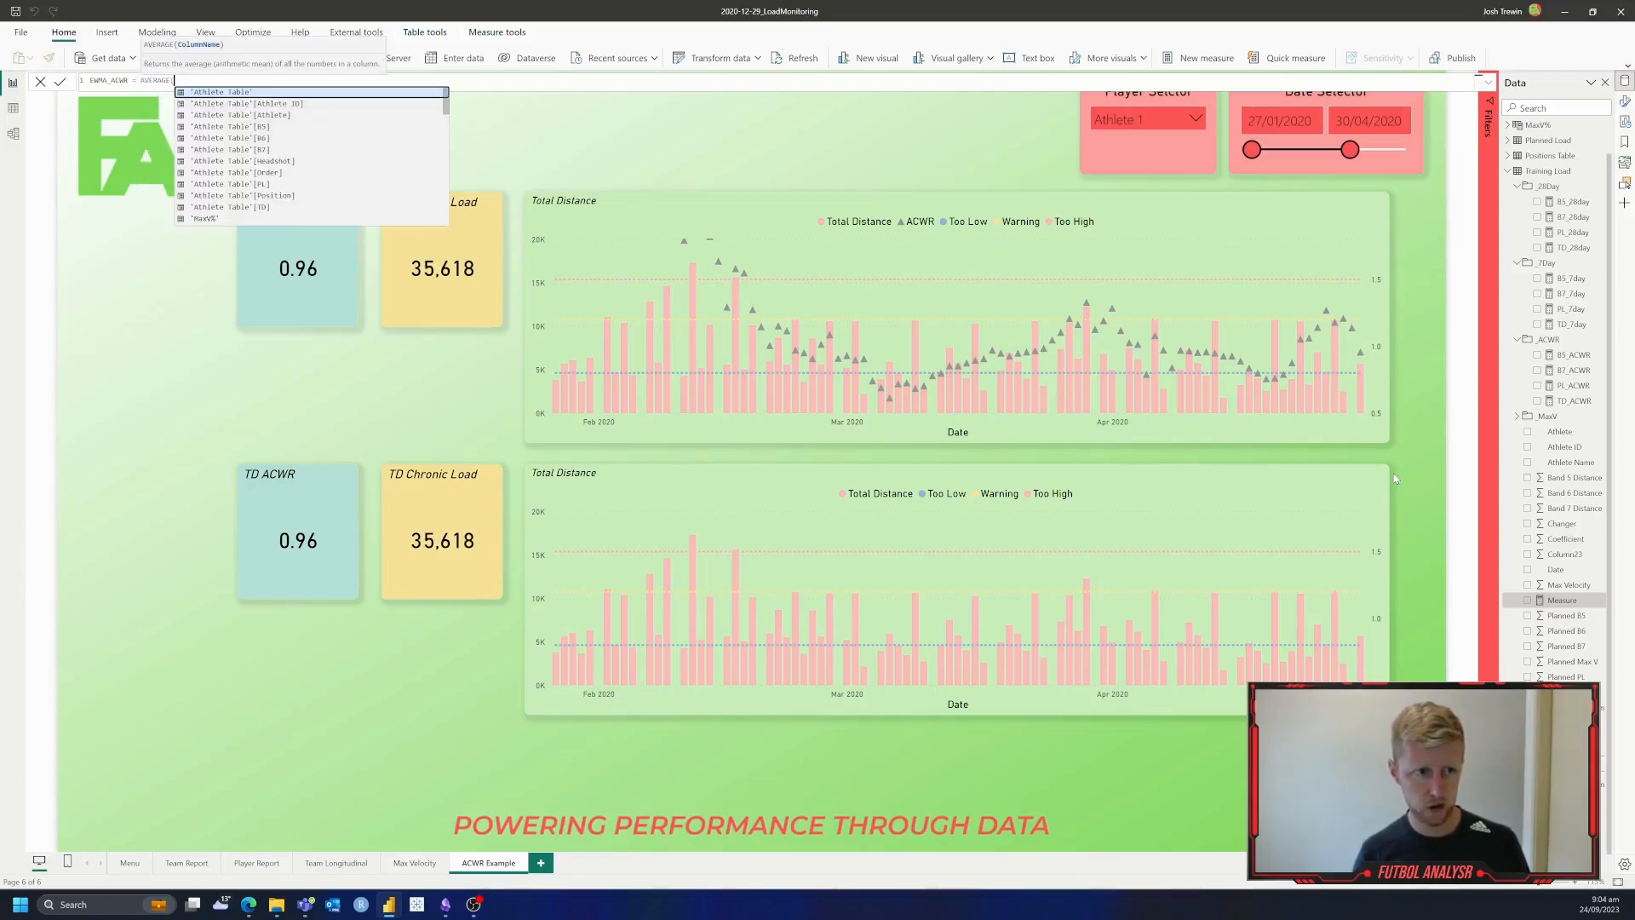
type("pr")
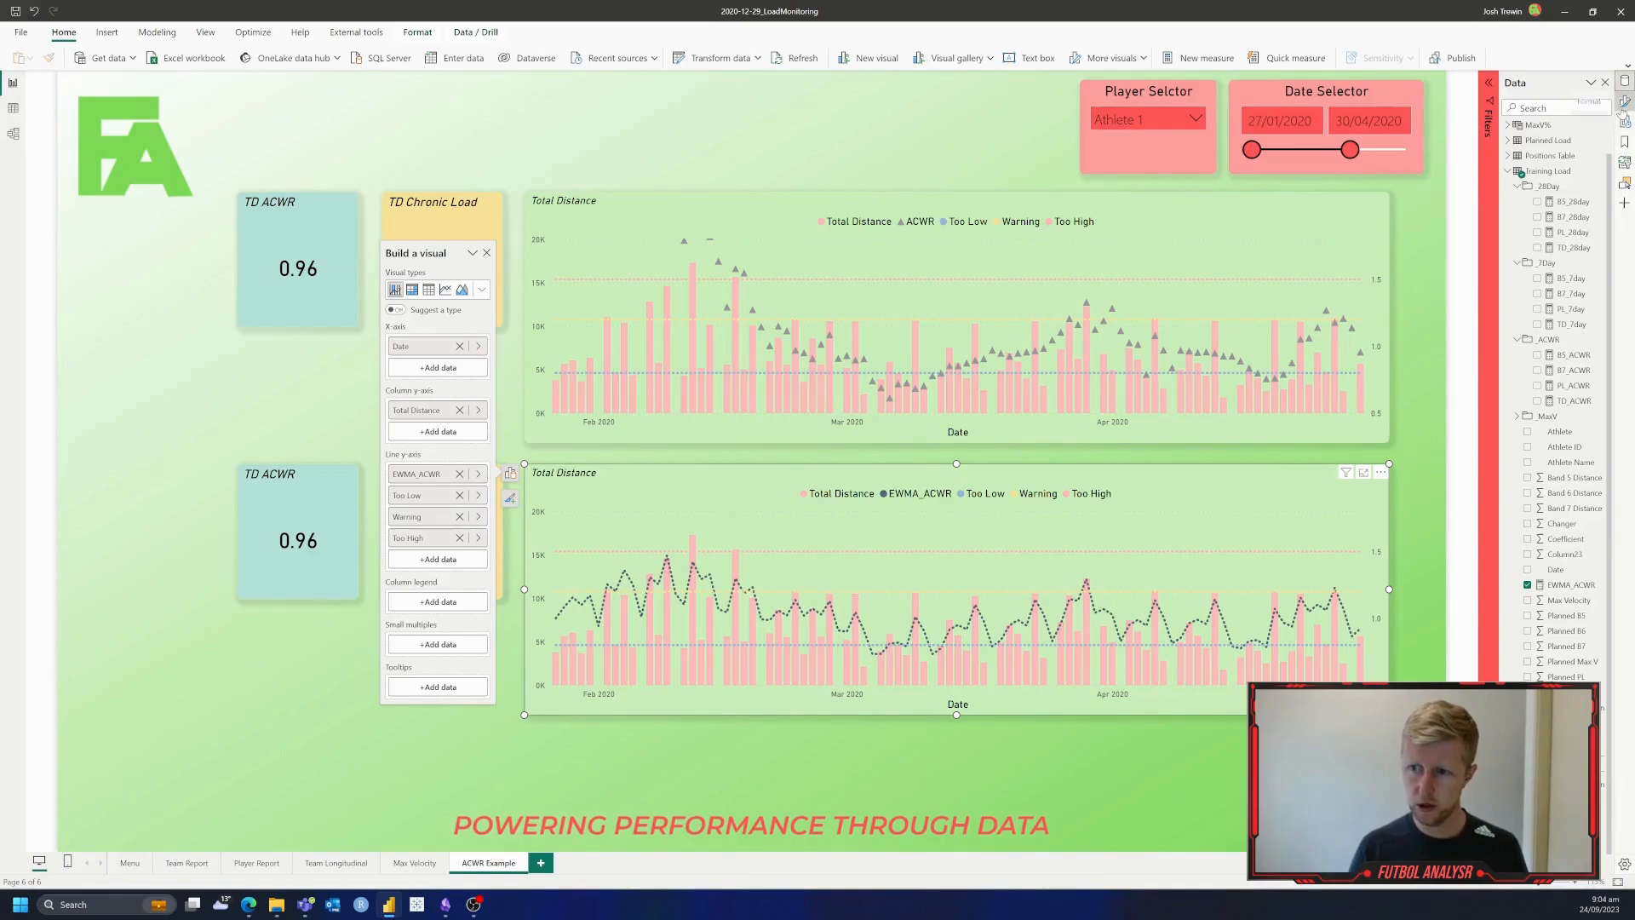
Step: Switch the lower Total Distance chart with the EWMA_ACWR line to Format visual
left_click(1589, 100)
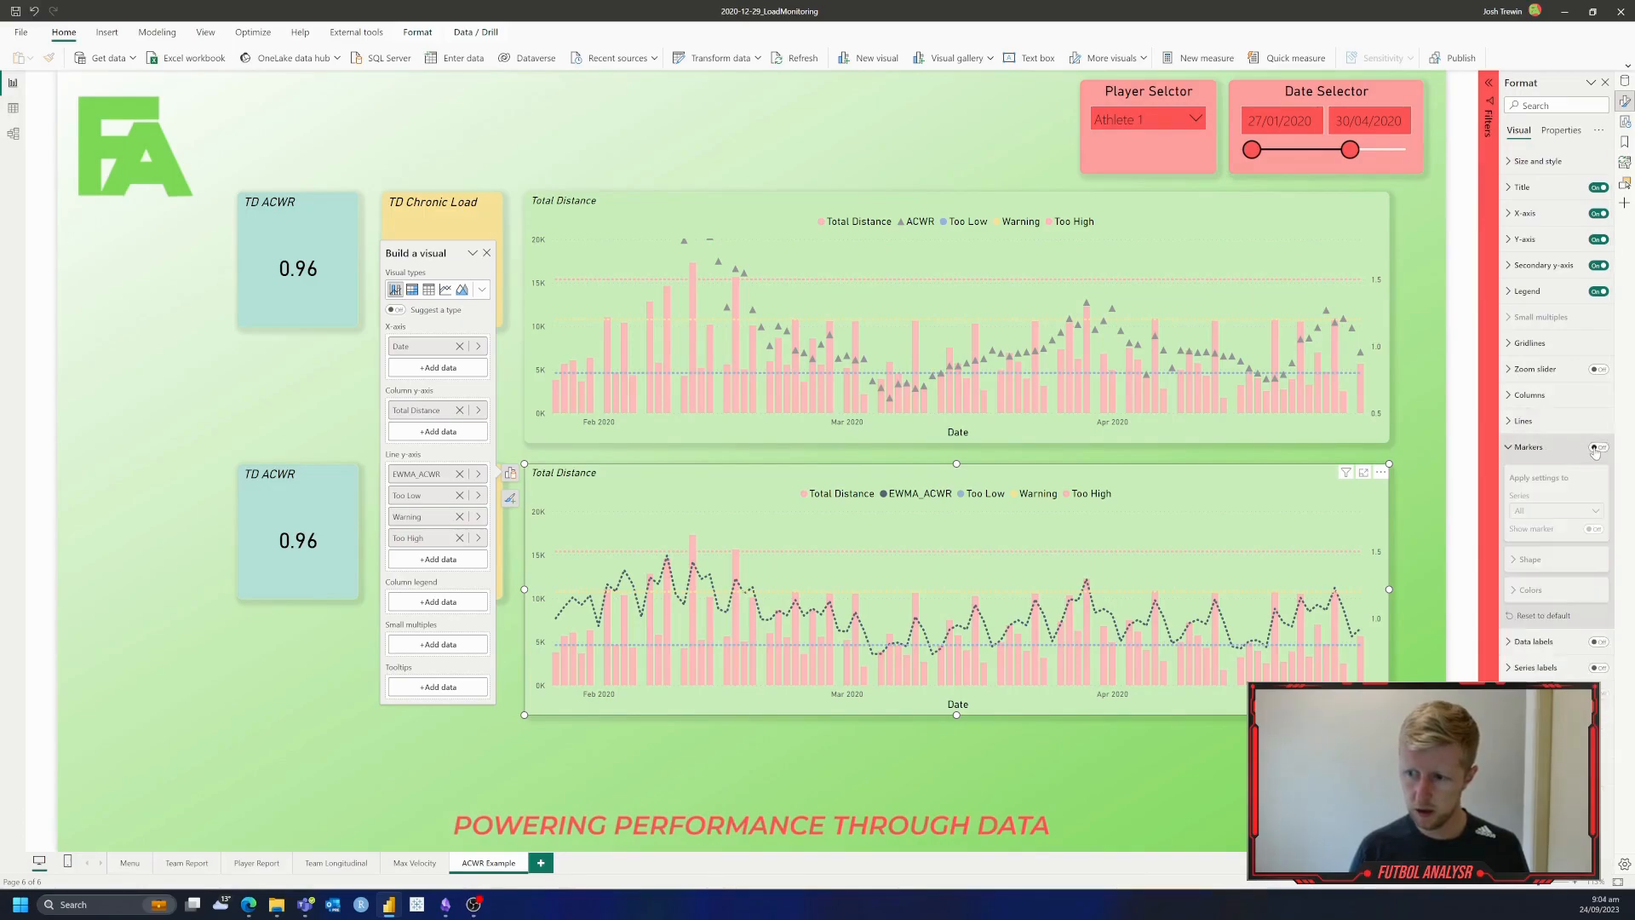
Step: Turn markers on with triangle shape and adjust the Lines settings
left_click(1596, 447)
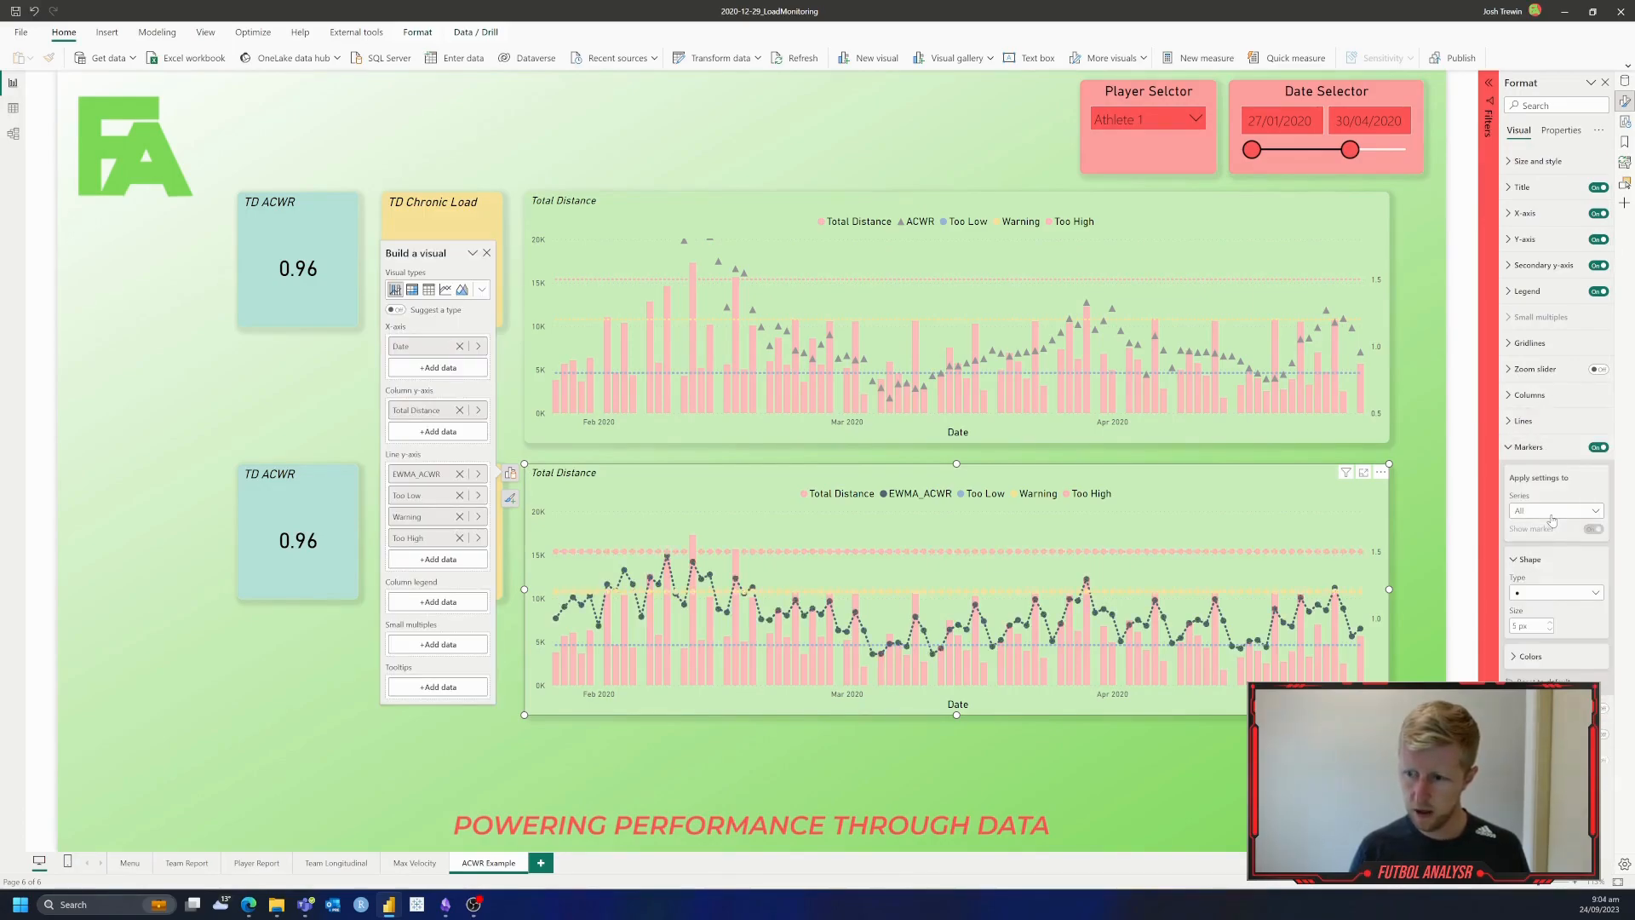
left_click(1555, 591)
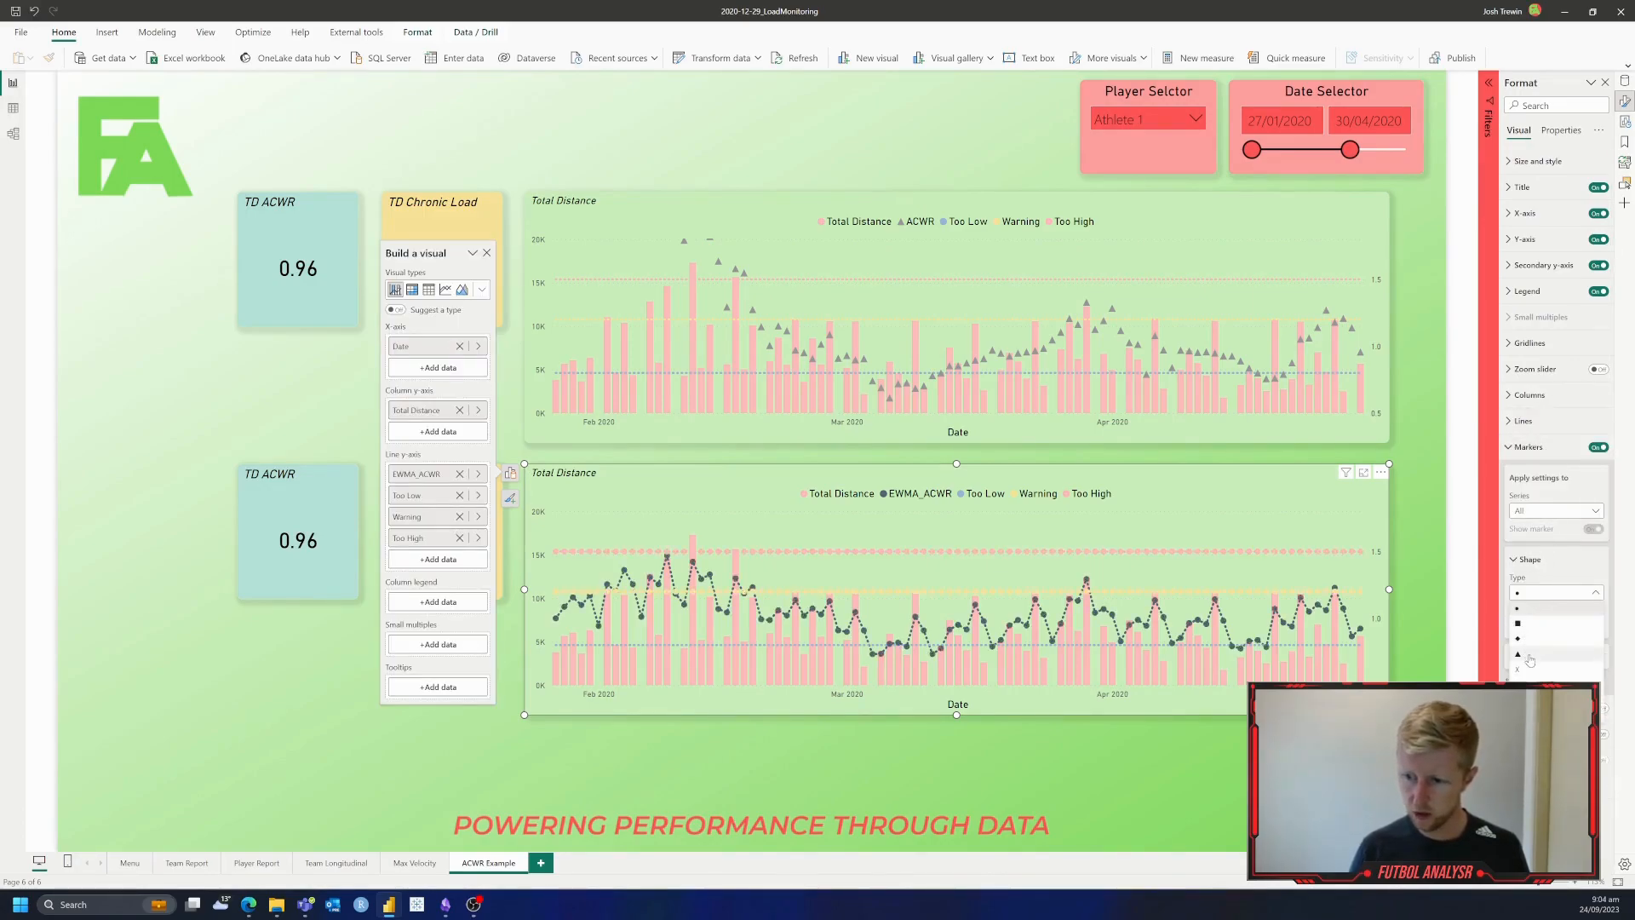
left_click(1517, 652)
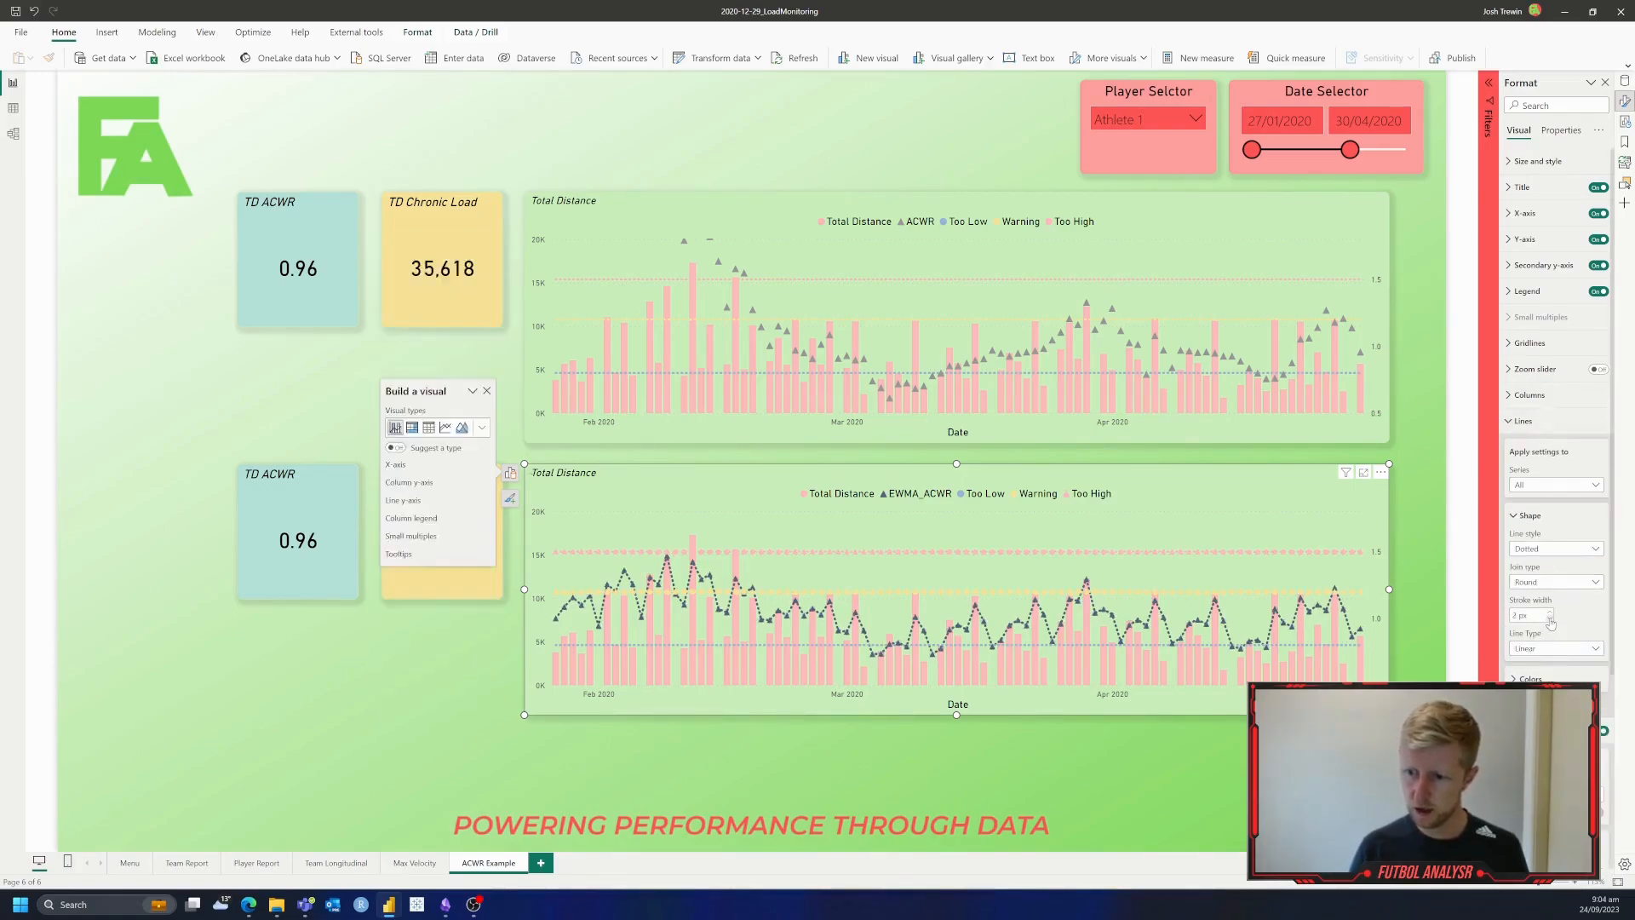
left_click(1523, 420)
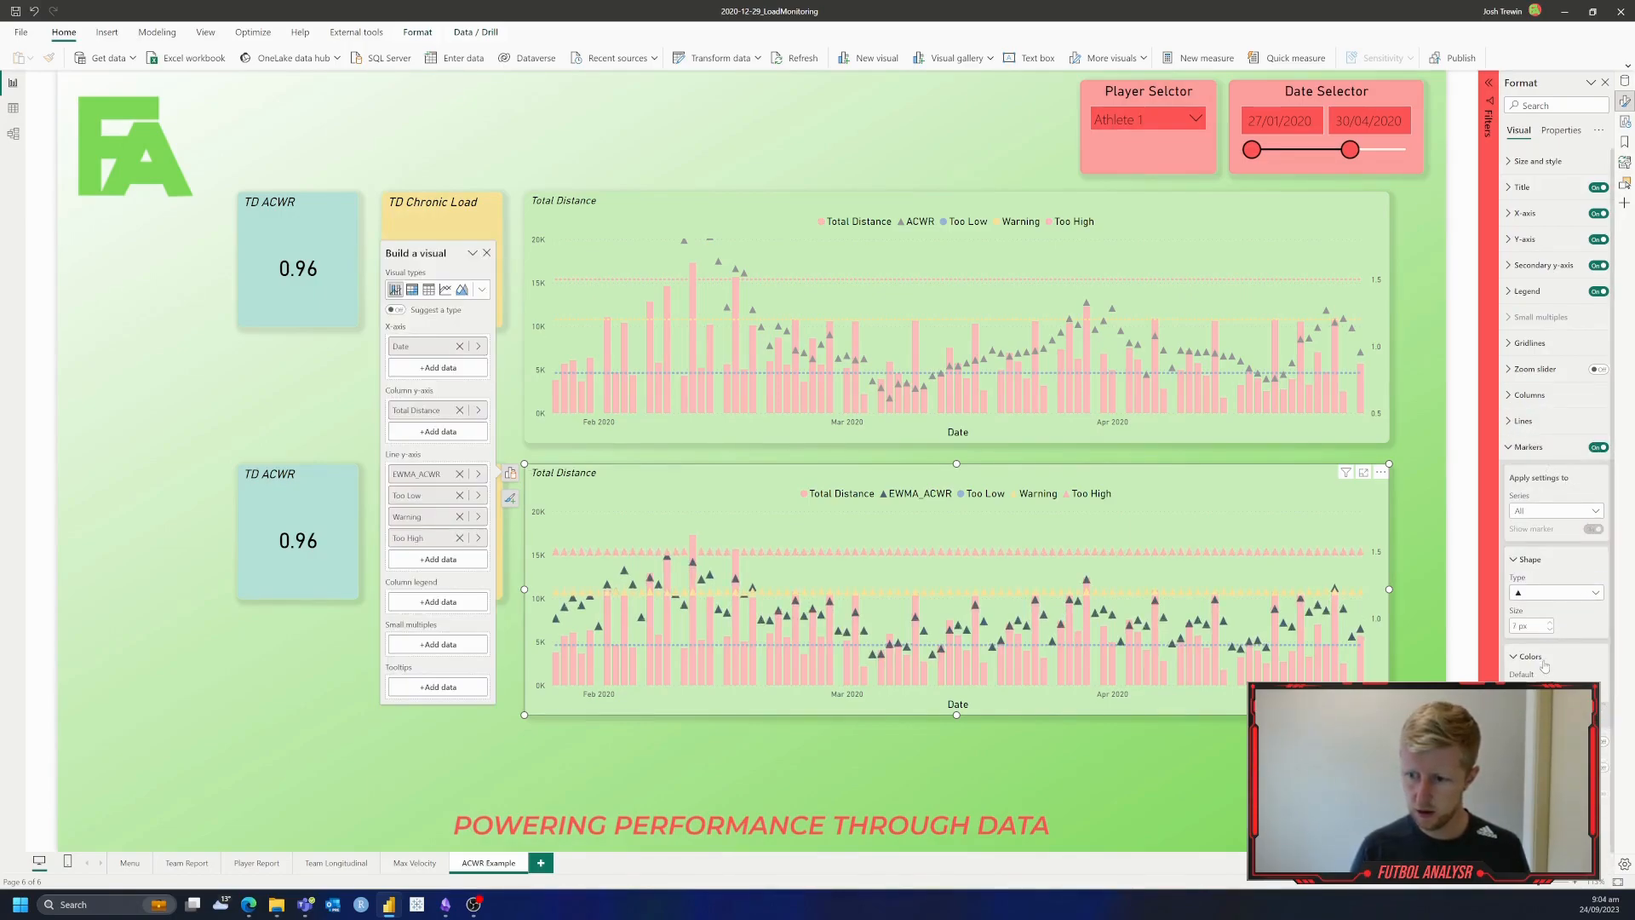
left_click(1522, 673)
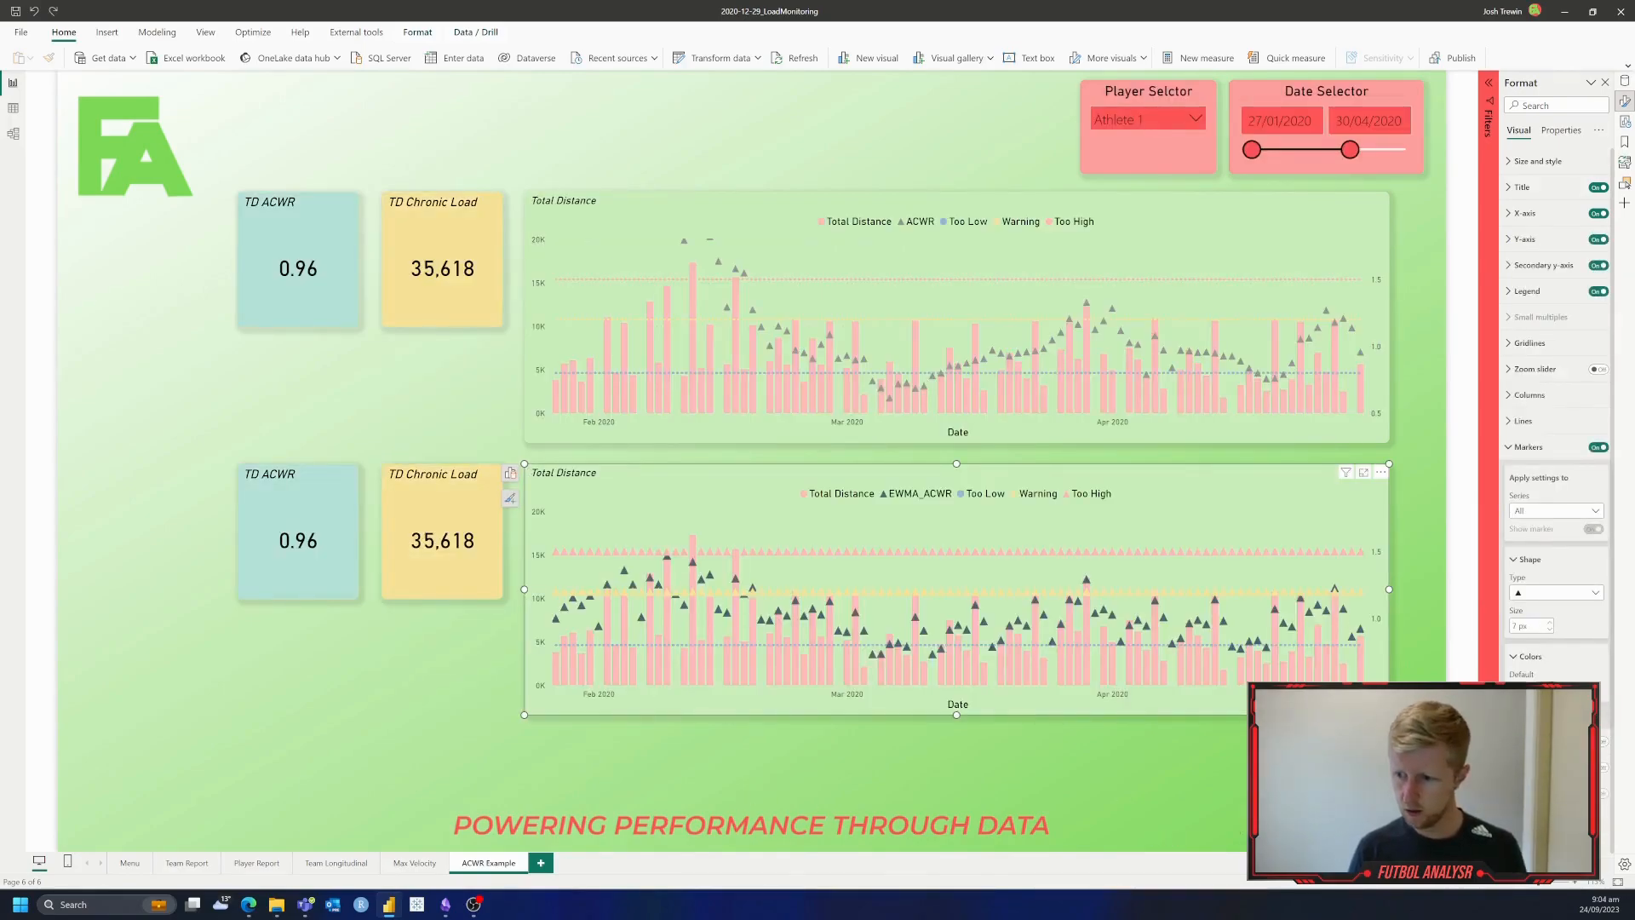
Step: Target the marker settings at the Too Low series, then undo the last formatting change
left_click(1553, 509)
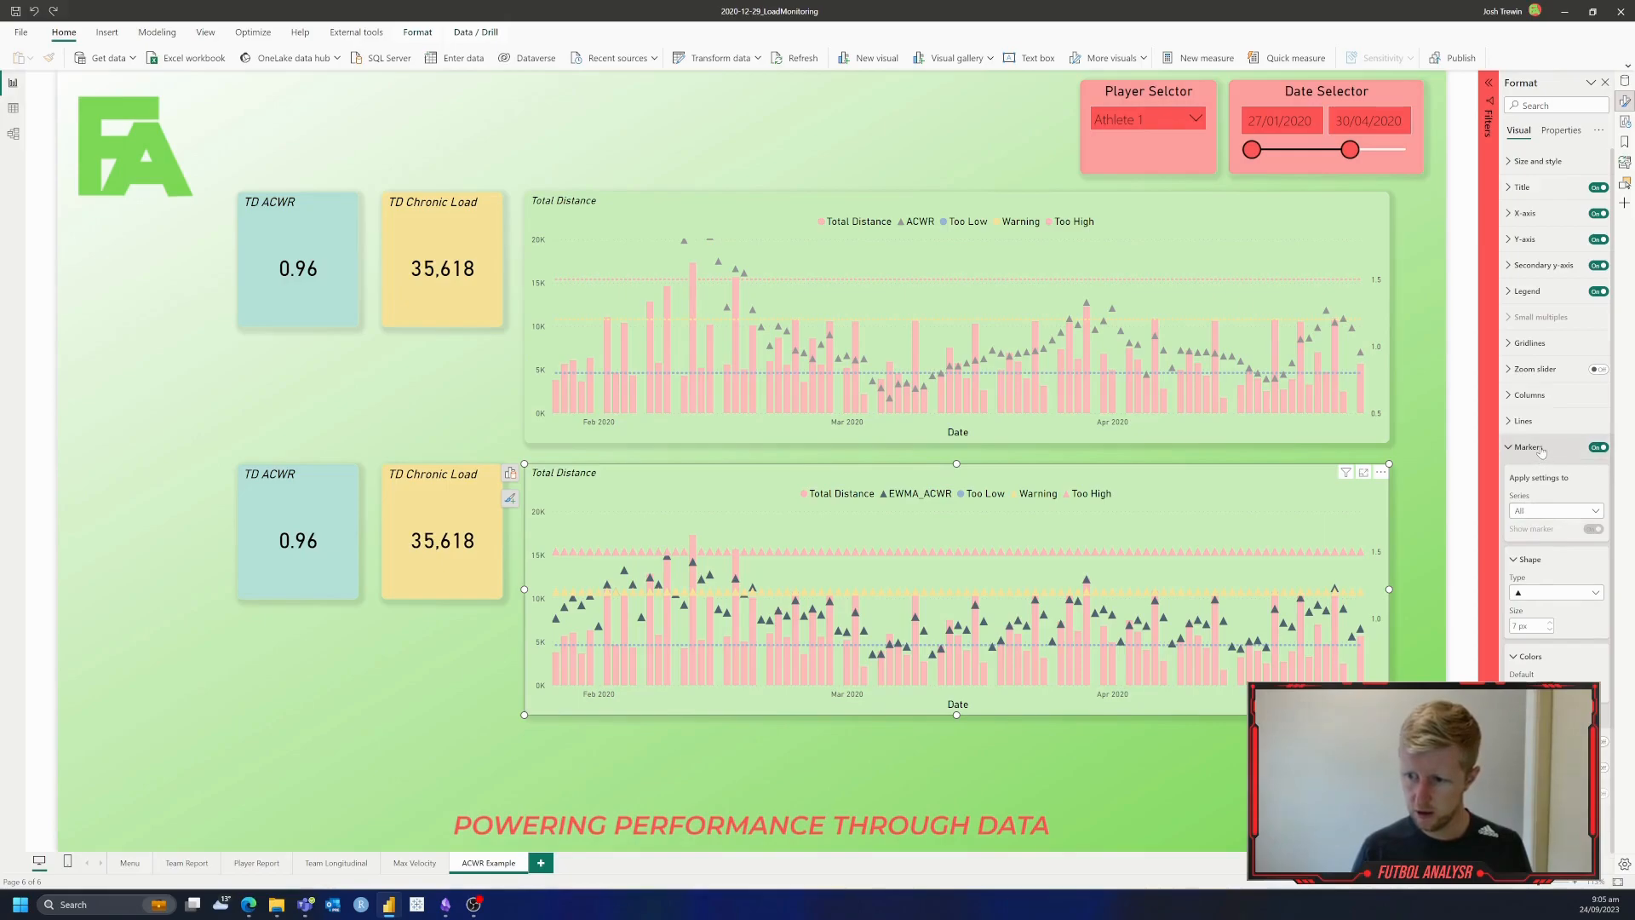
left_click(1553, 509)
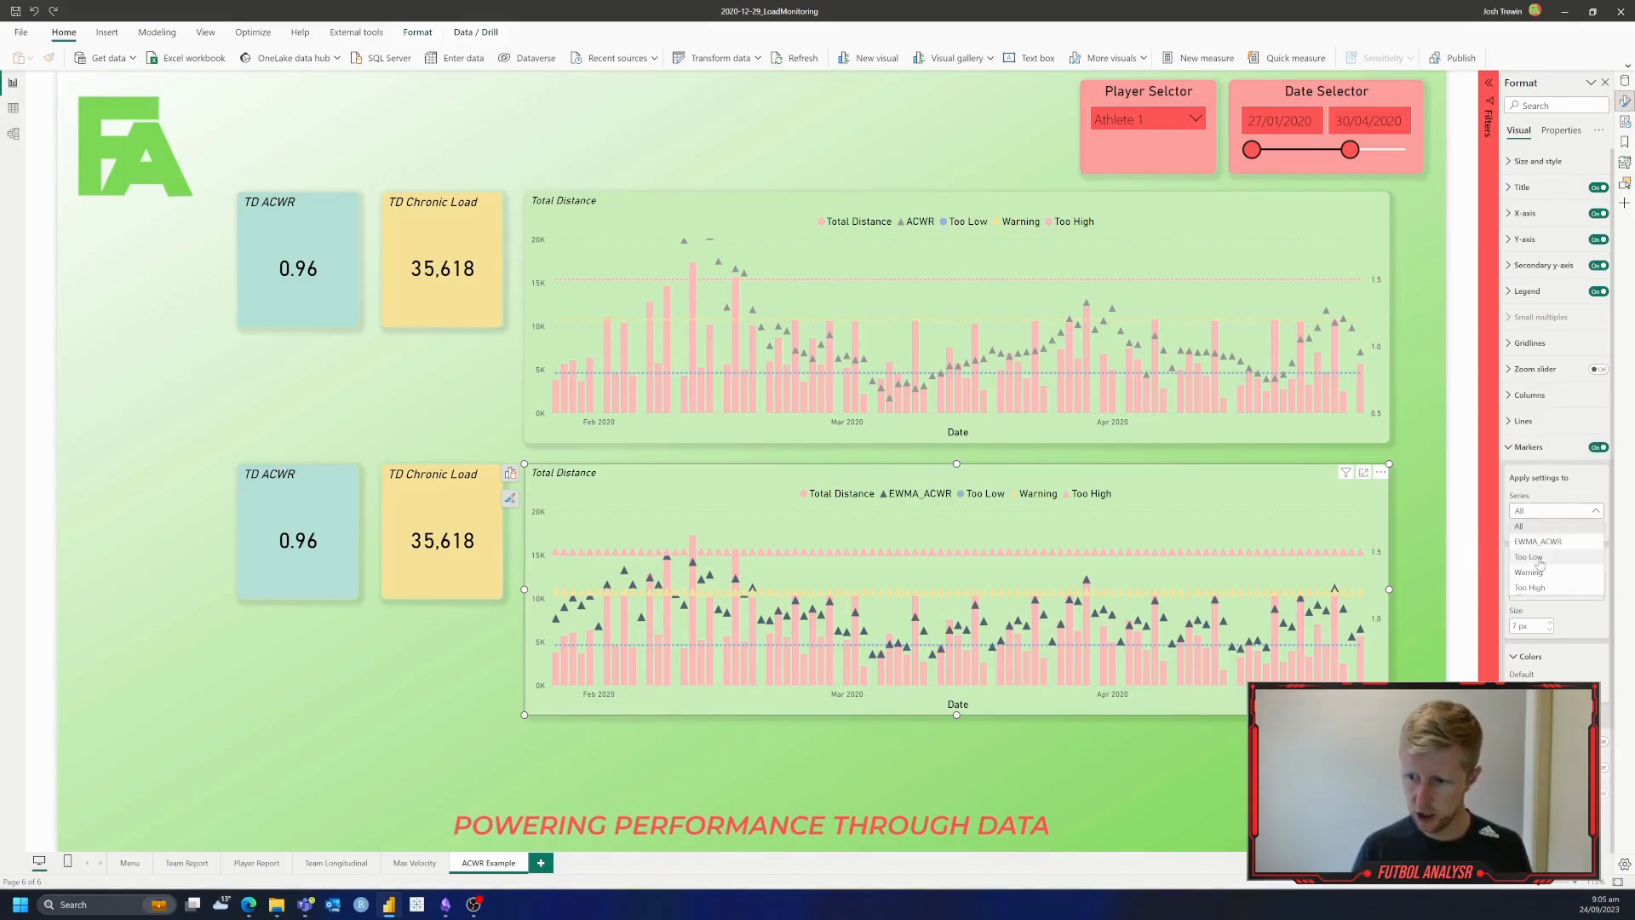
left_click(1529, 555)
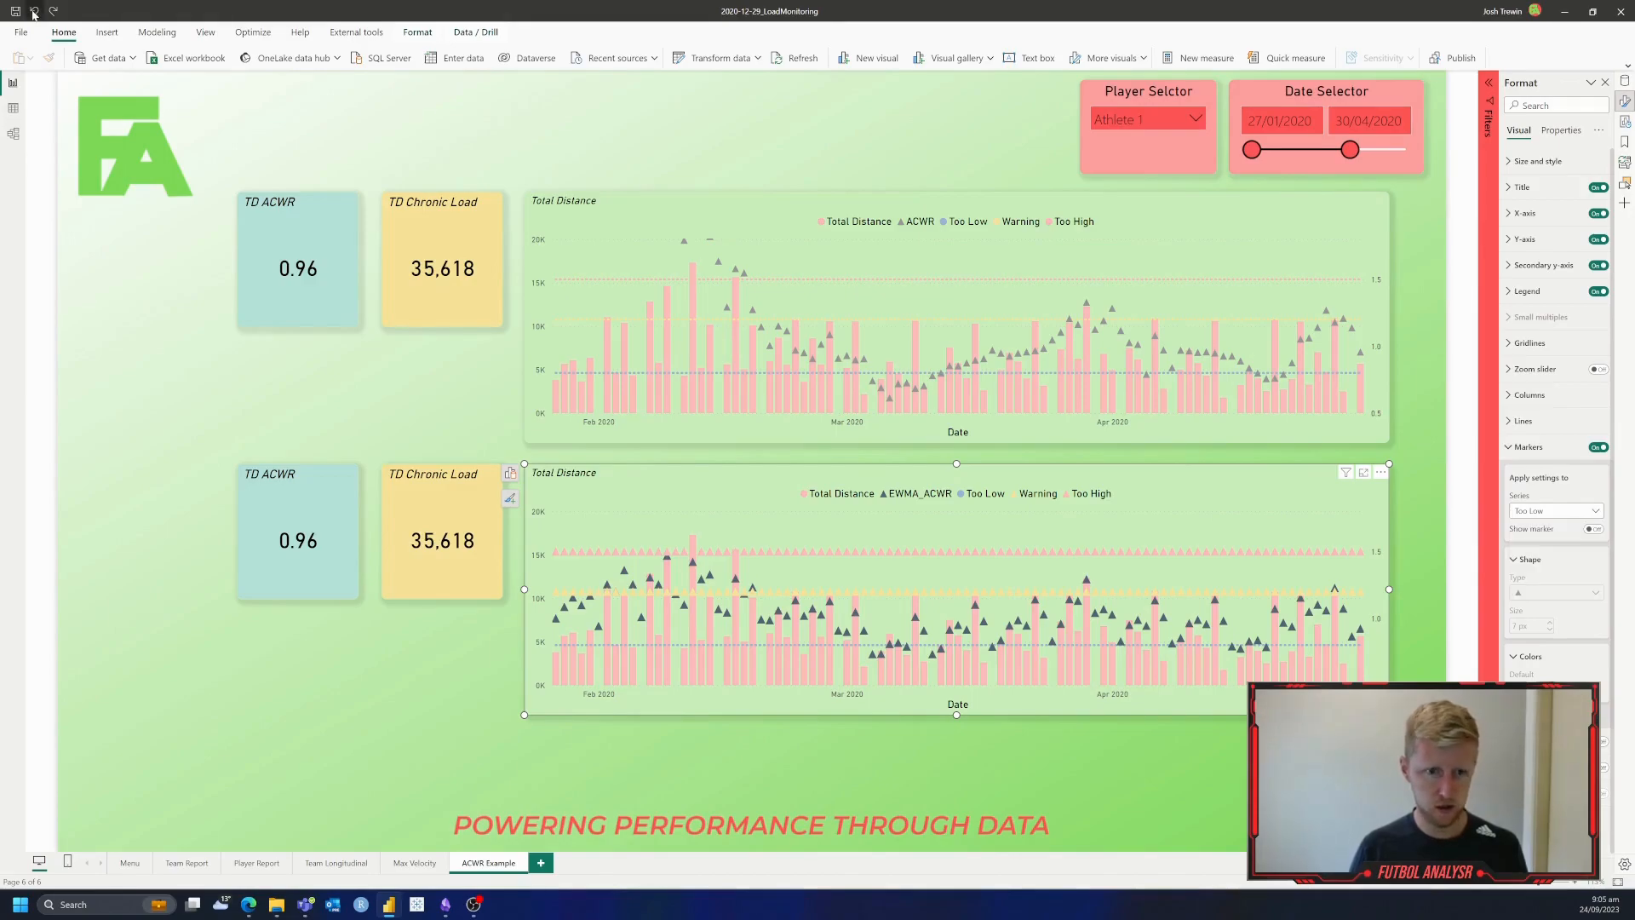
left_click(34, 12)
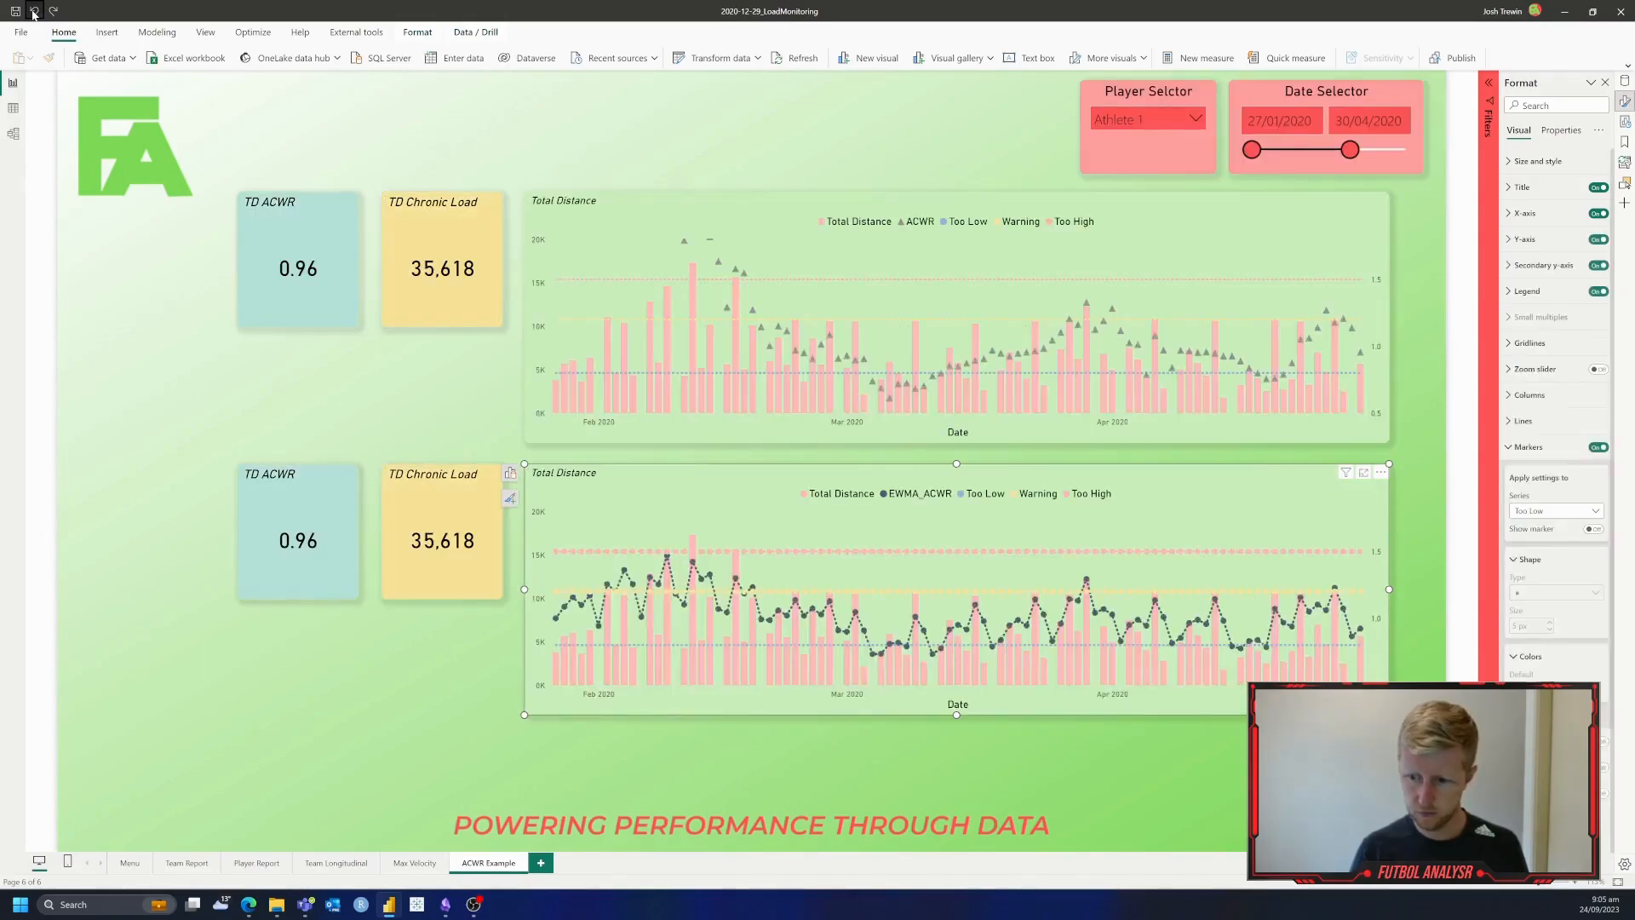
Step: Undo the markers on the EWMA_ACWR line and deselect the lower chart
left_click(1599, 446)
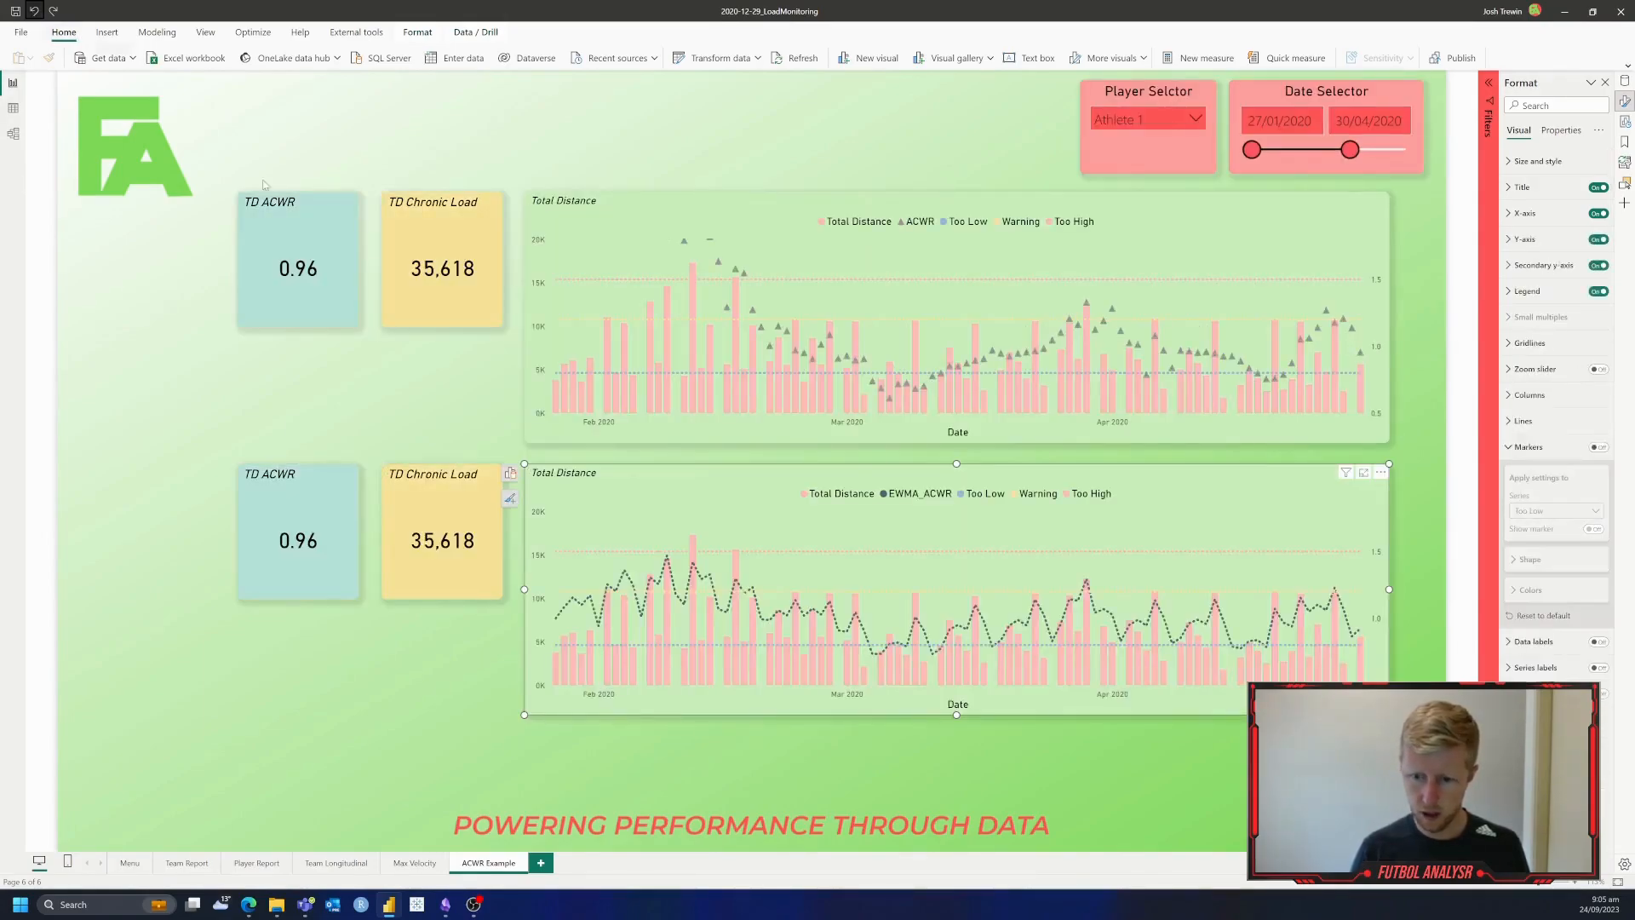
mouse_move(599, 625)
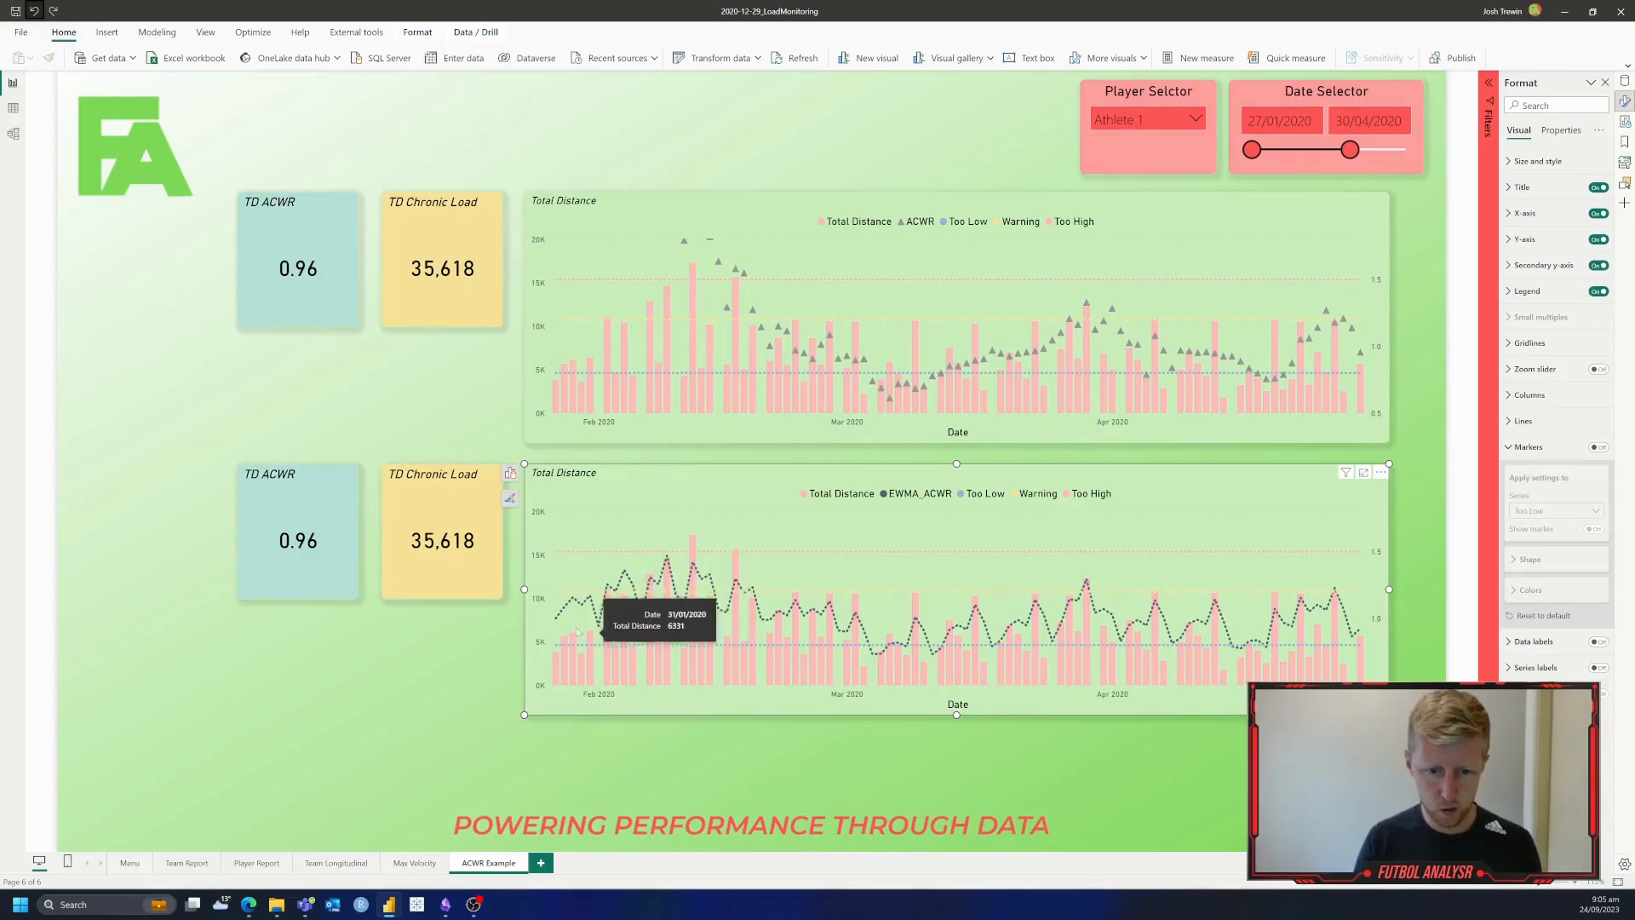
mouse_move(654, 654)
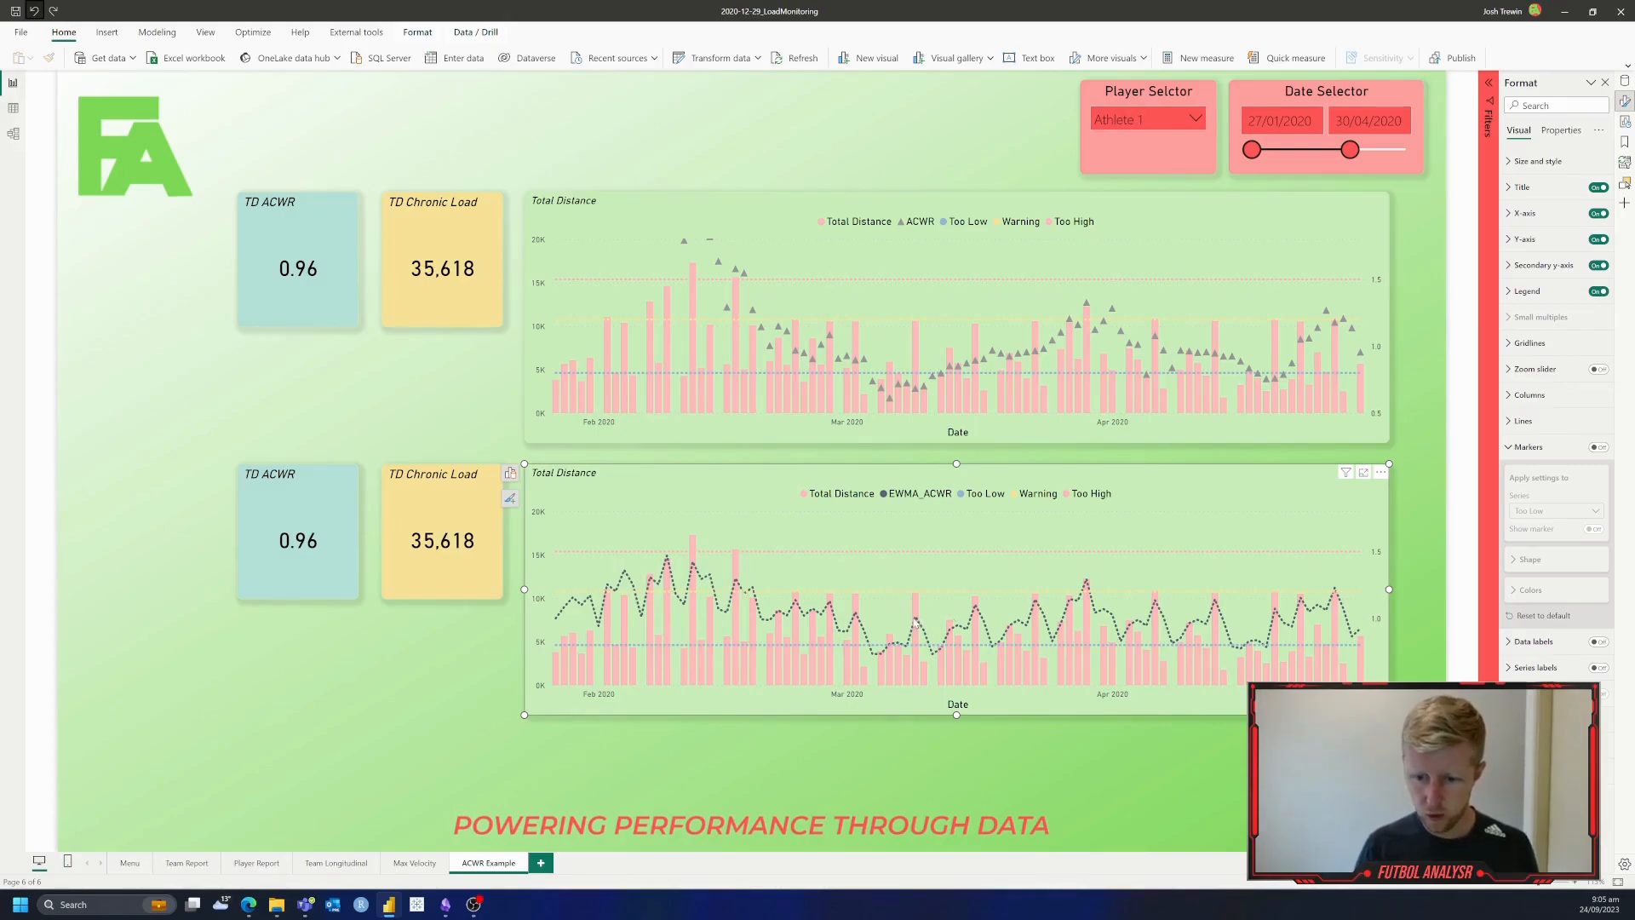
mouse_move(928, 635)
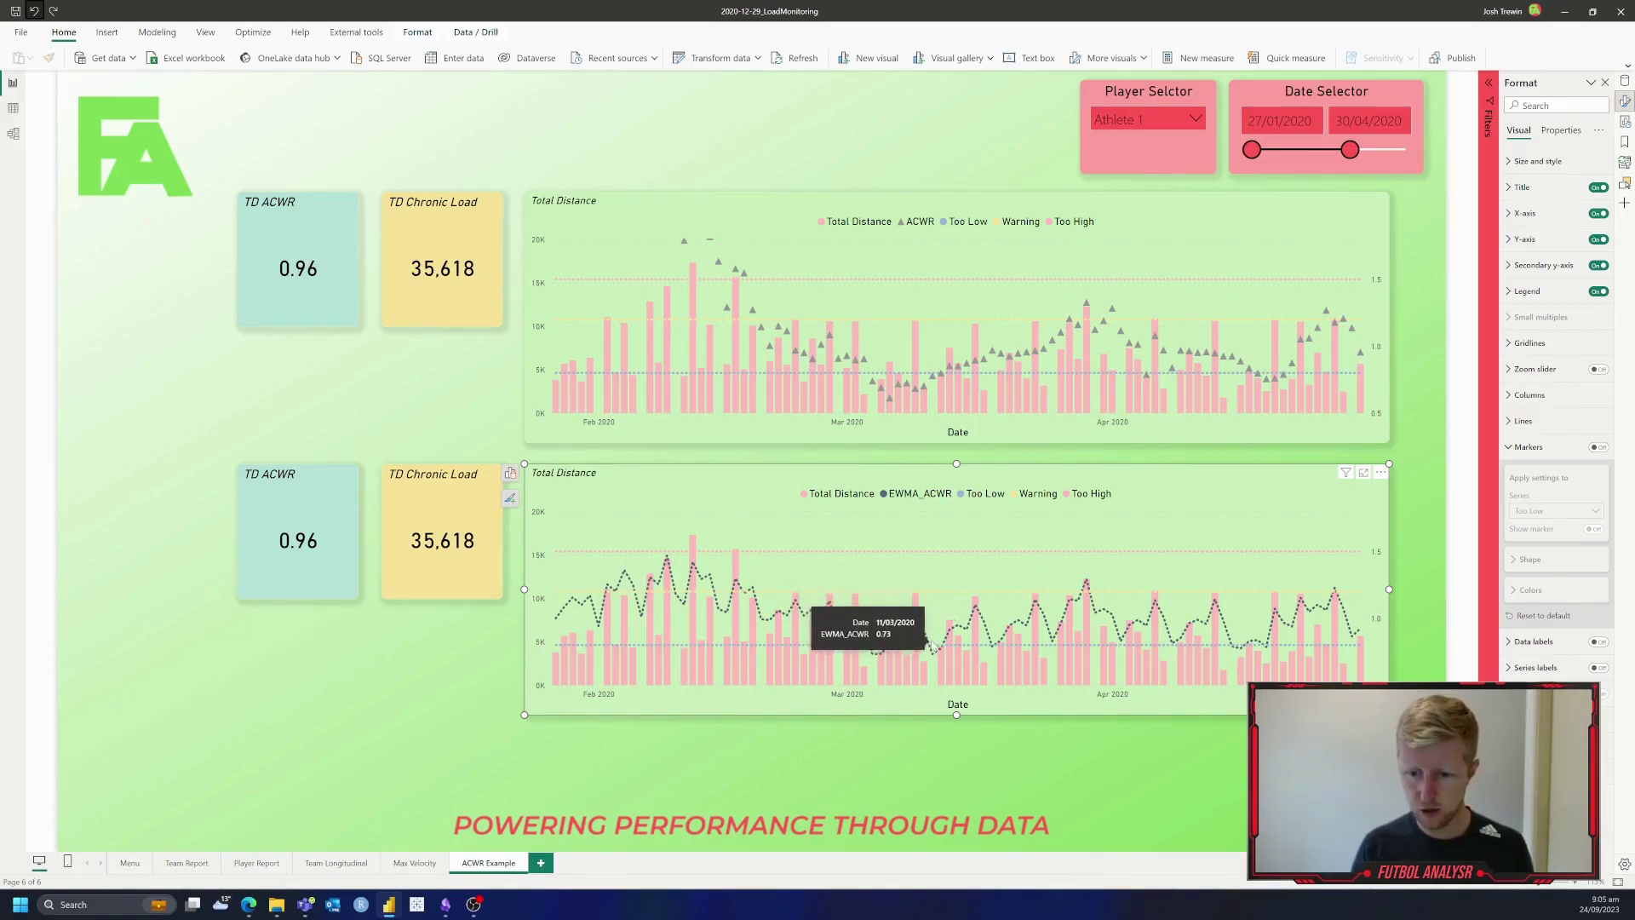
mouse_move(1158, 354)
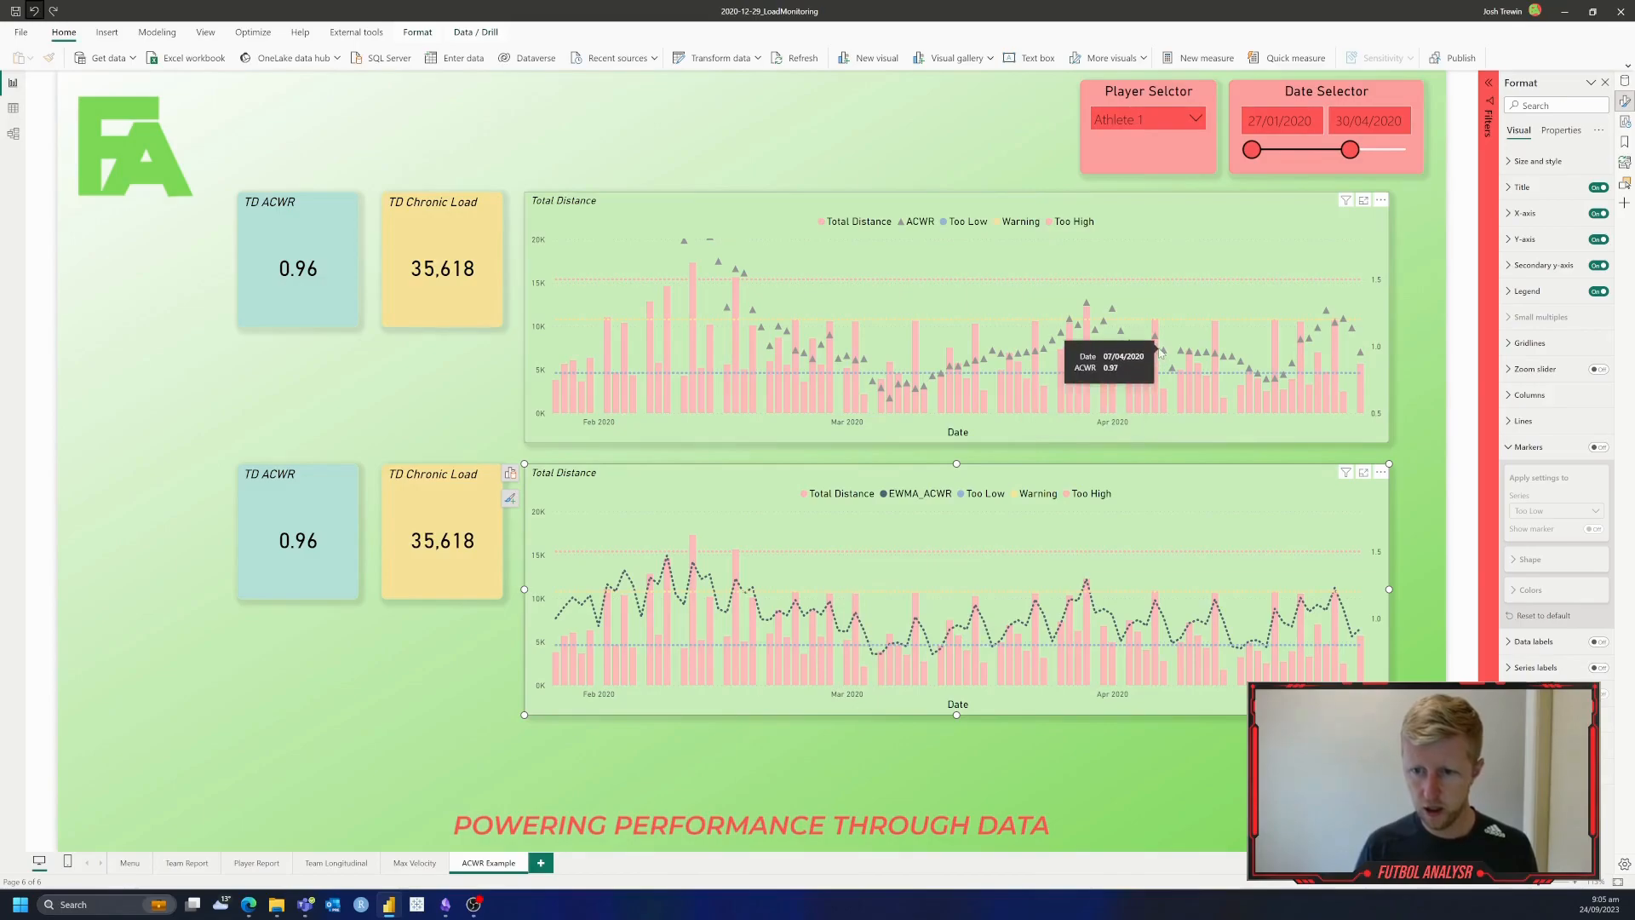
mouse_move(948, 372)
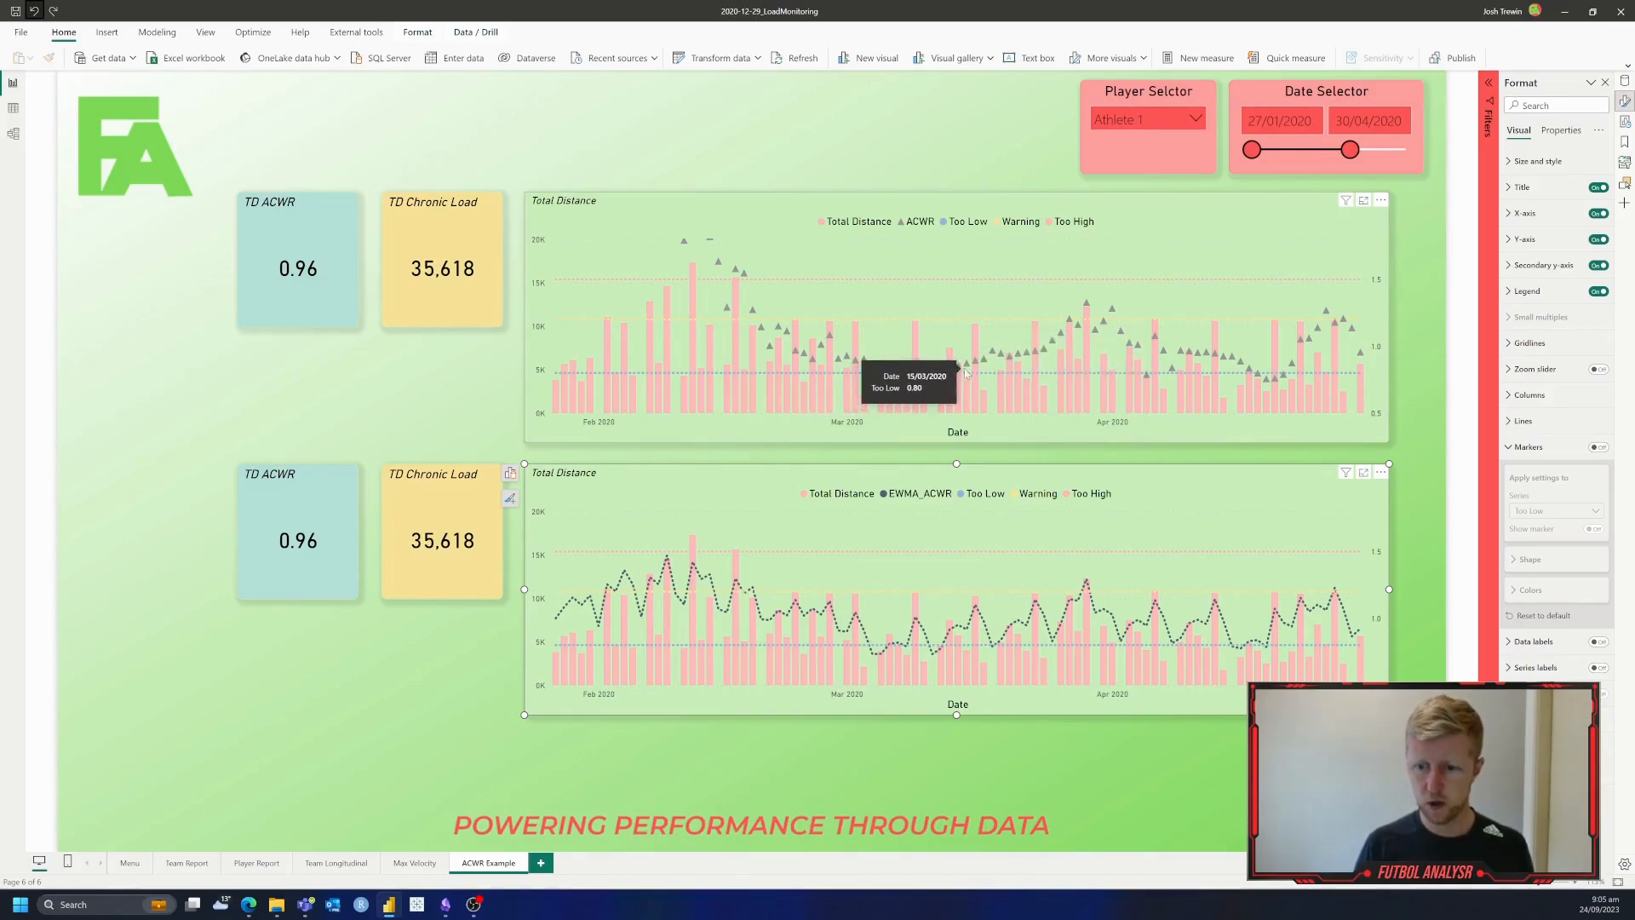
mouse_move(1146, 344)
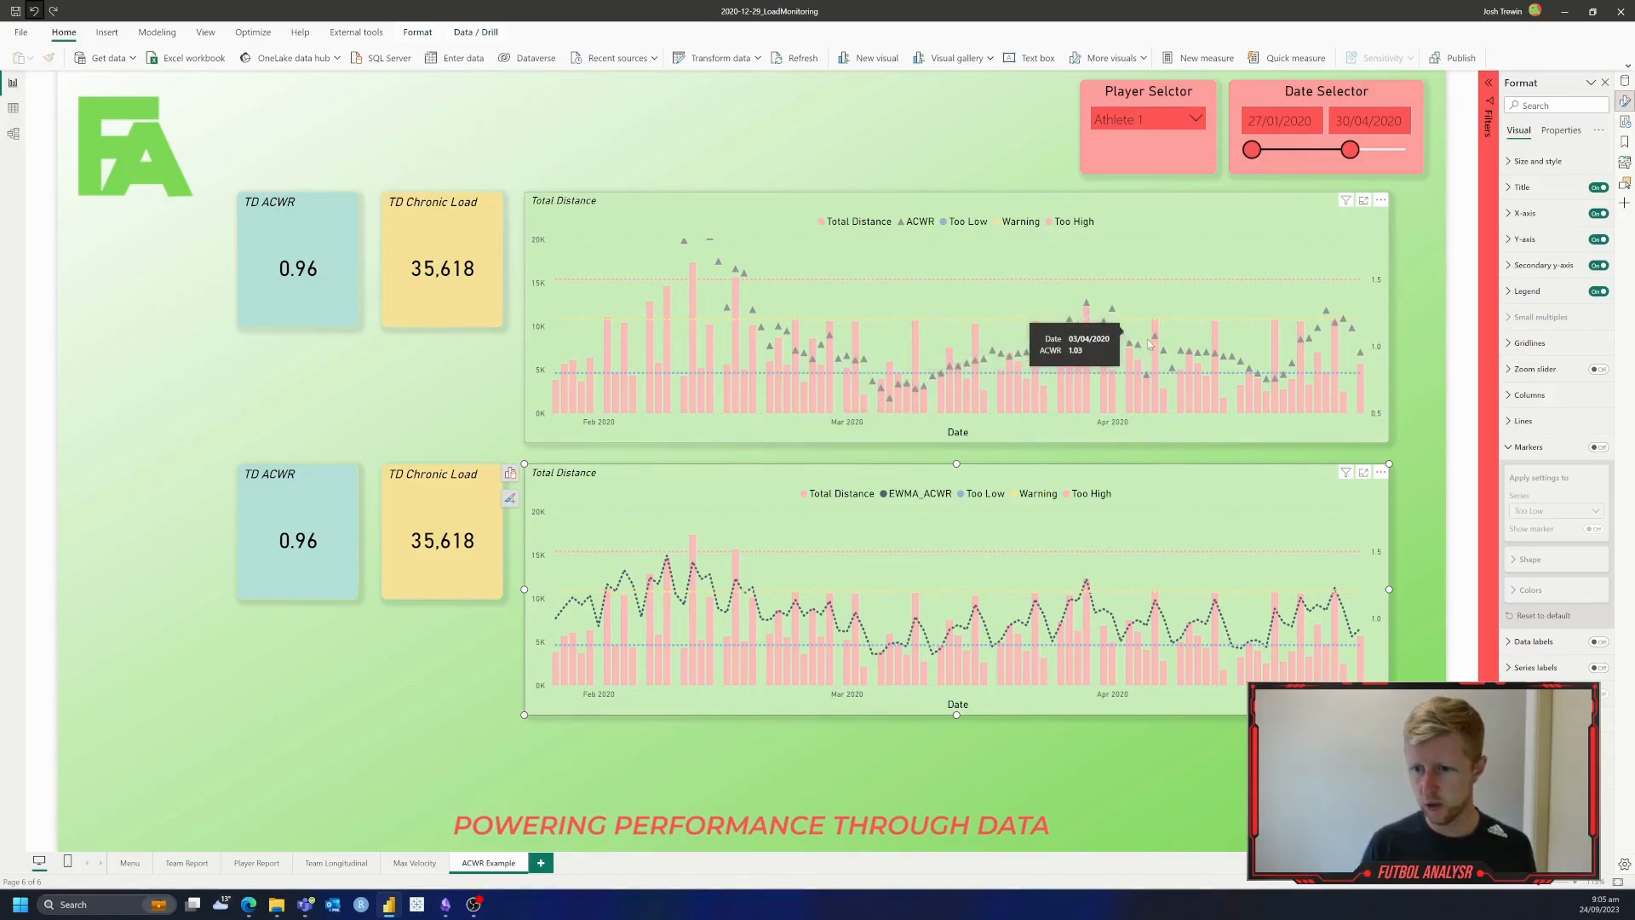
mouse_move(1110, 480)
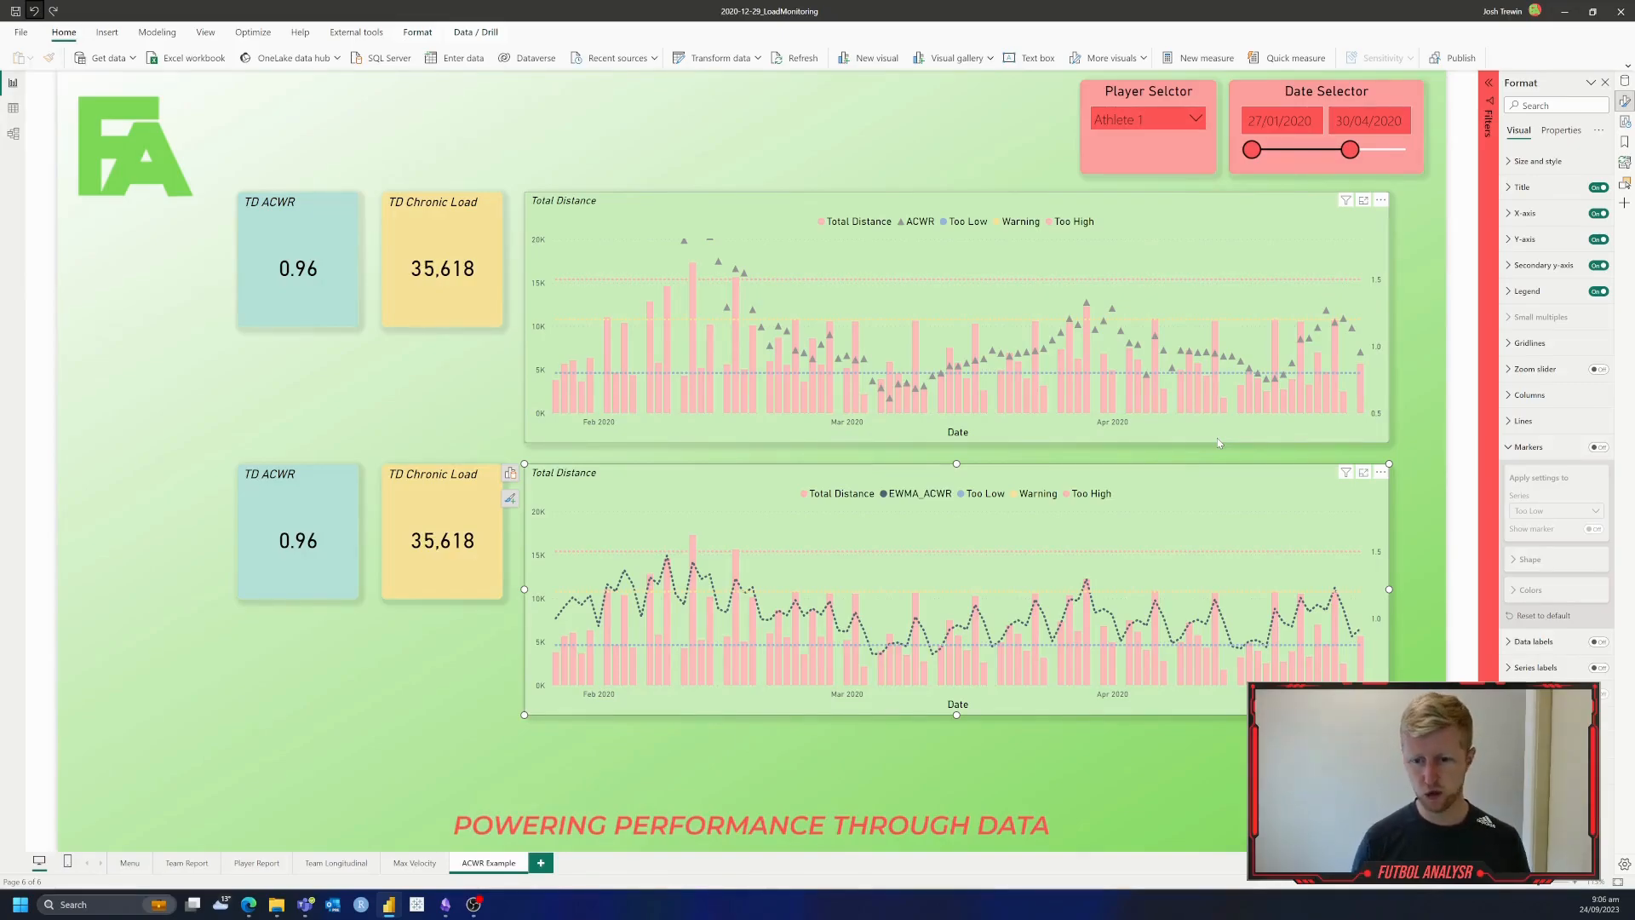
mouse_move(918, 104)
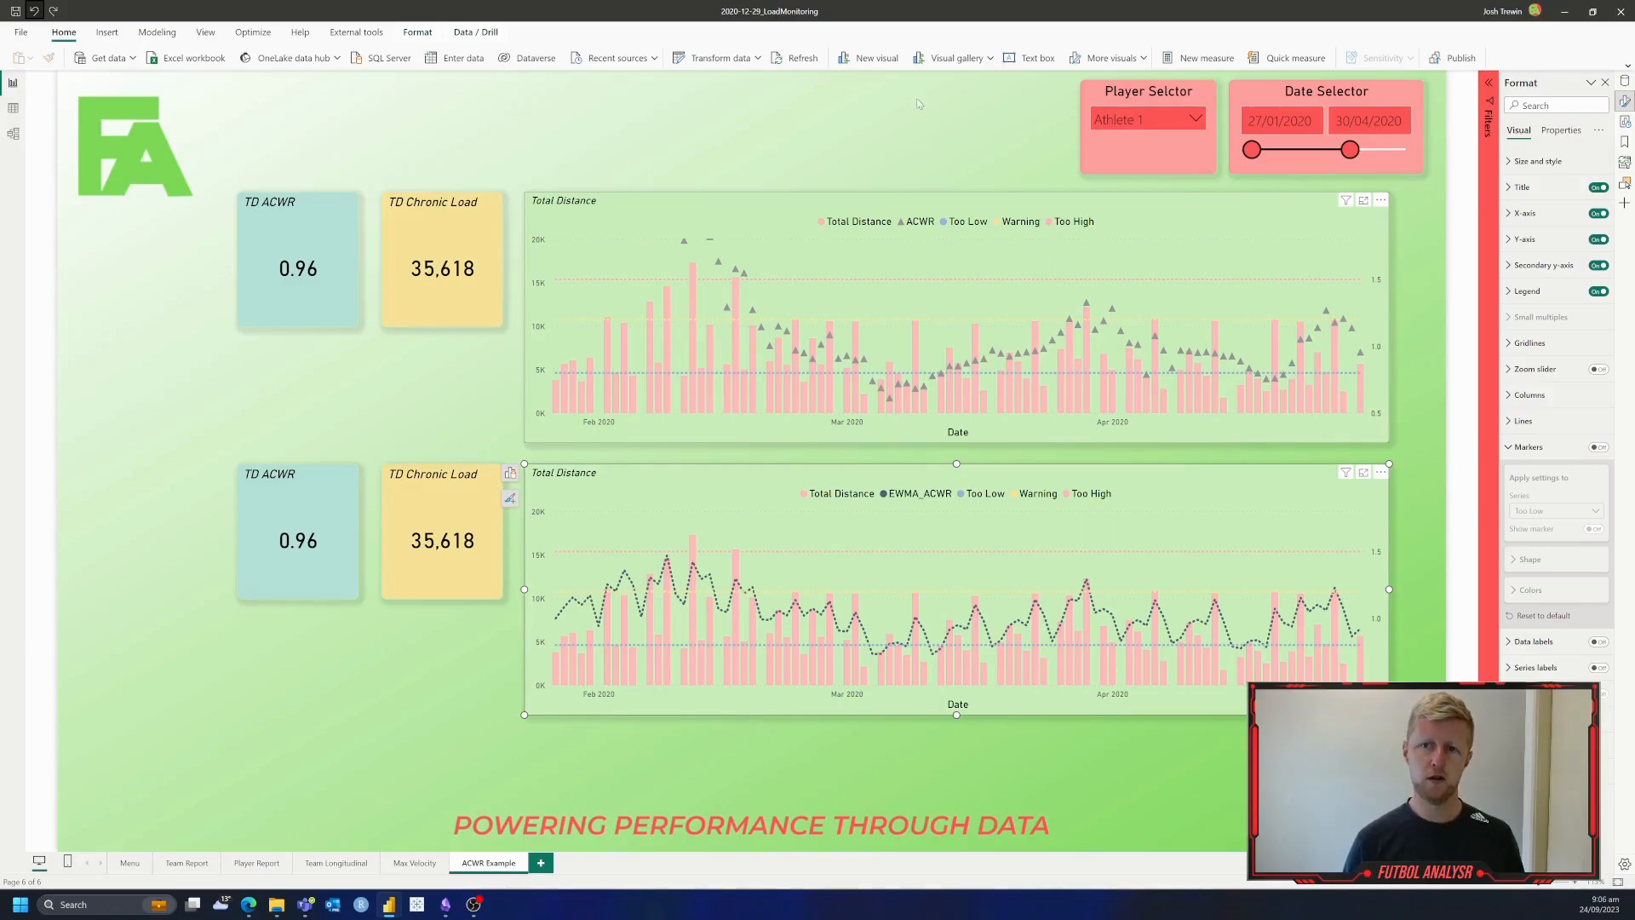
left_click(515, 156)
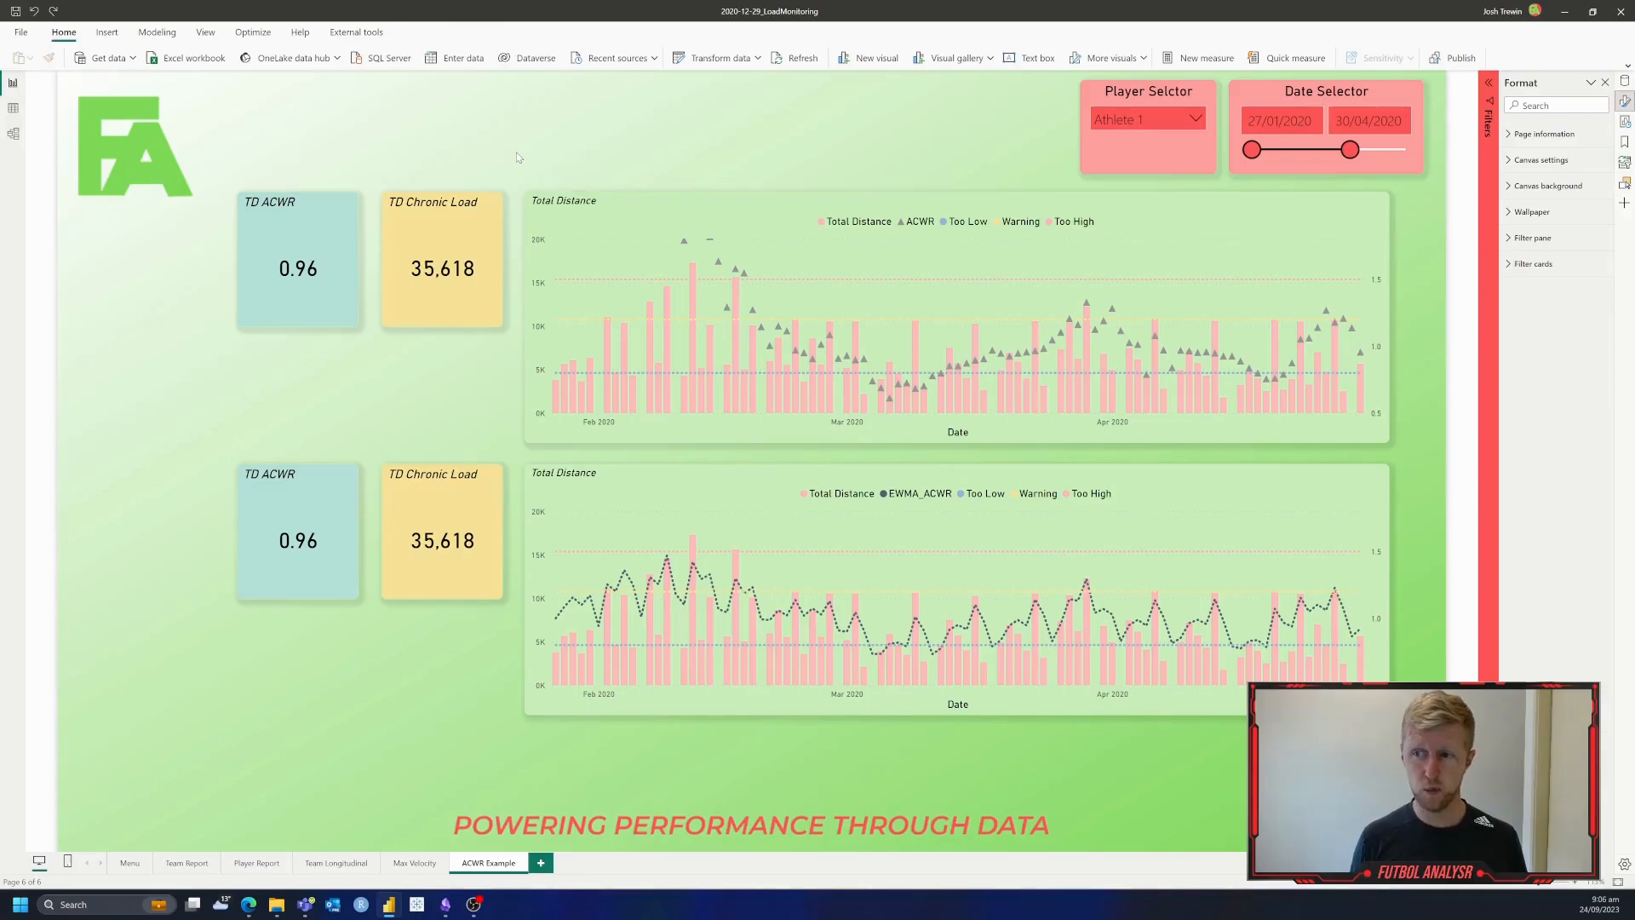
mouse_move(623, 199)
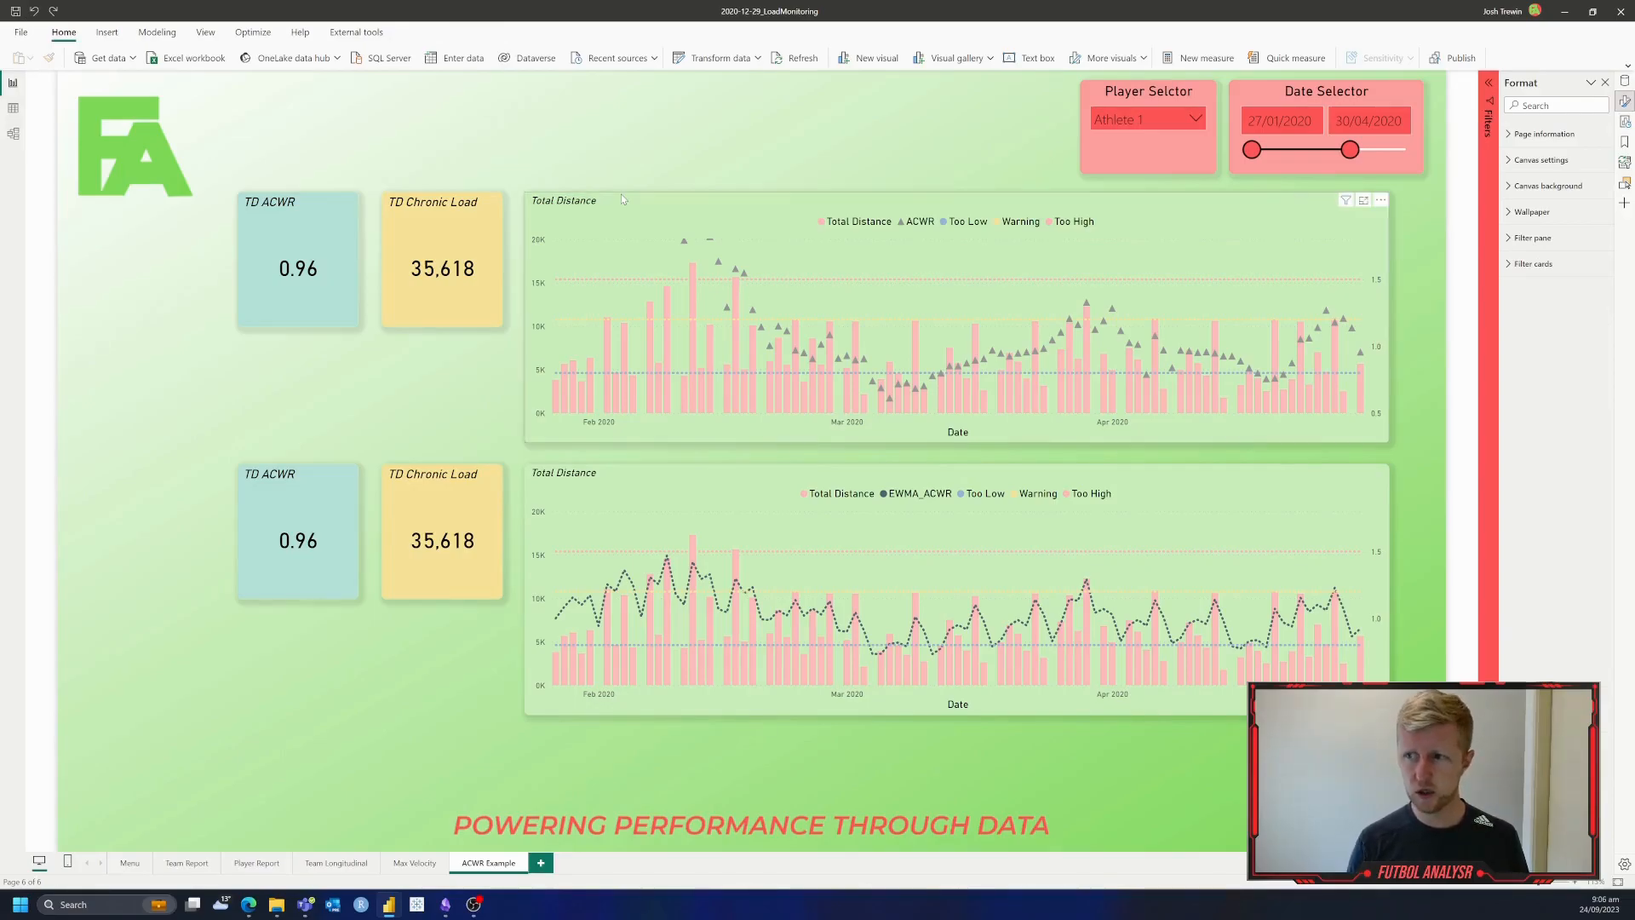
Step: Add Athlete ID, Date and TD_ACWR from the Athlete Table to a new visual and make it an R script visual
left_click(1623, 104)
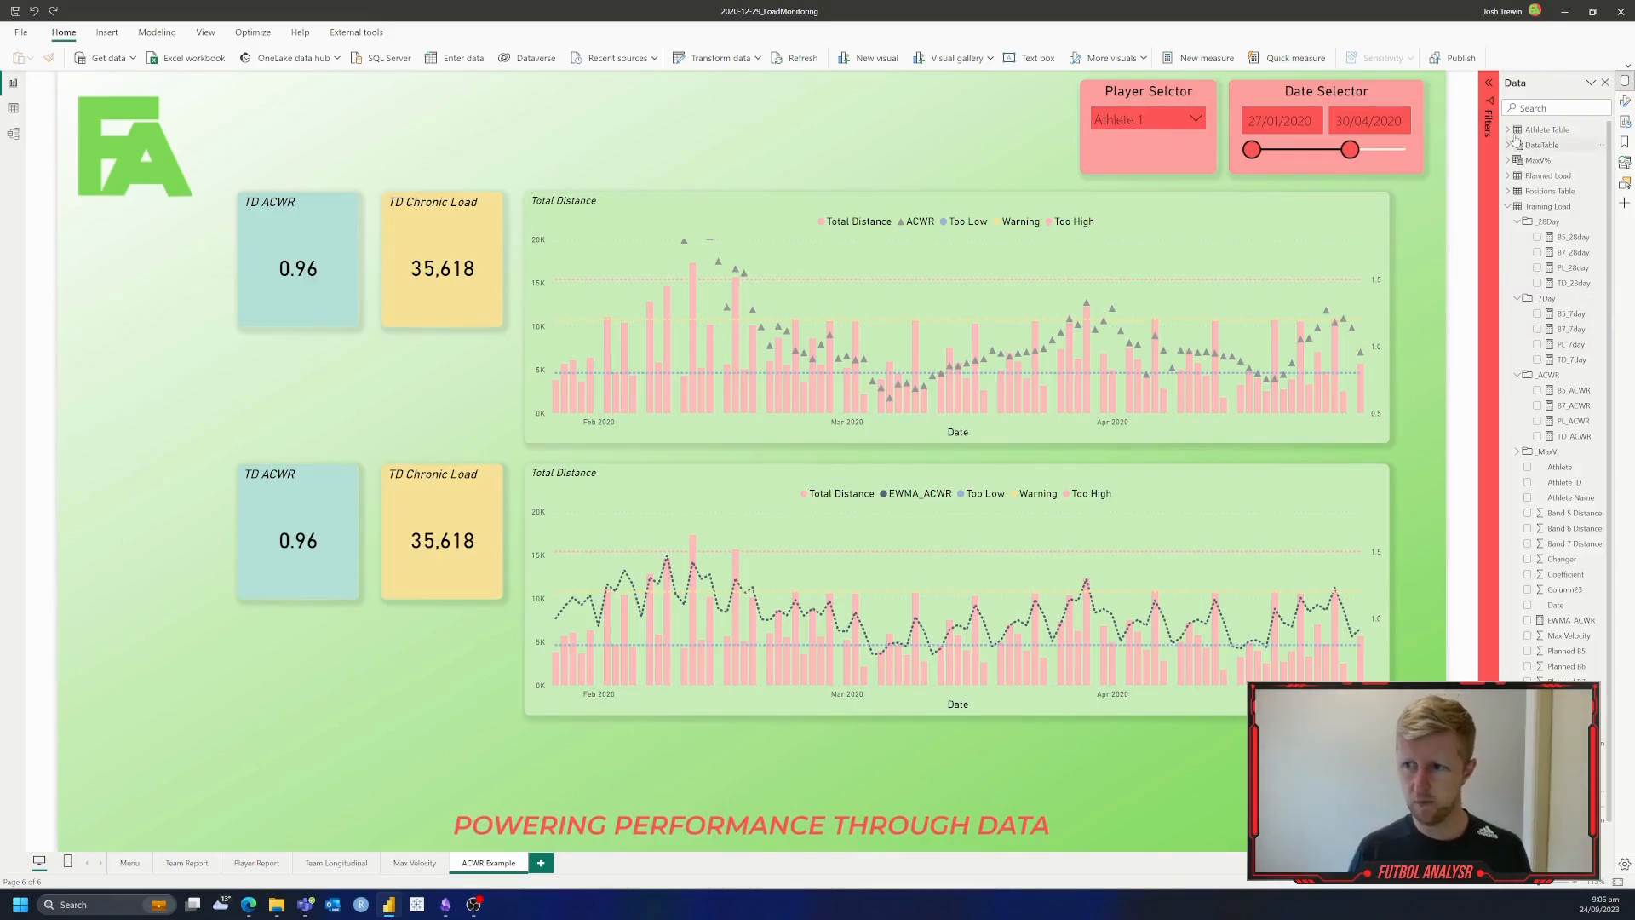
left_click(1507, 129)
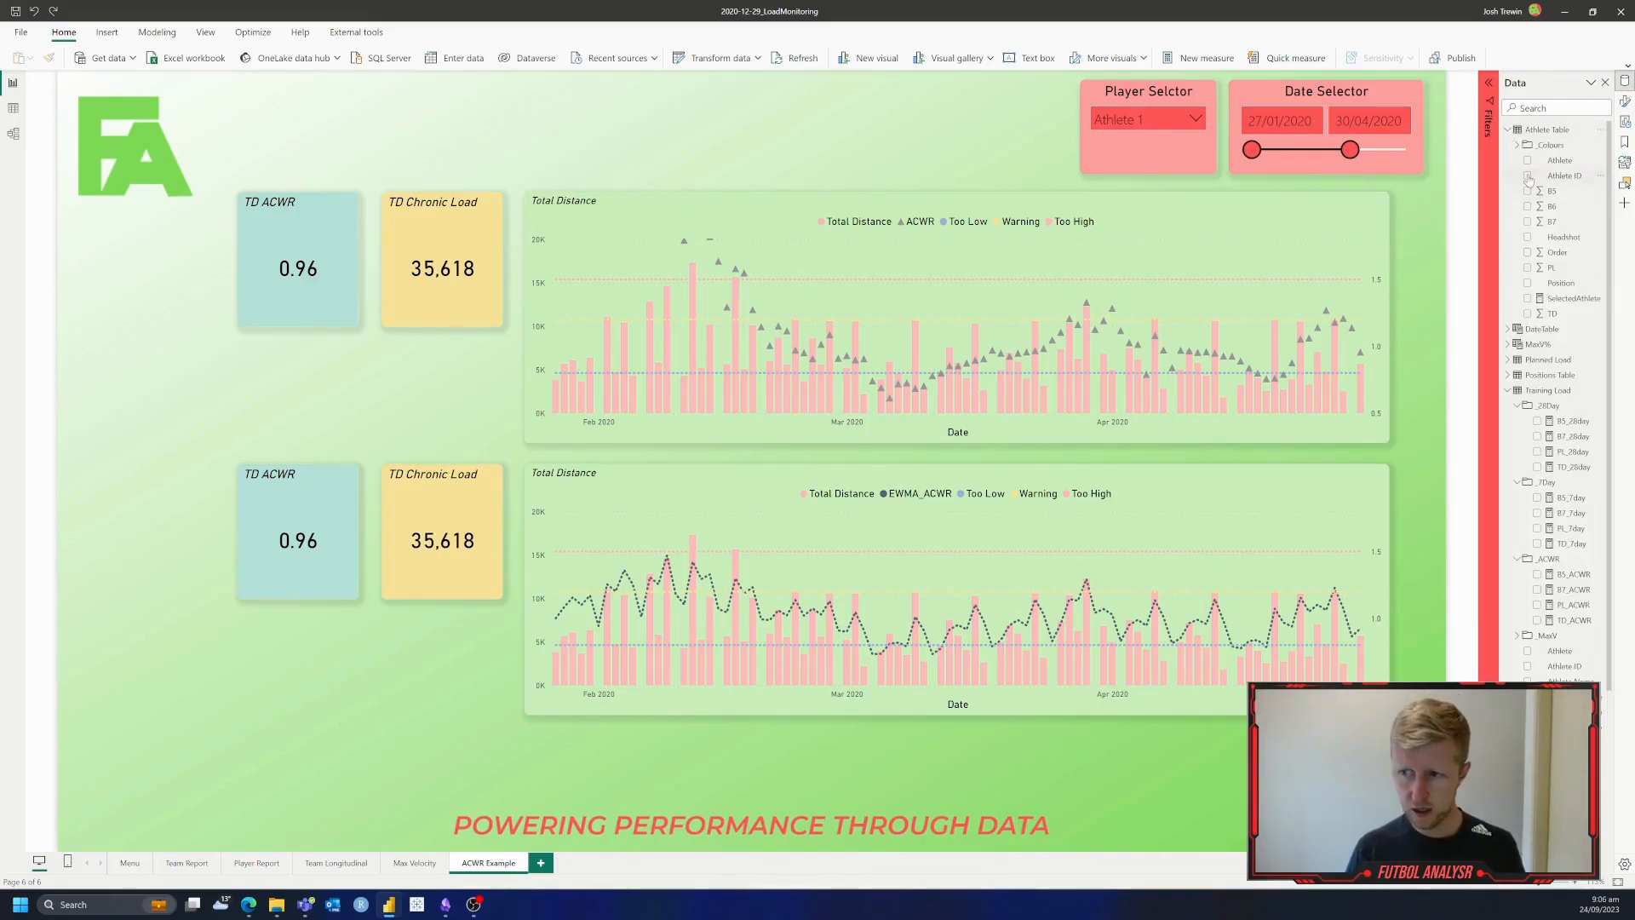
left_click(1529, 175)
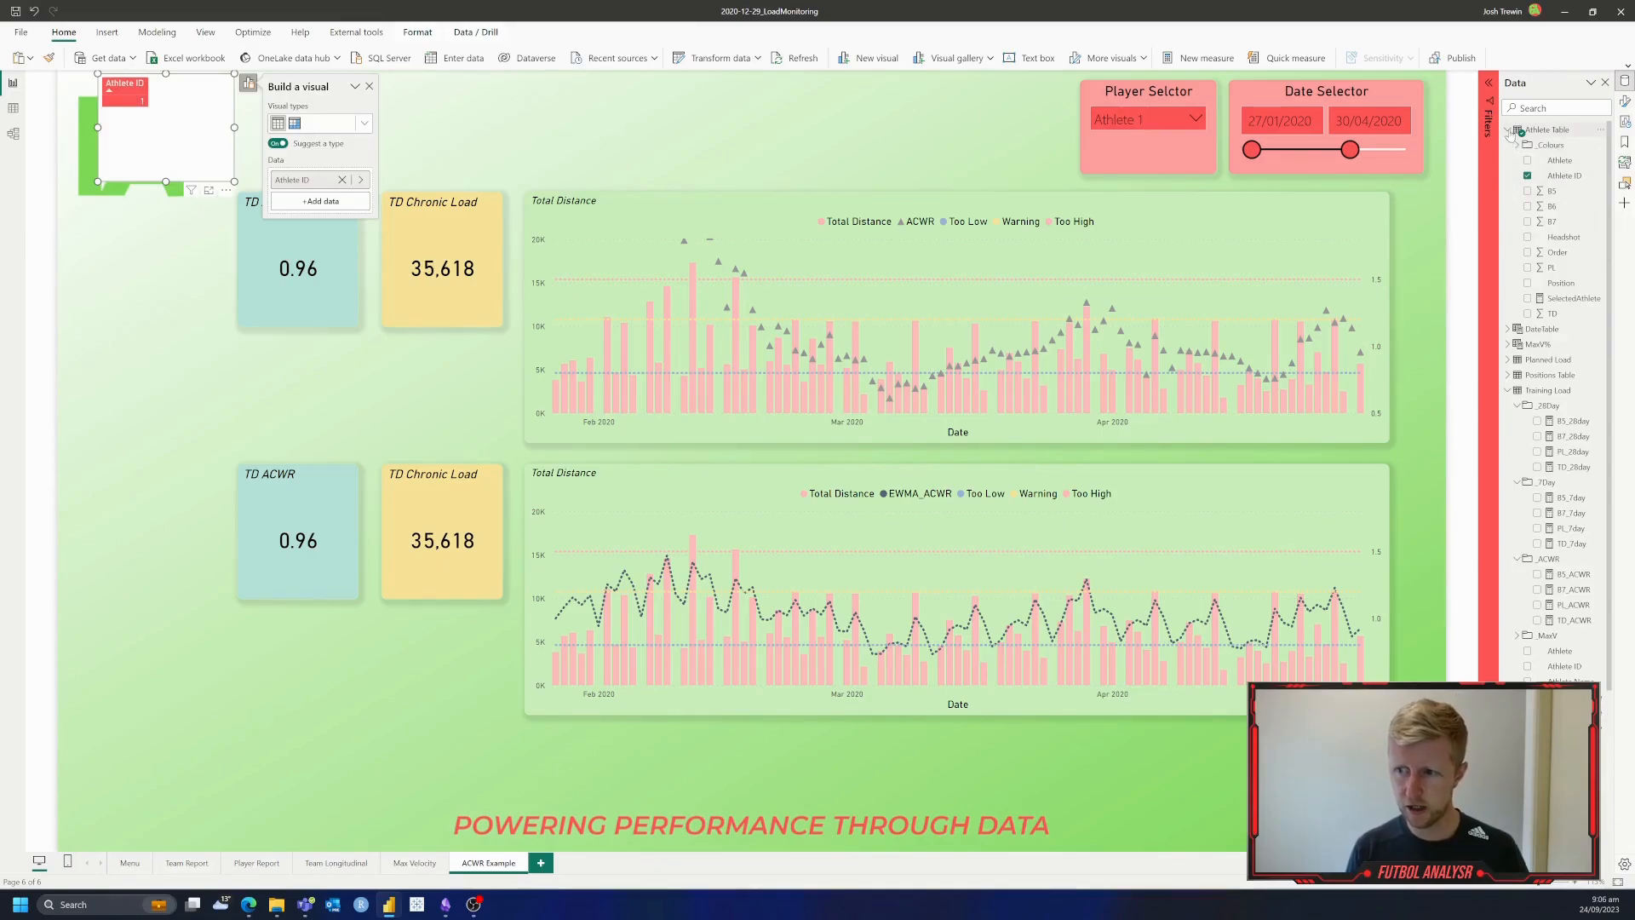
left_click(1517, 143)
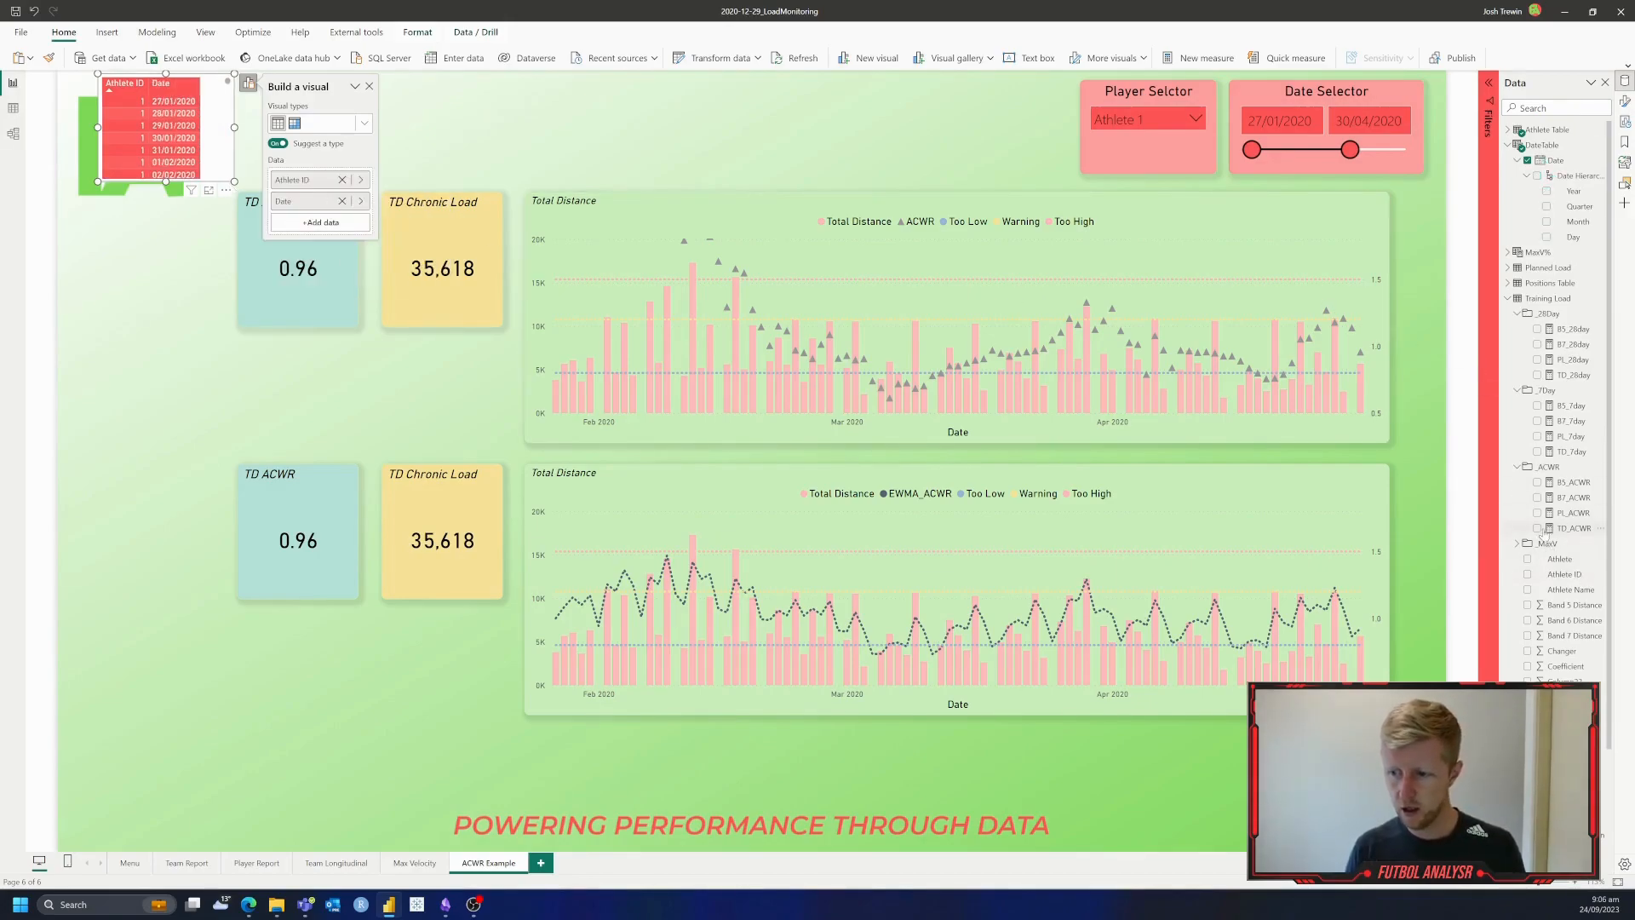
left_click(1546, 528)
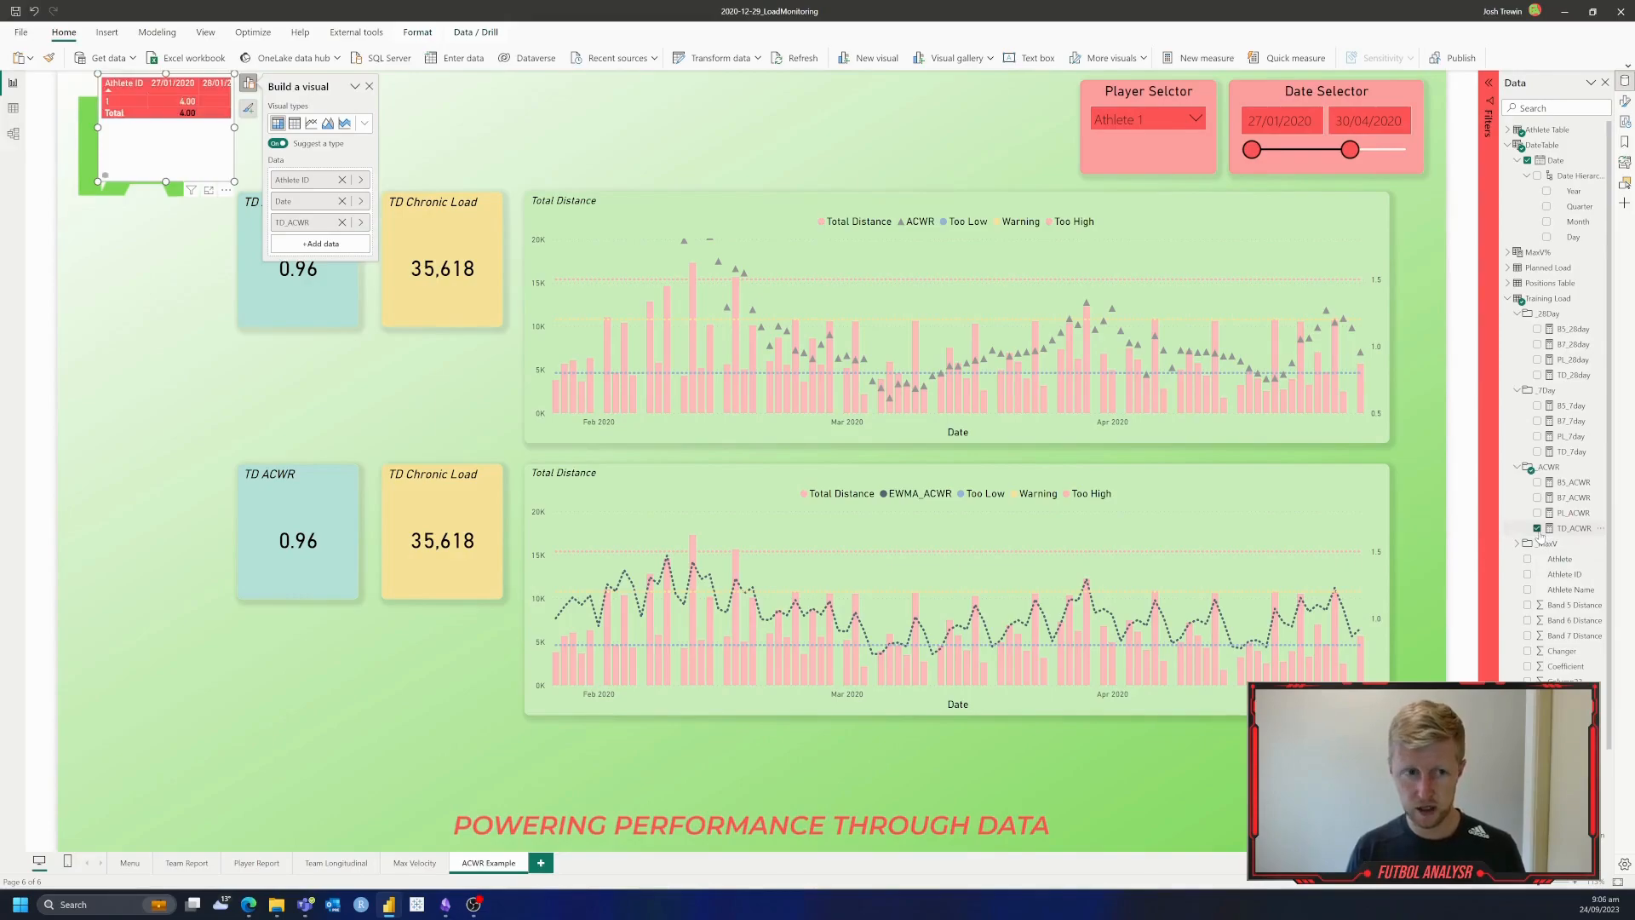
mouse_move(1224, 536)
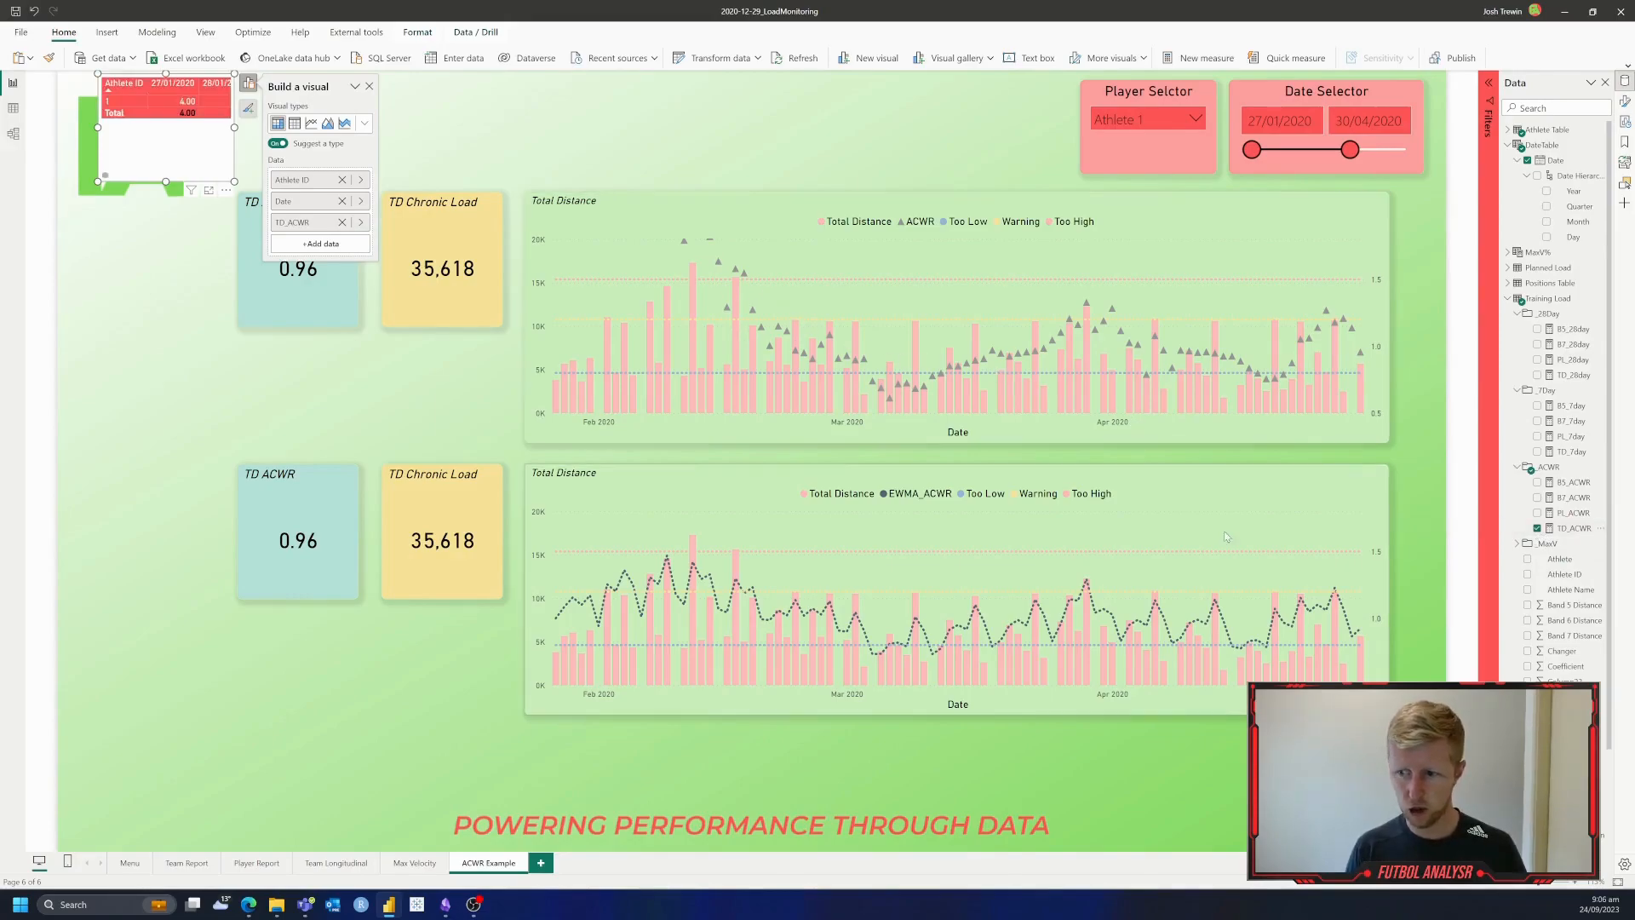
scroll("down", 3)
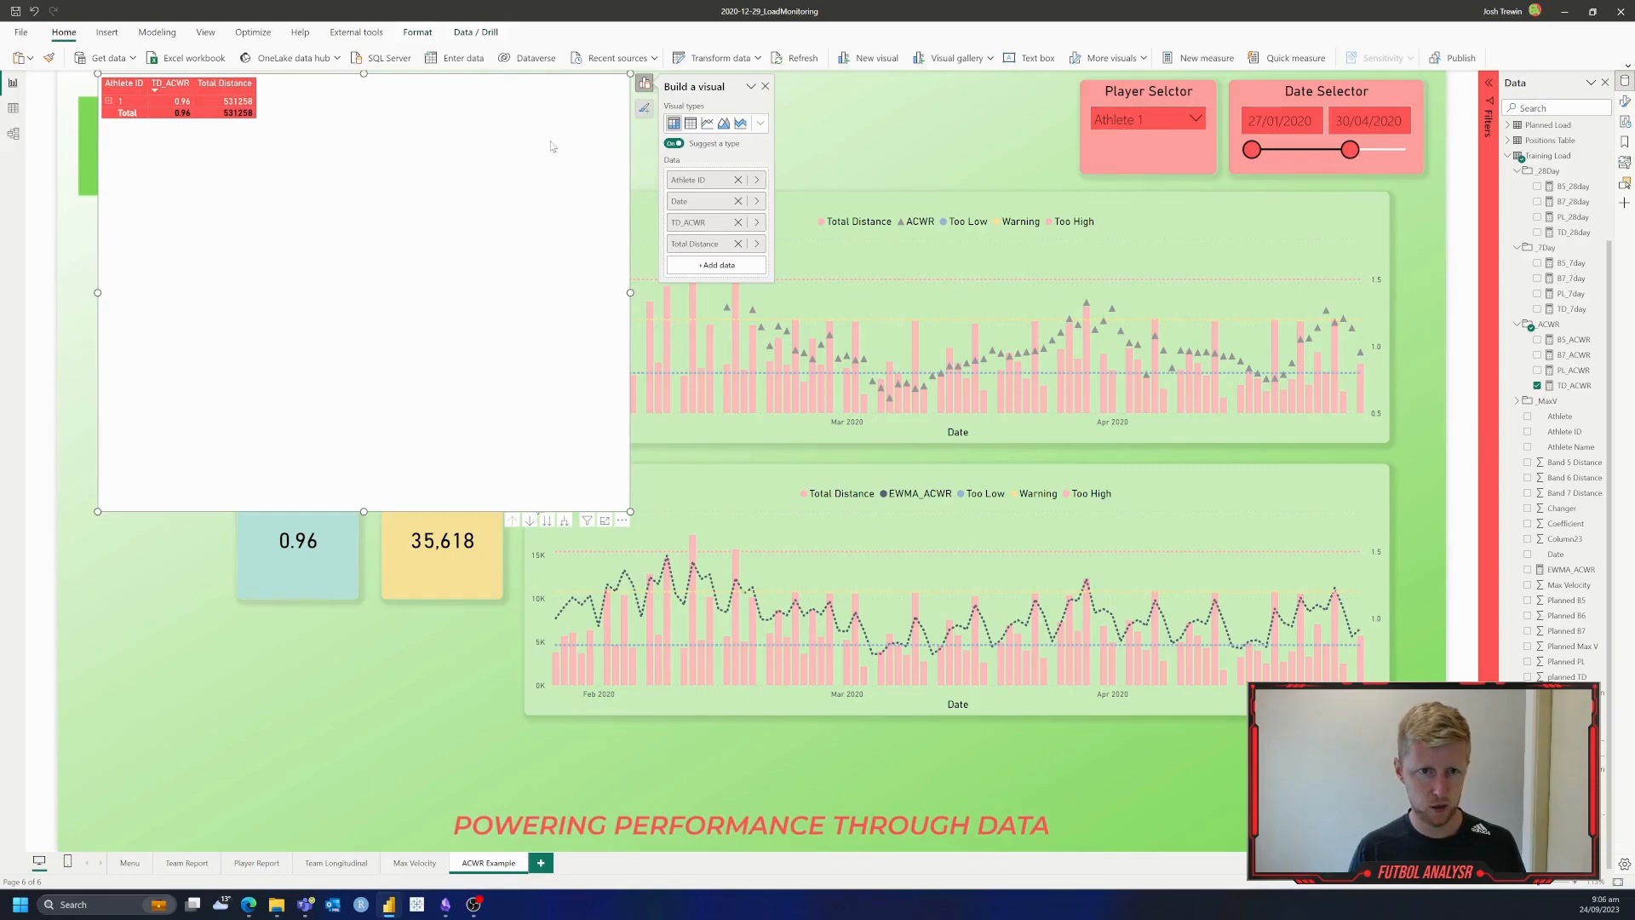
left_click(759, 122)
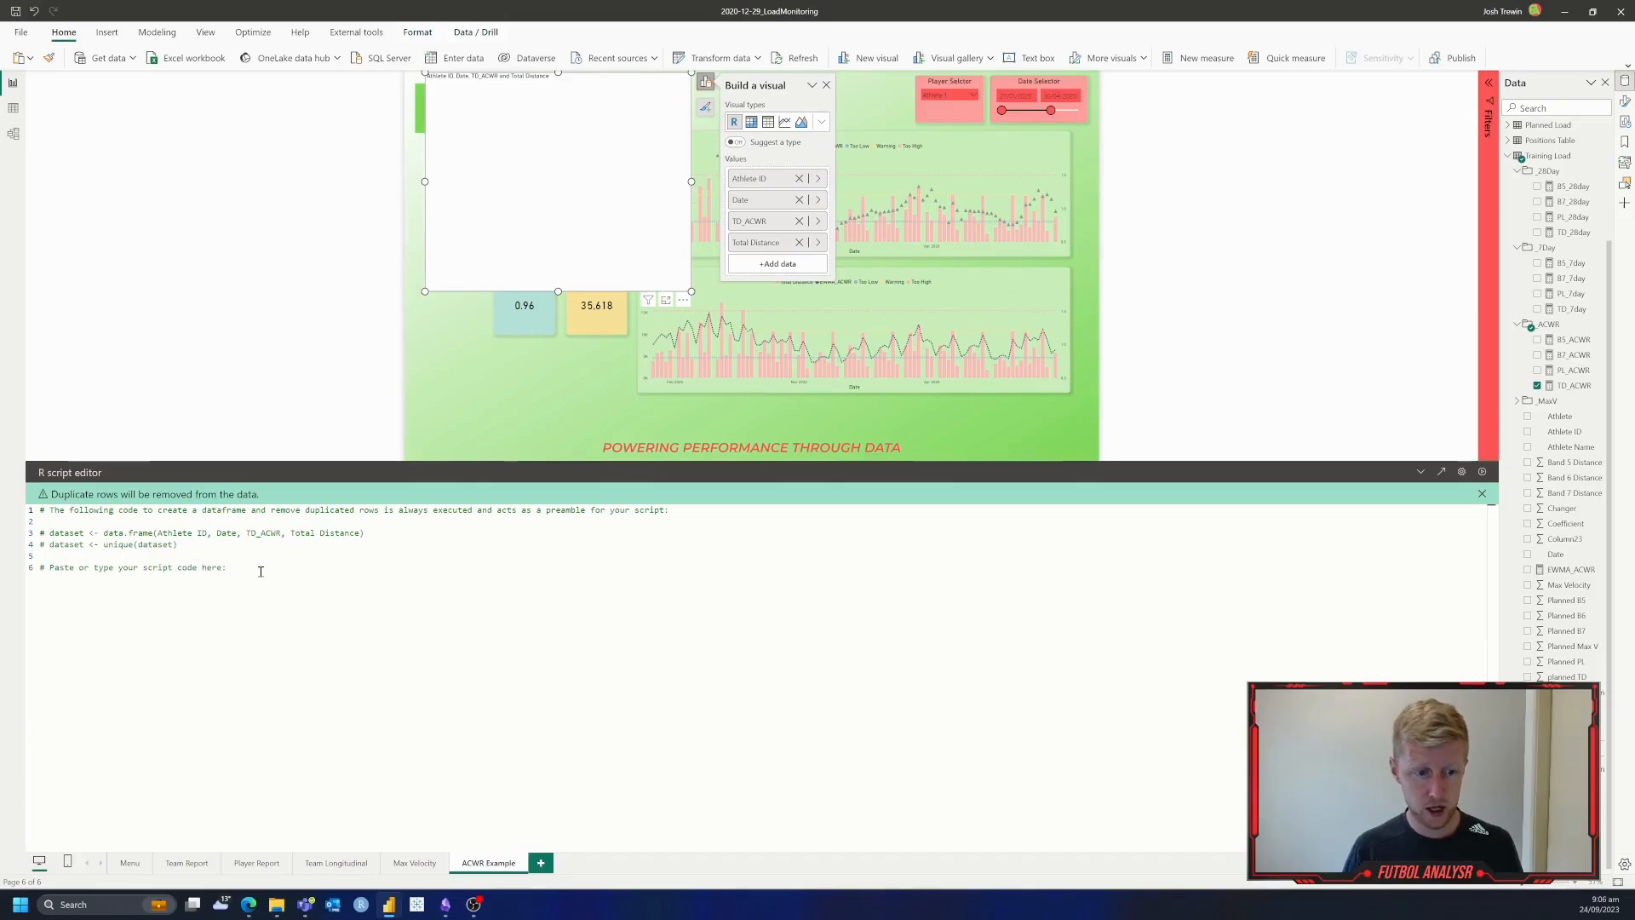
Step: Enter the plot_pracma line into the R script editor
key("enter")
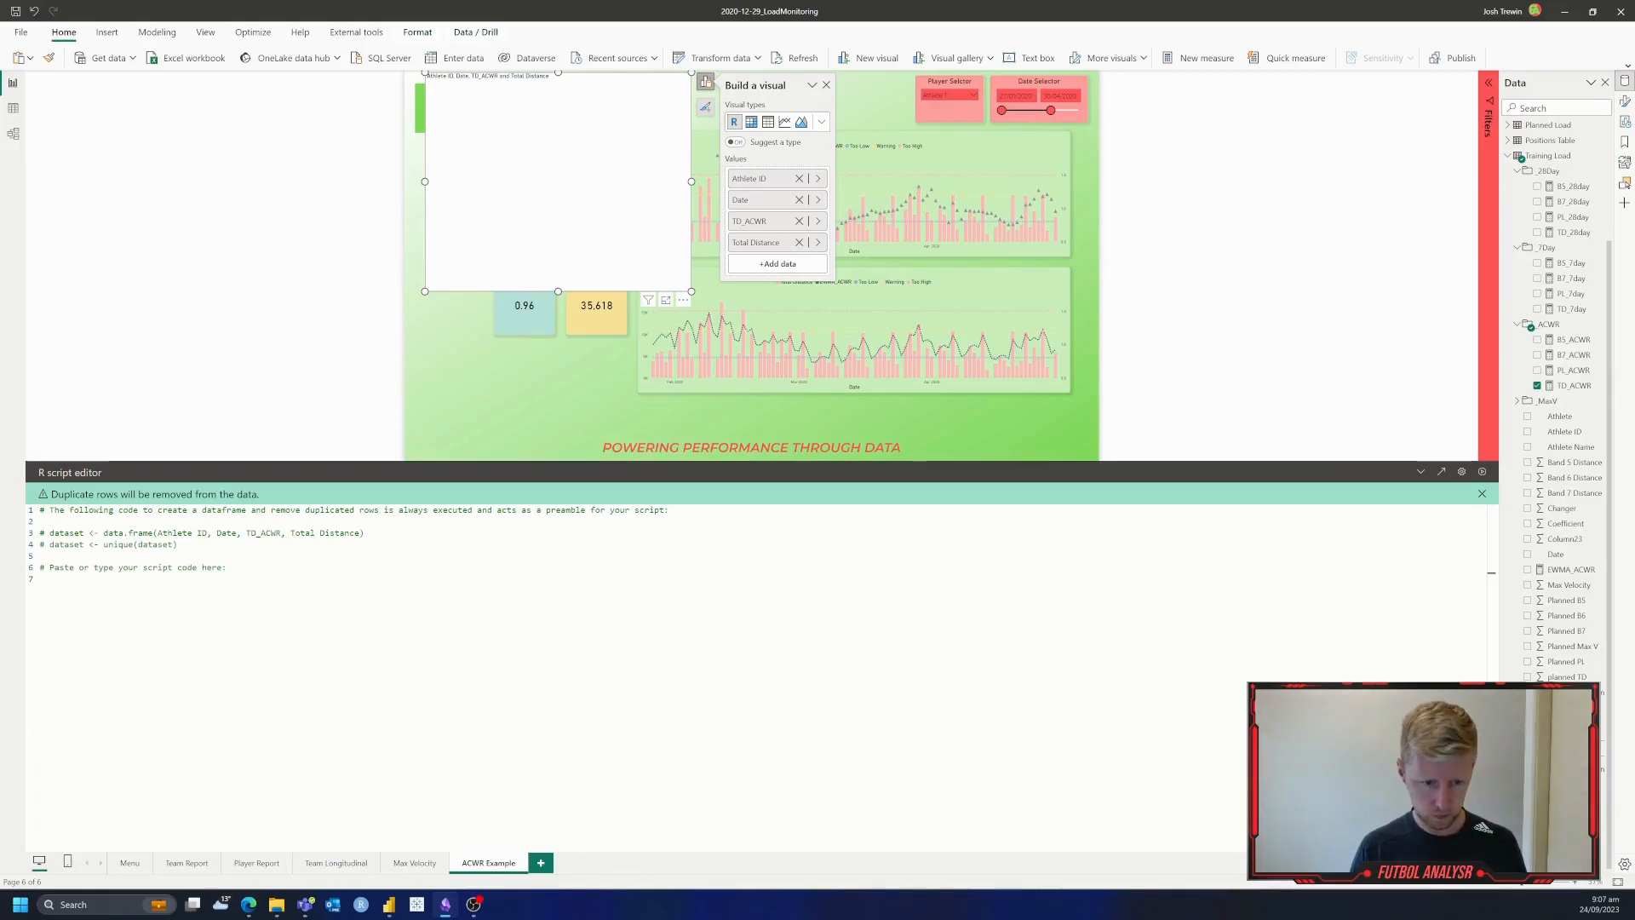
type("plot_pracma")
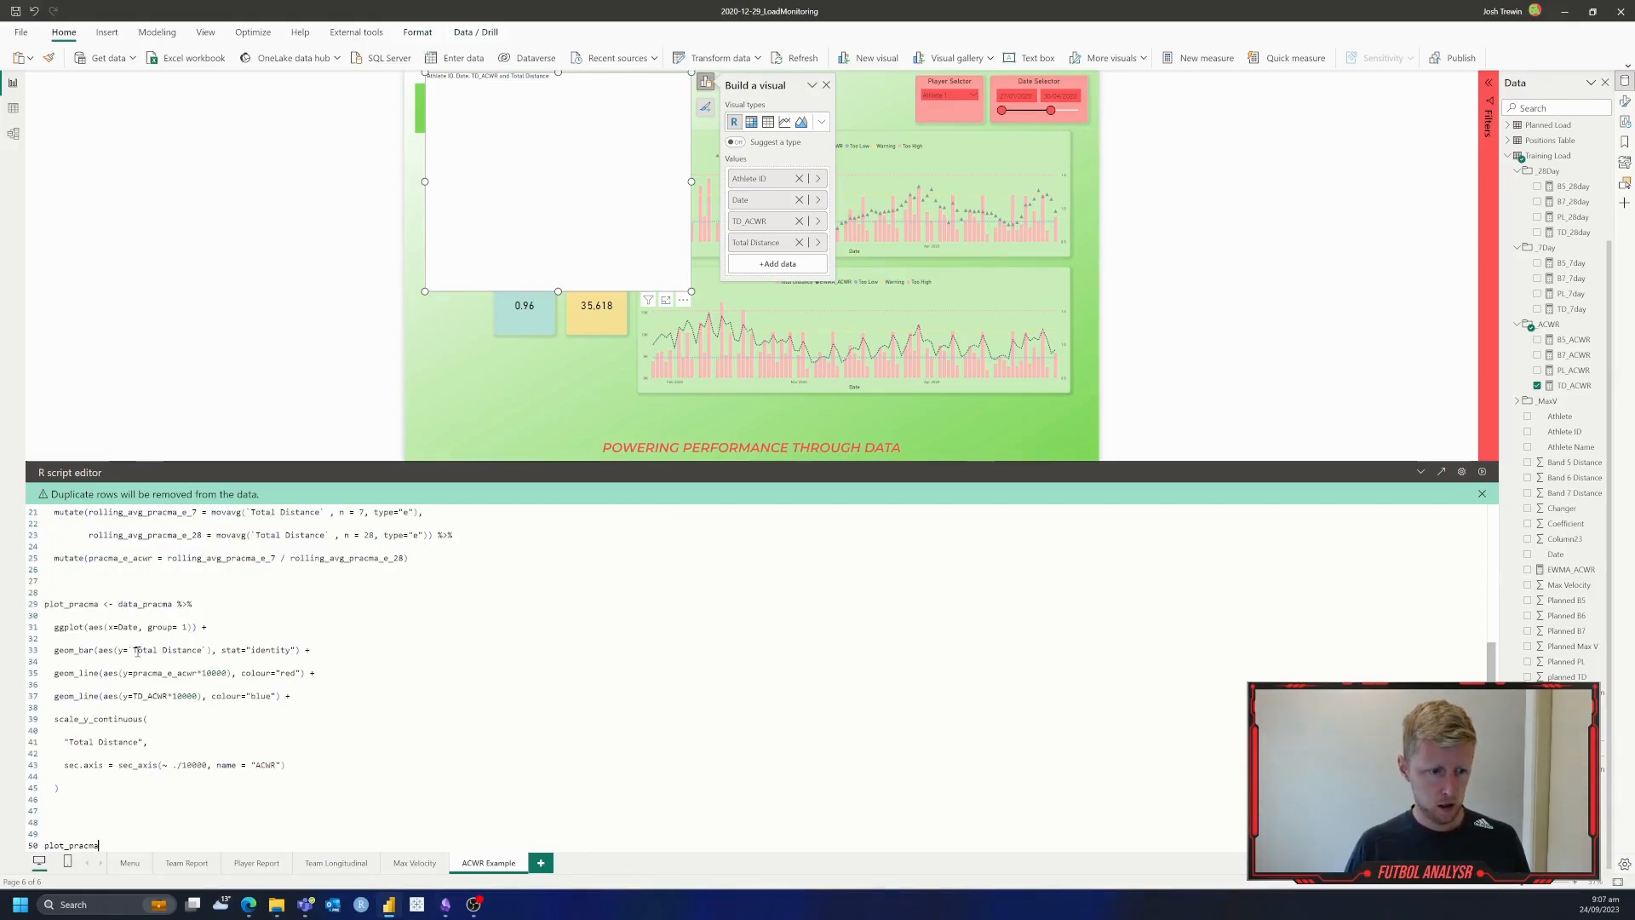
Step: Scroll through the R script reviewing the data preparation and plotting code
scroll("up", 3)
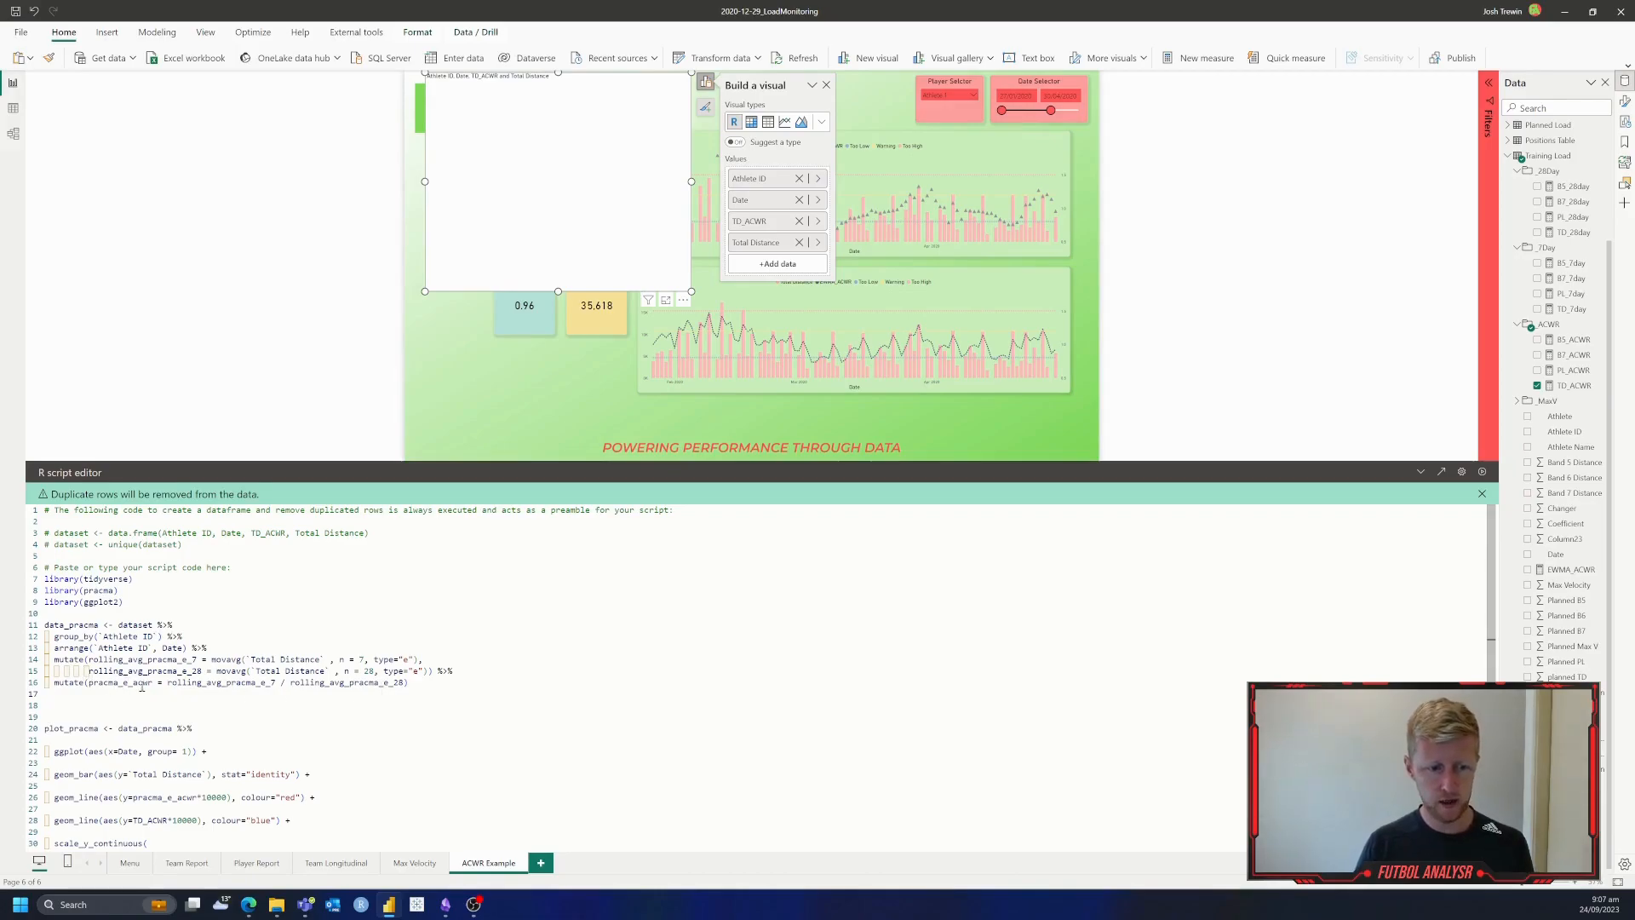
scroll("down", 3)
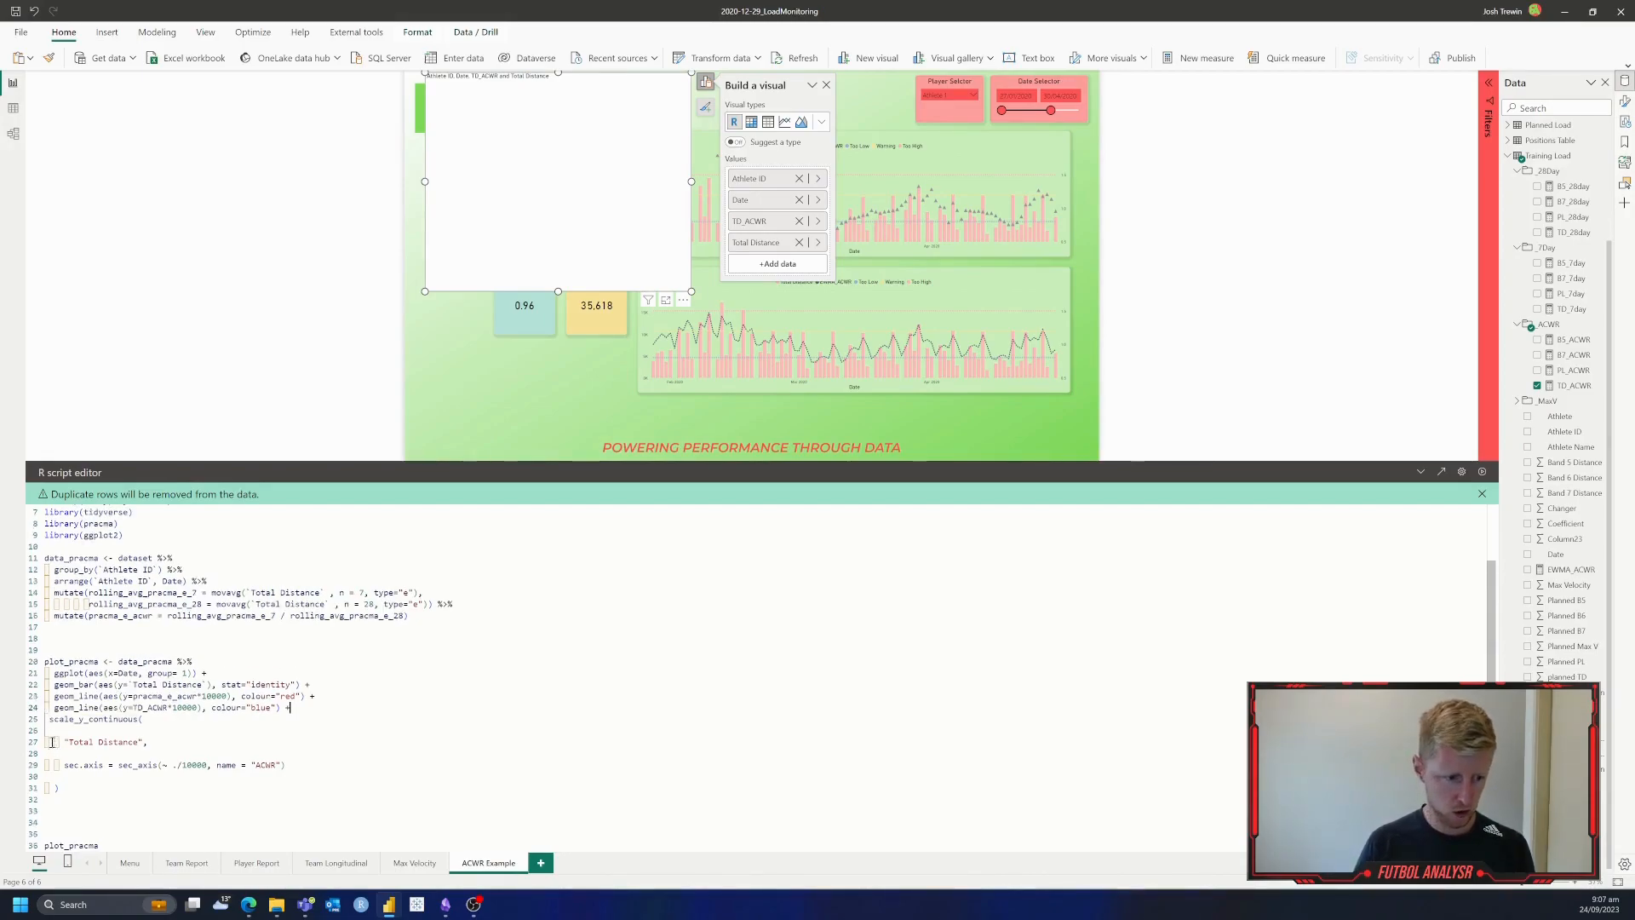
scroll("up", 3)
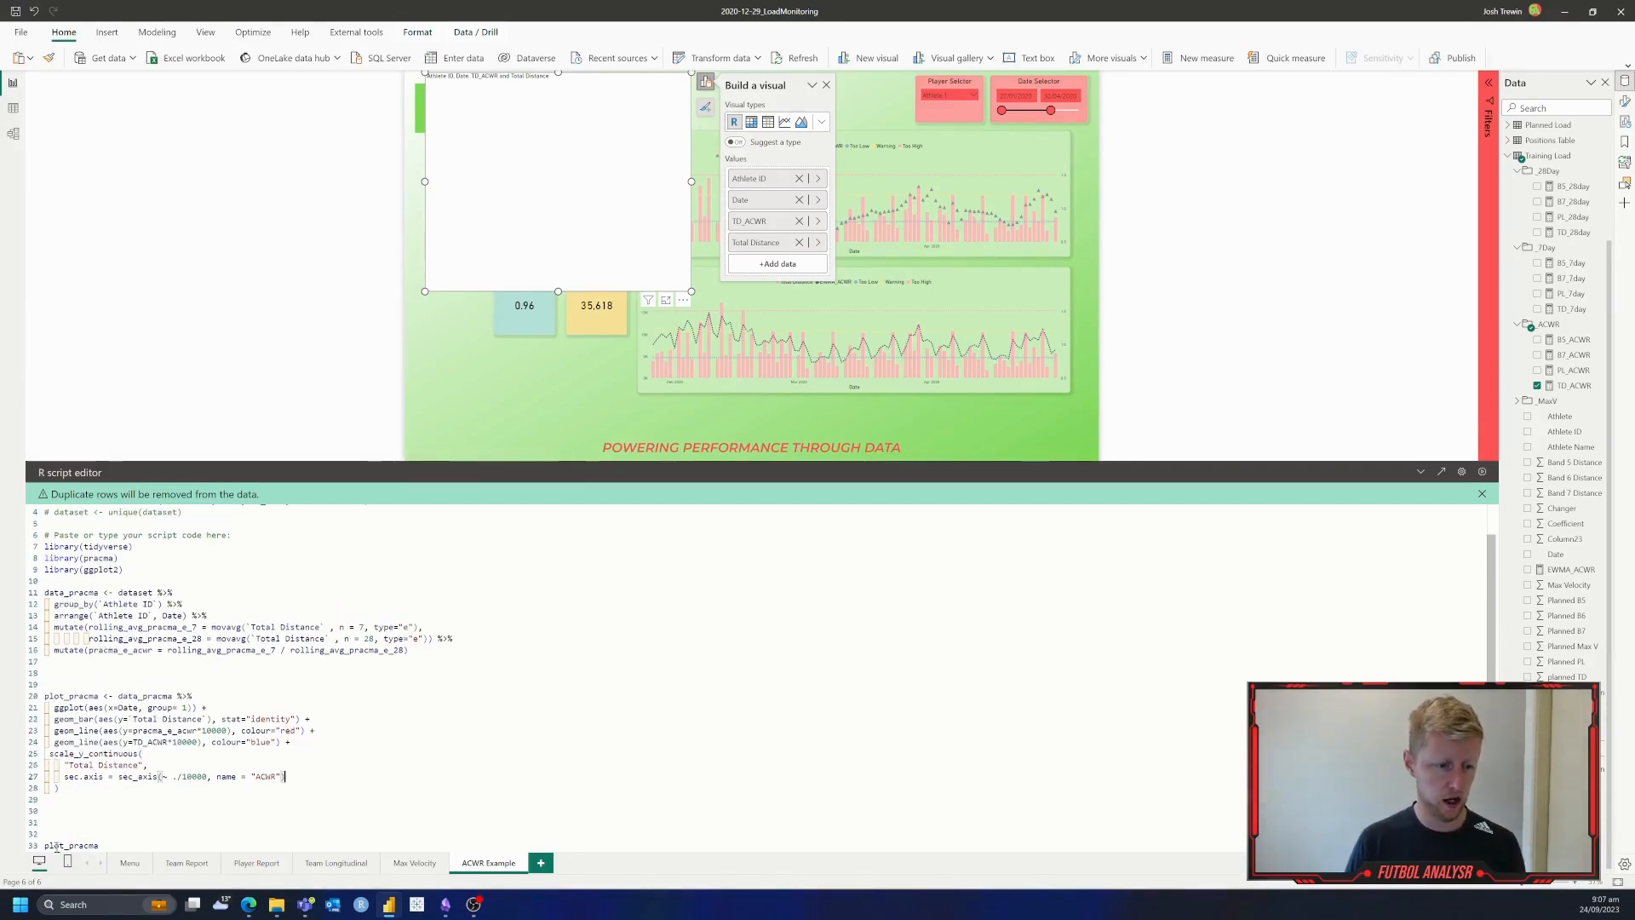
scroll("up", 3)
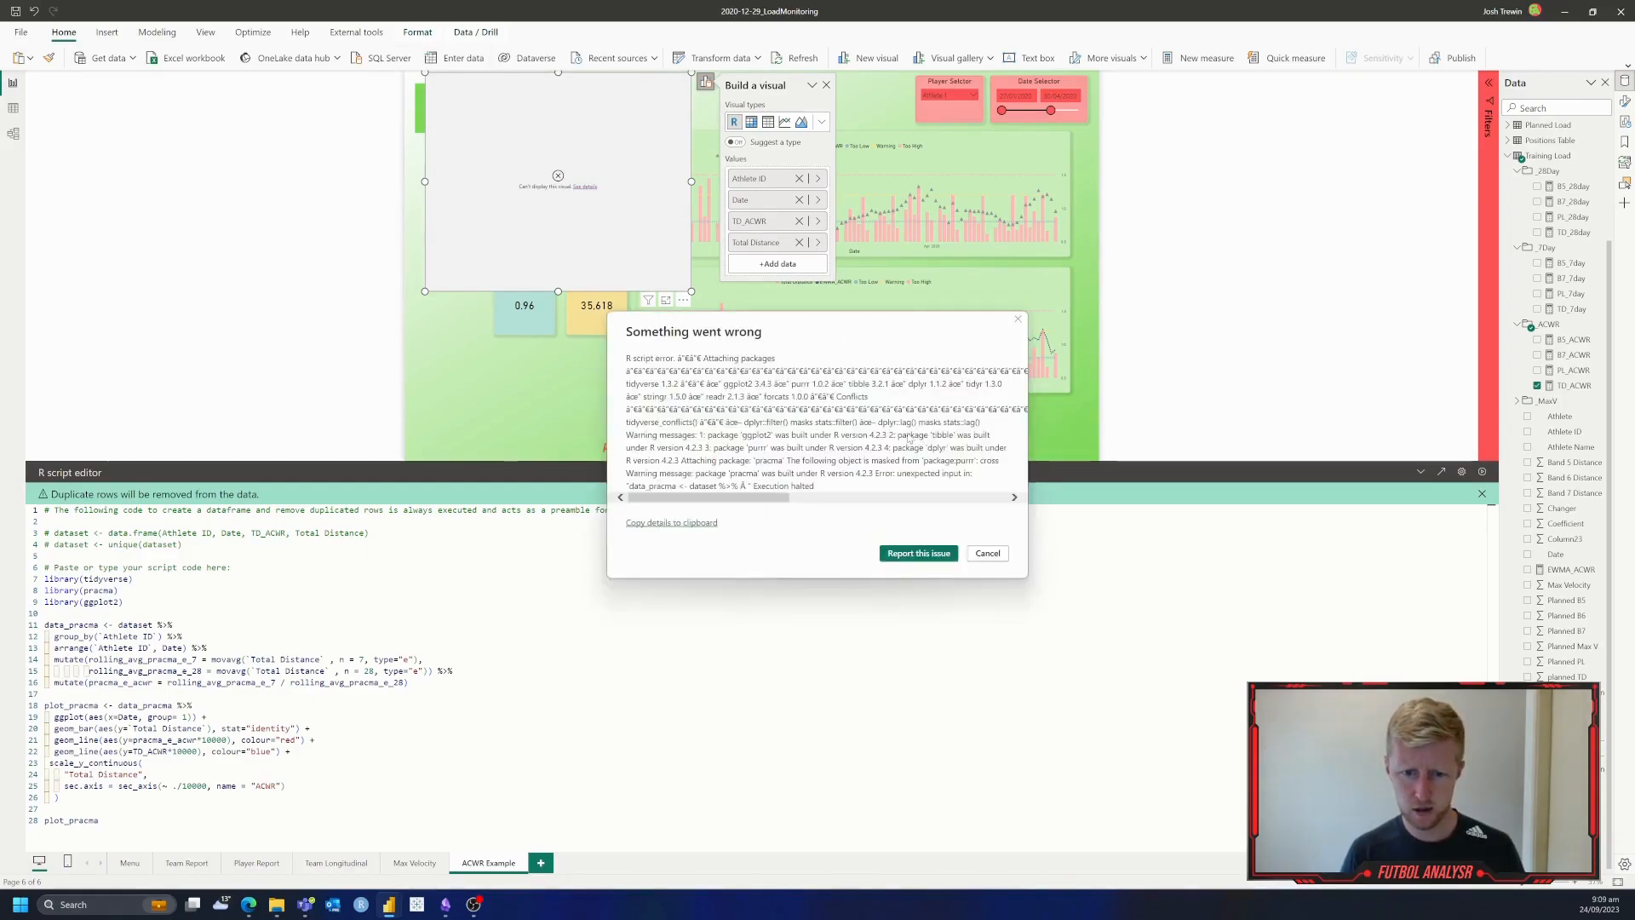
mouse_move(795, 507)
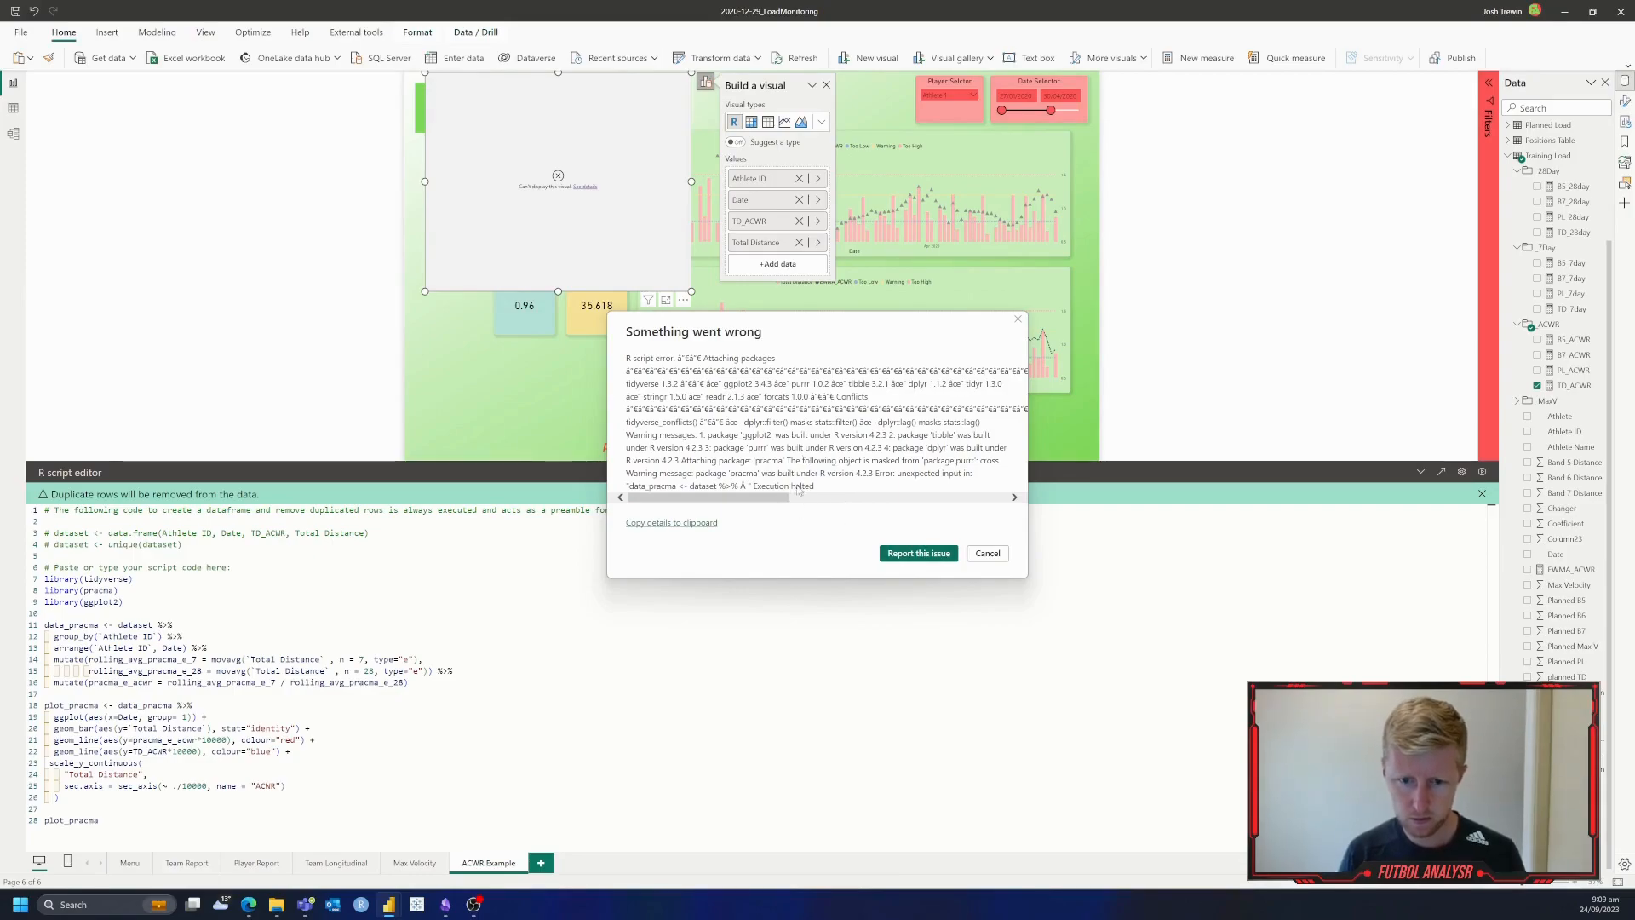
mouse_move(967, 574)
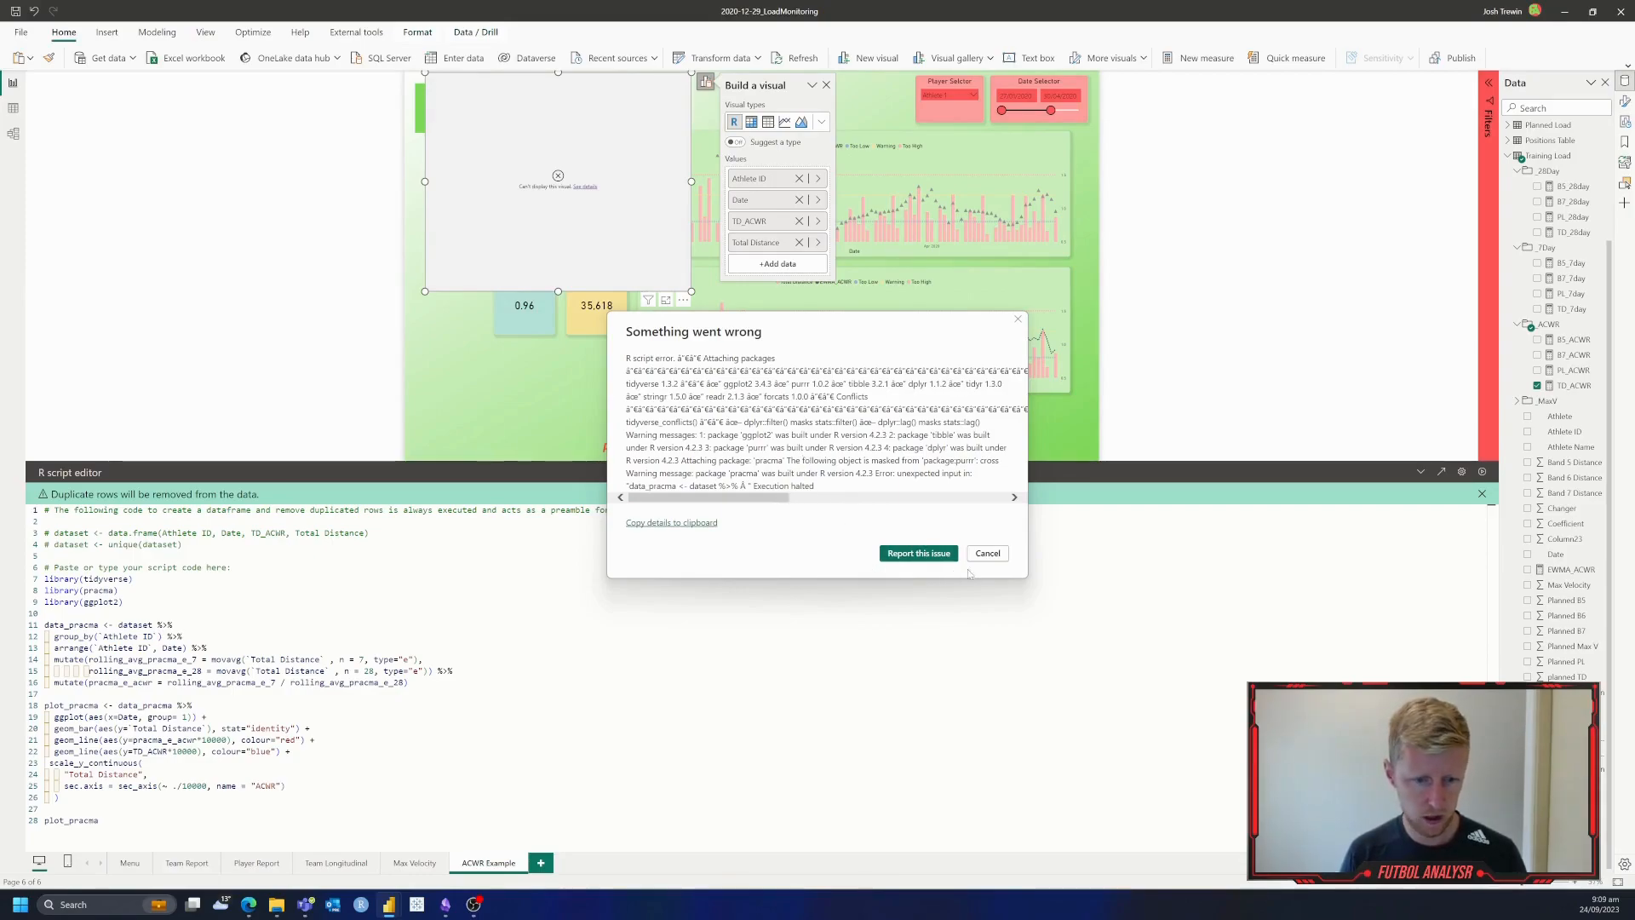
Step: Dismiss the 'Something went wrong' R script error dialog
left_click(986, 552)
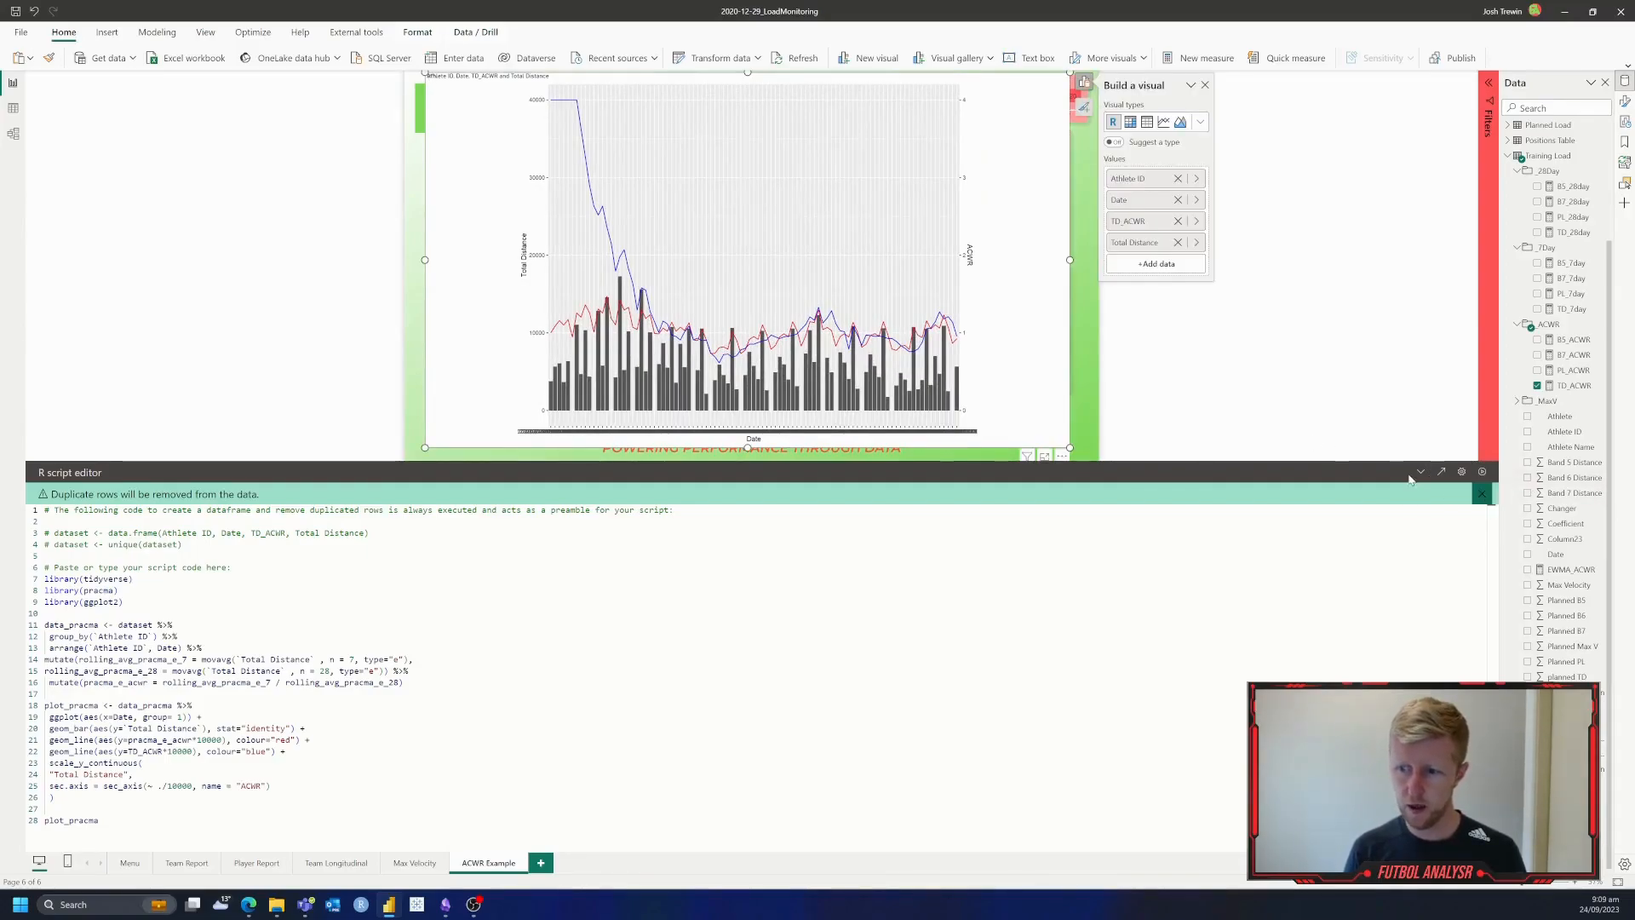
Step: Collapse the R script editor to reveal the Total Distance bars with red and blue ACWR lines
left_click(1420, 472)
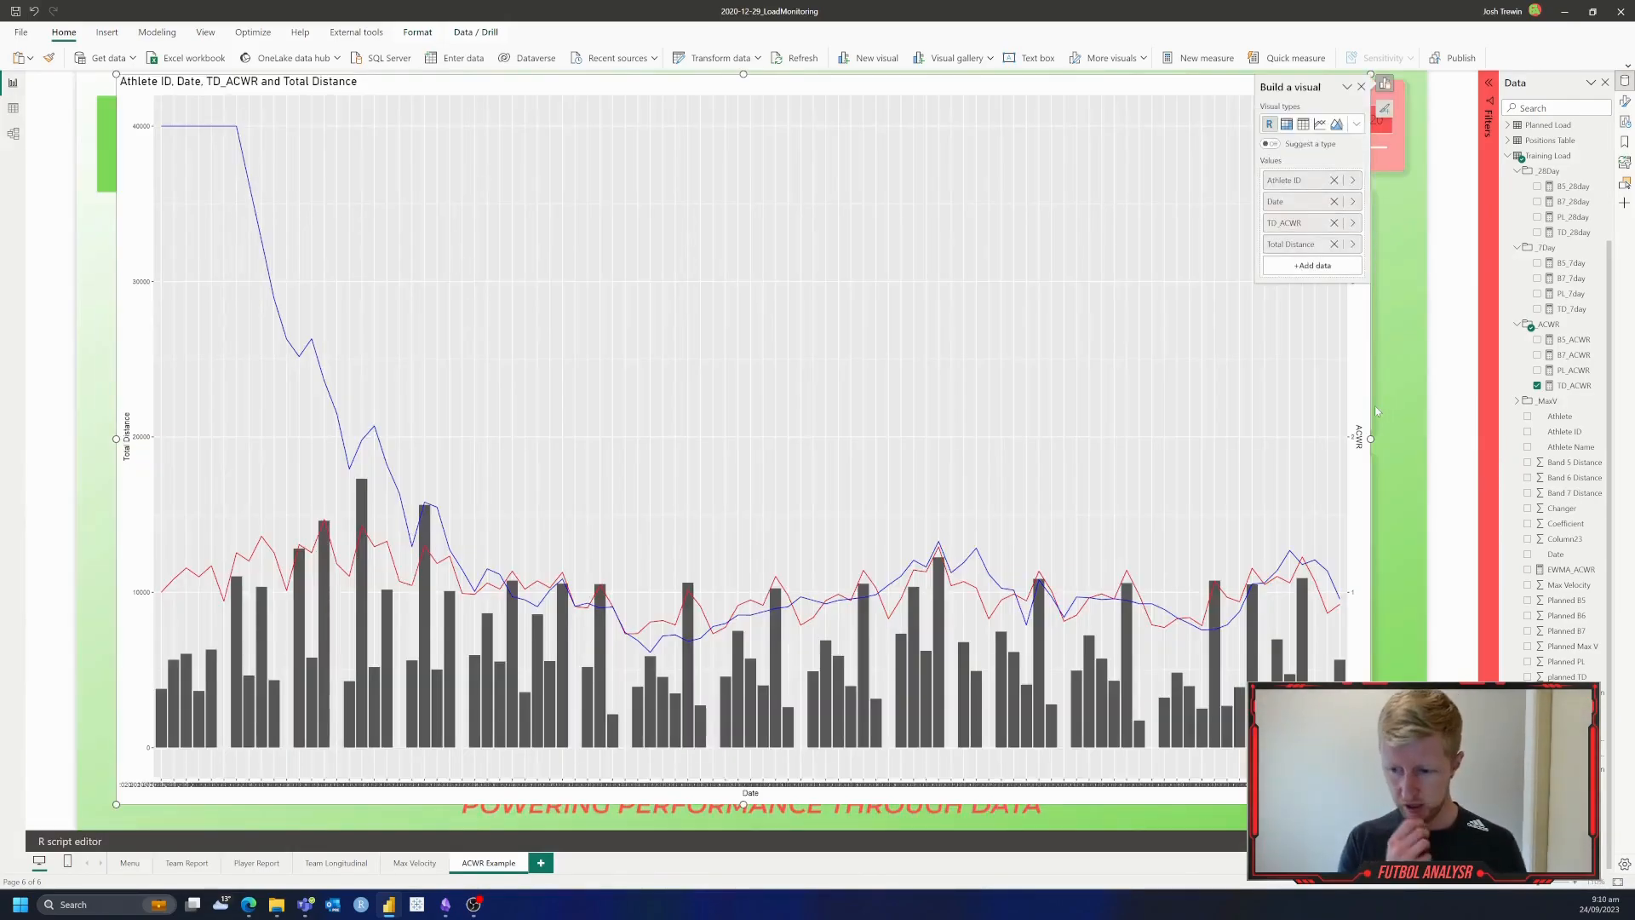
mouse_move(1144, 390)
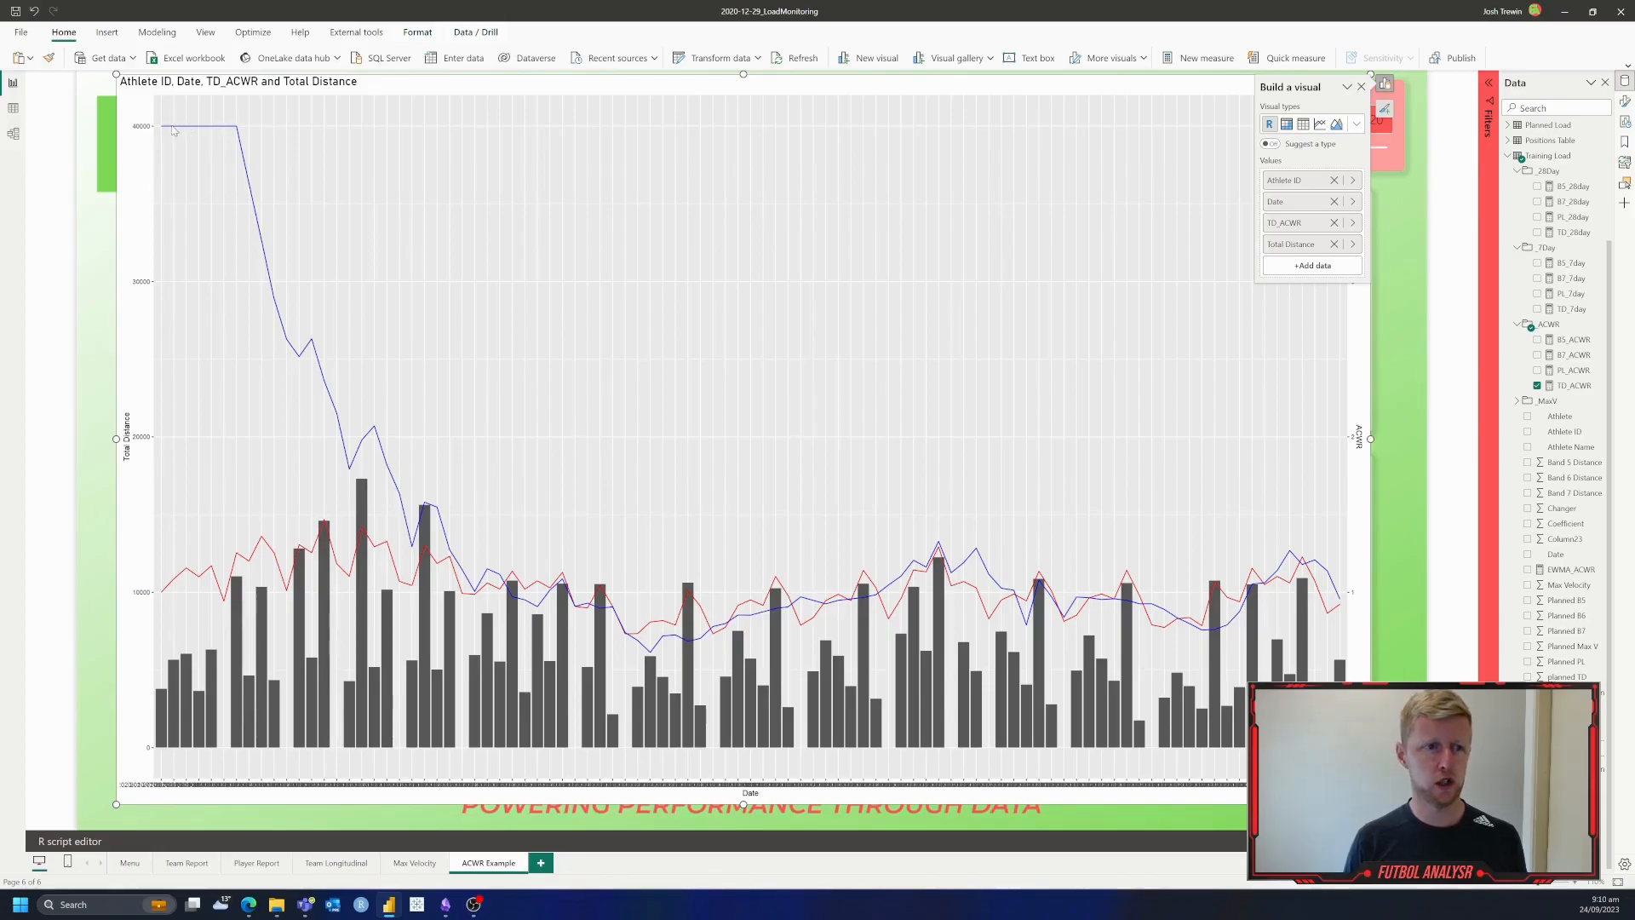
mouse_move(1217, 274)
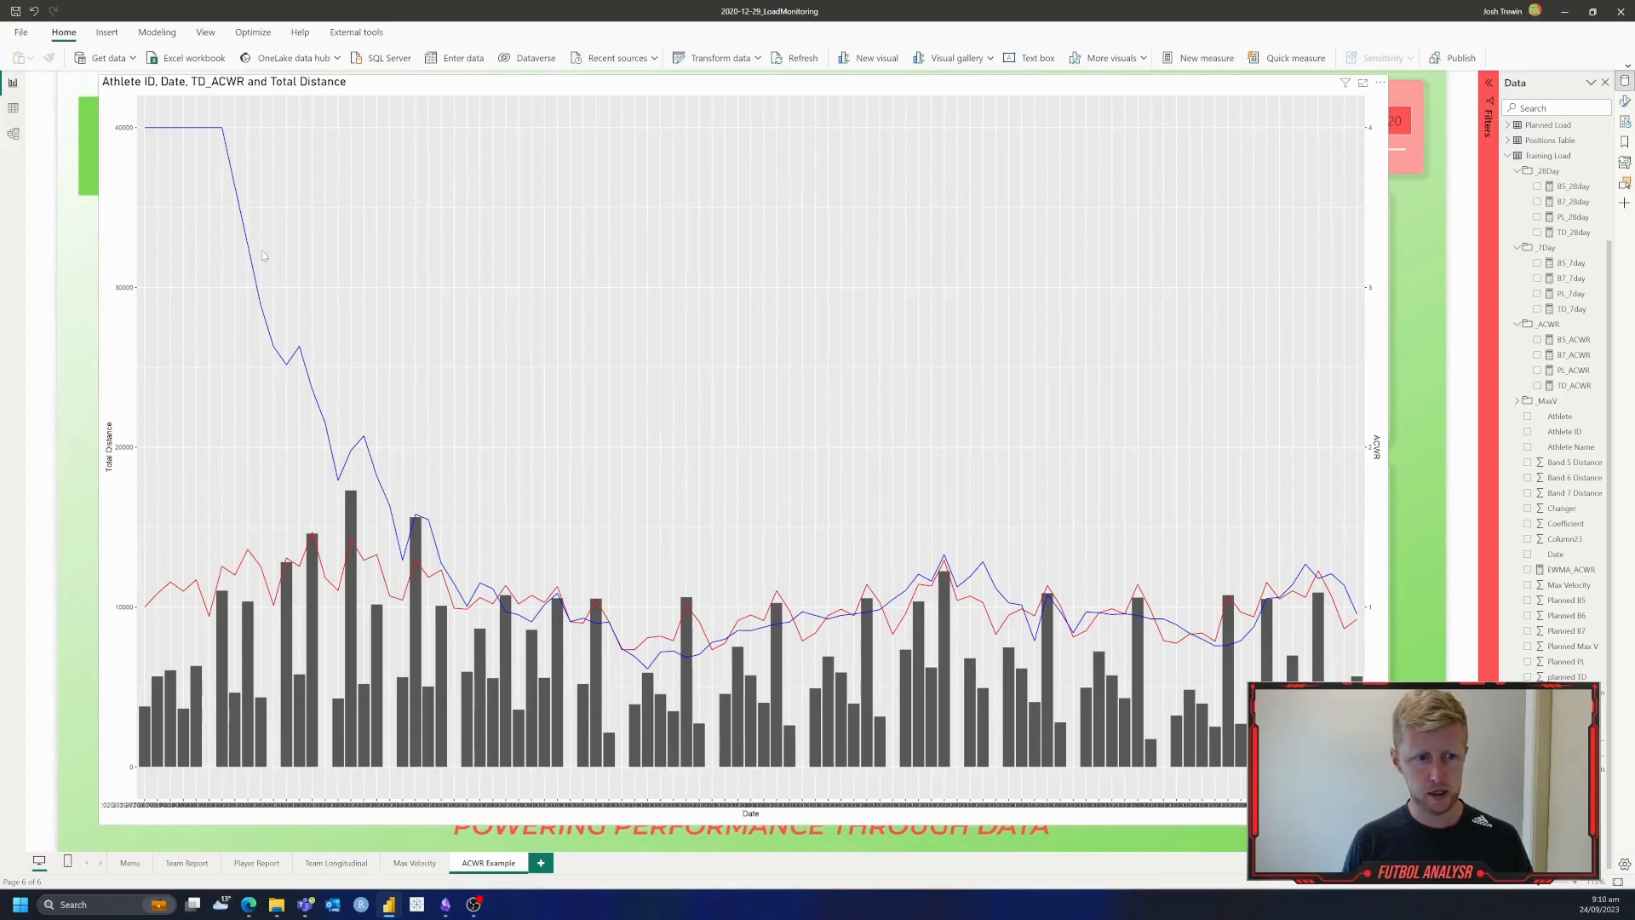
mouse_move(151, 617)
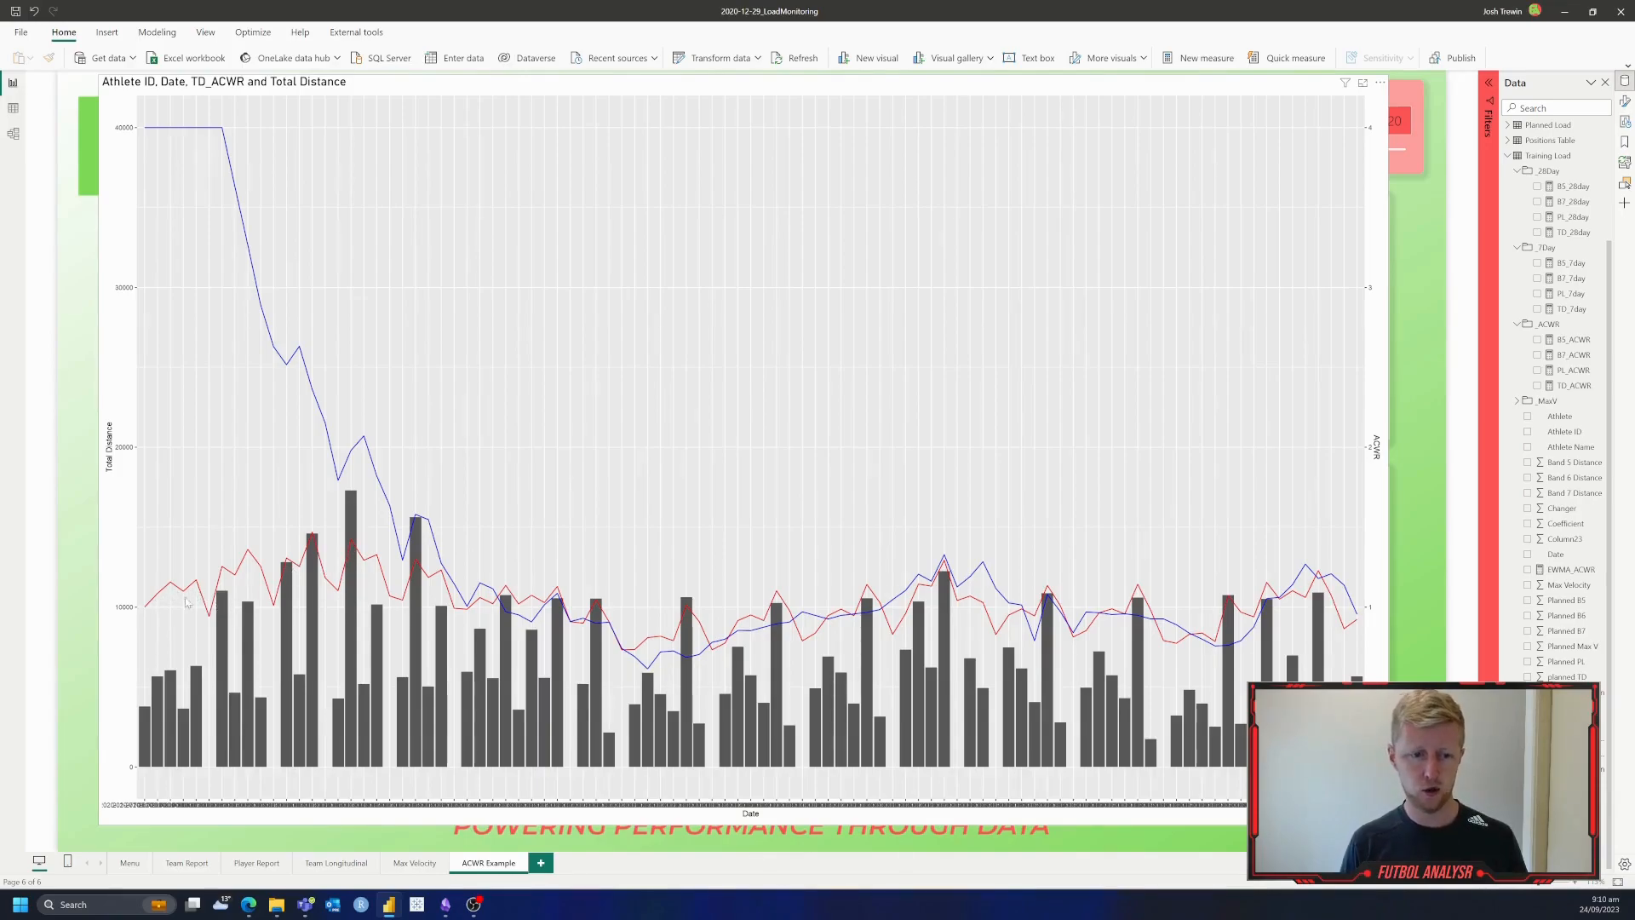
mouse_move(344, 538)
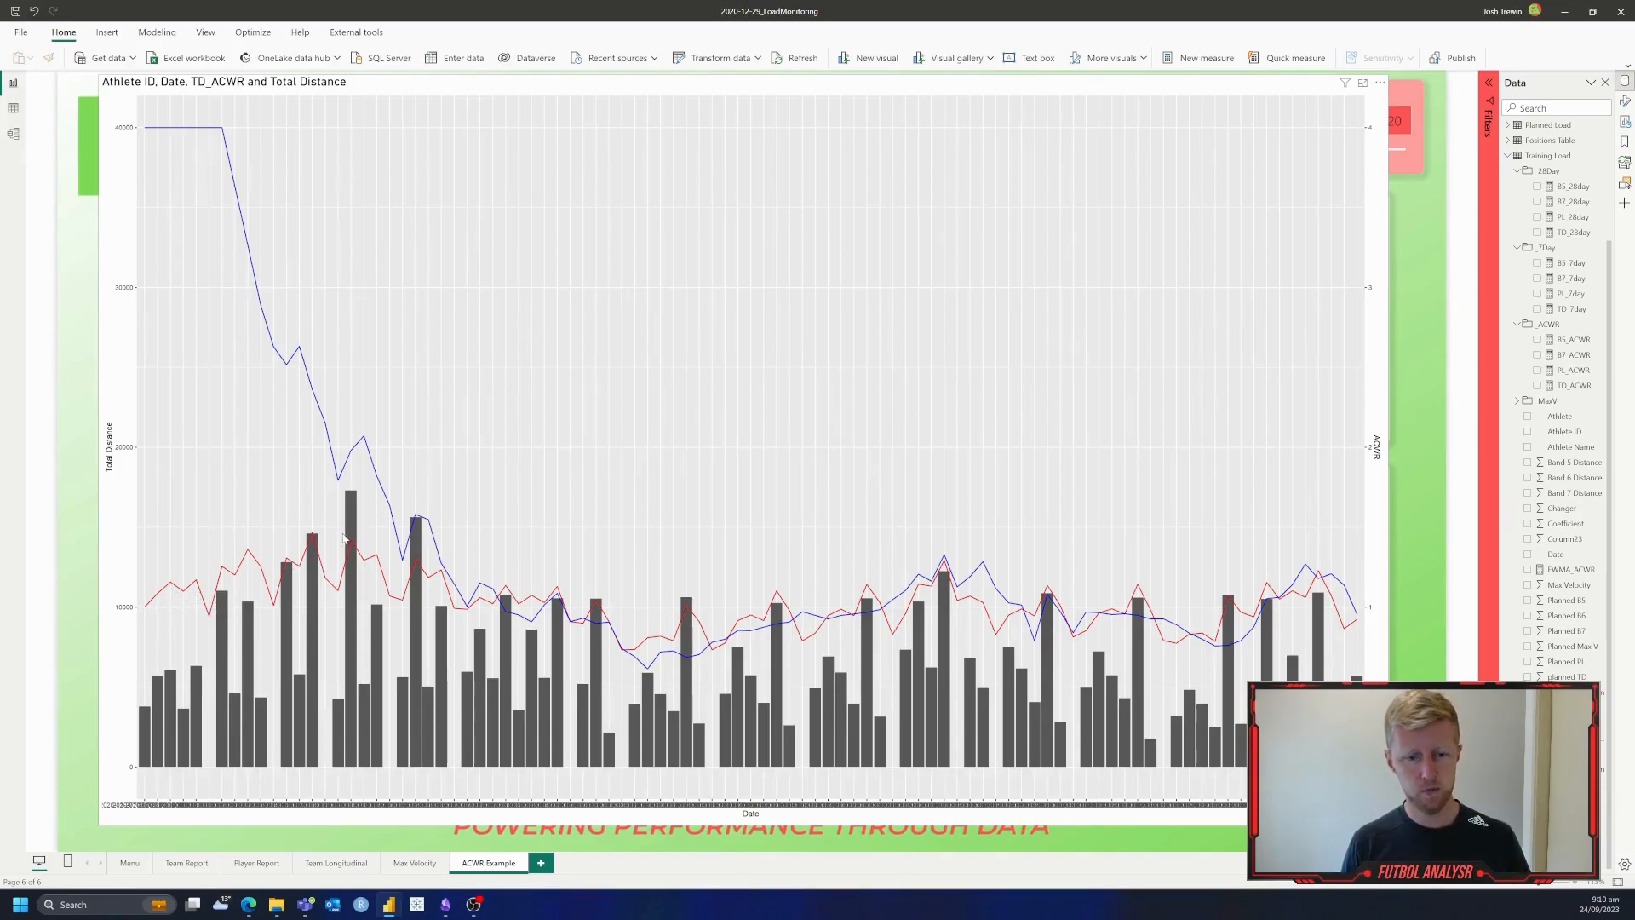
mouse_move(216, 567)
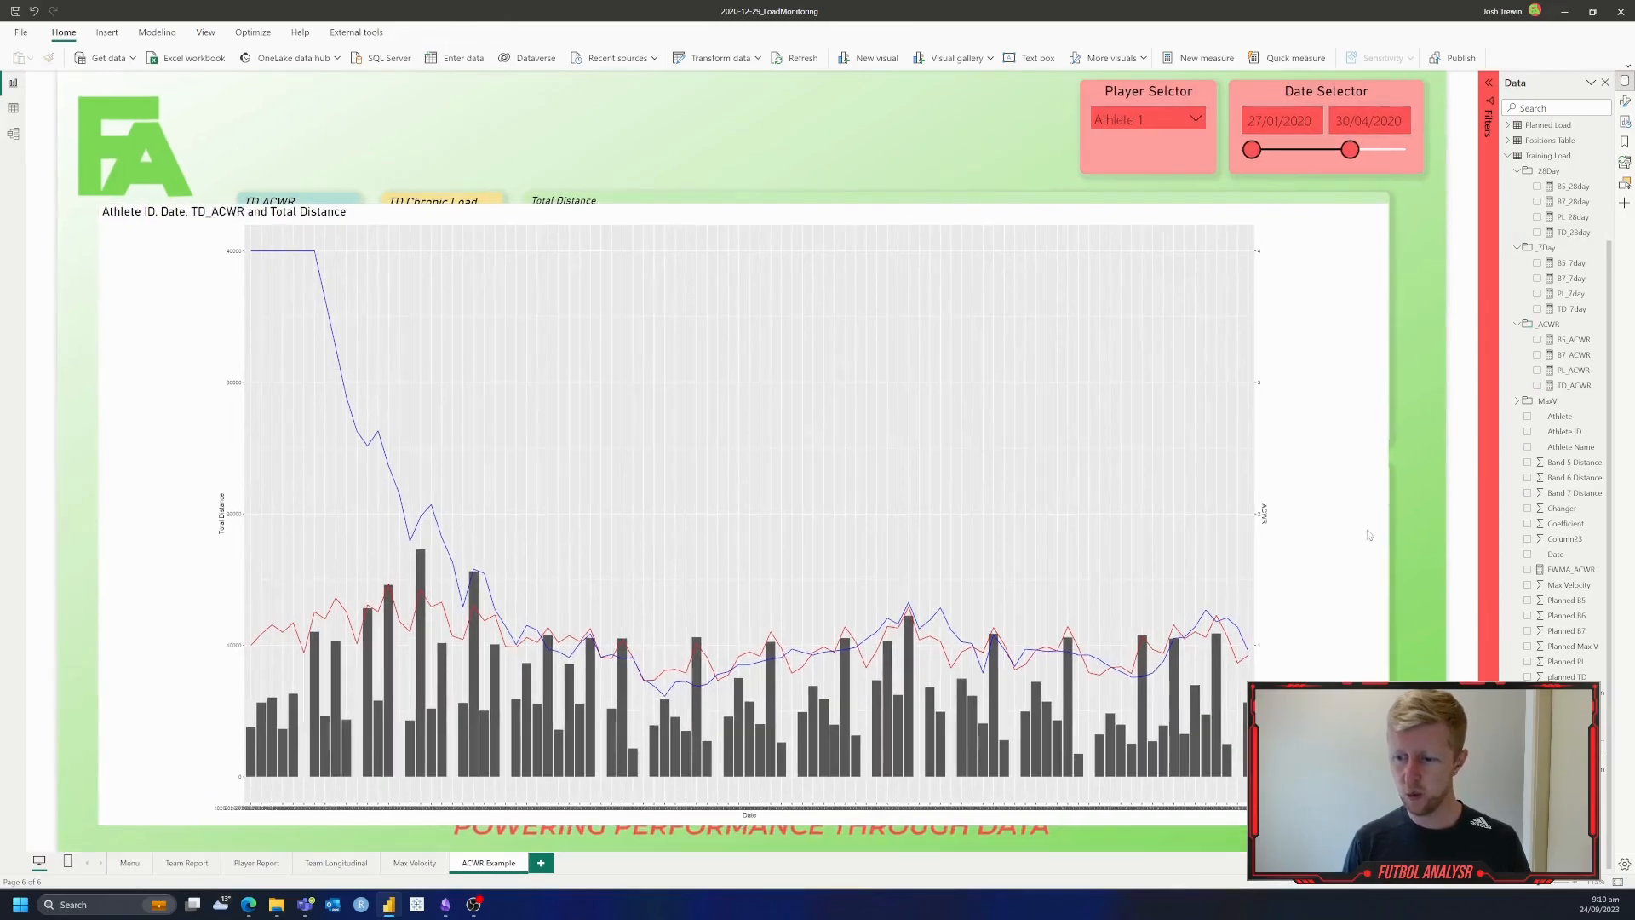
Step: Filter the Player Selector slicer to Athlete 2, then to Athlete 3, watching the R chart redraw
left_click(731, 511)
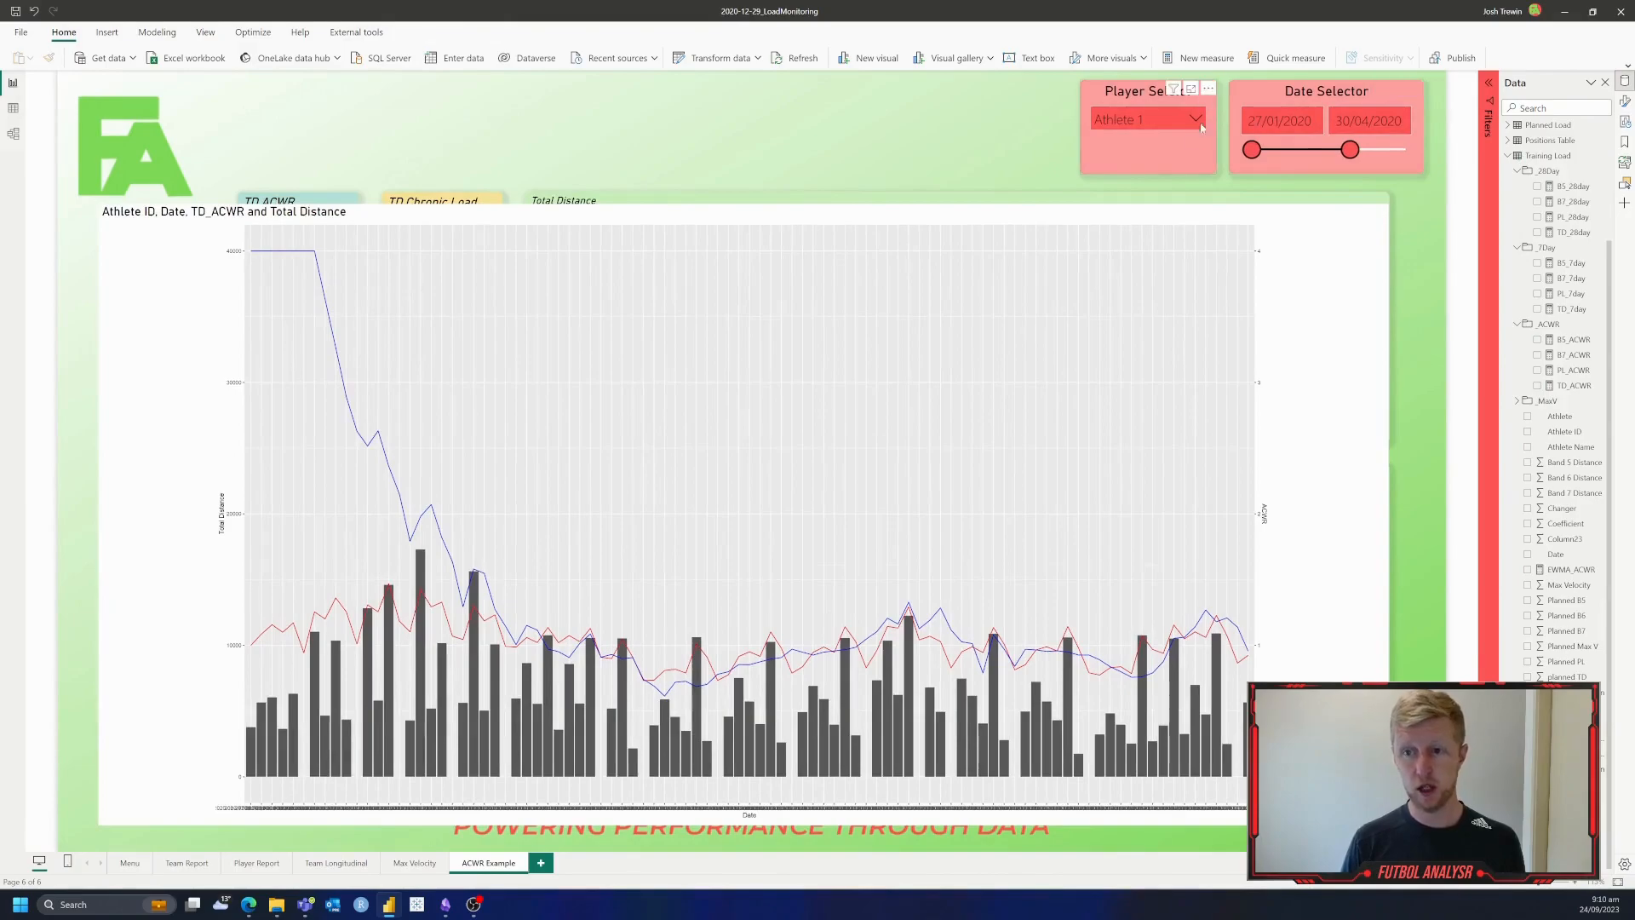
left_click(1196, 119)
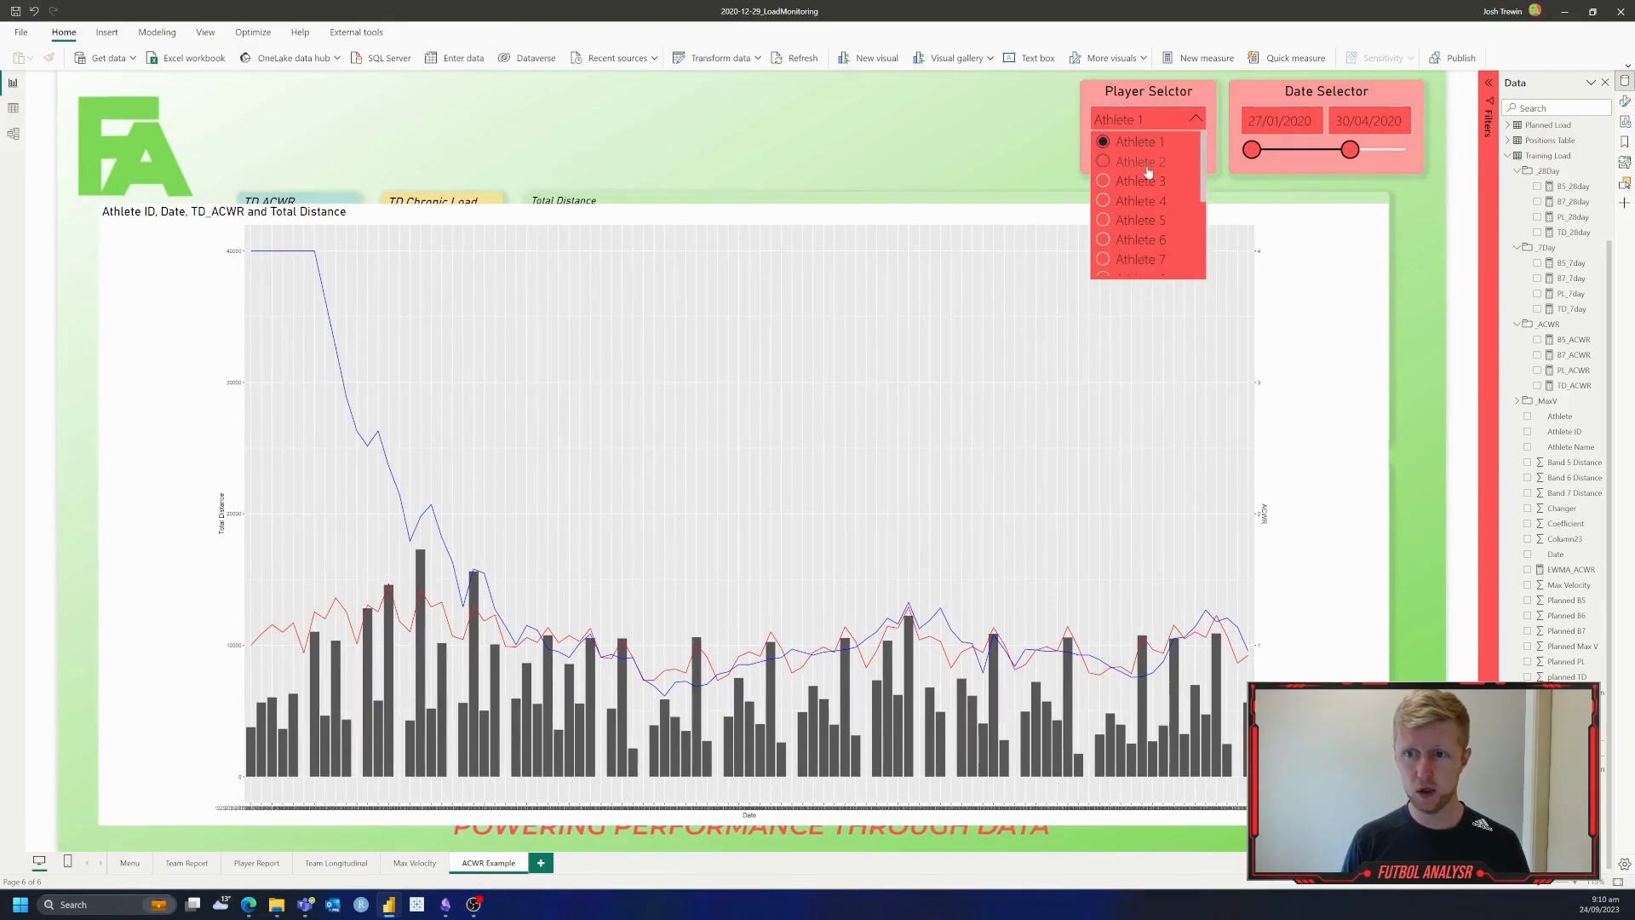
left_click(1139, 160)
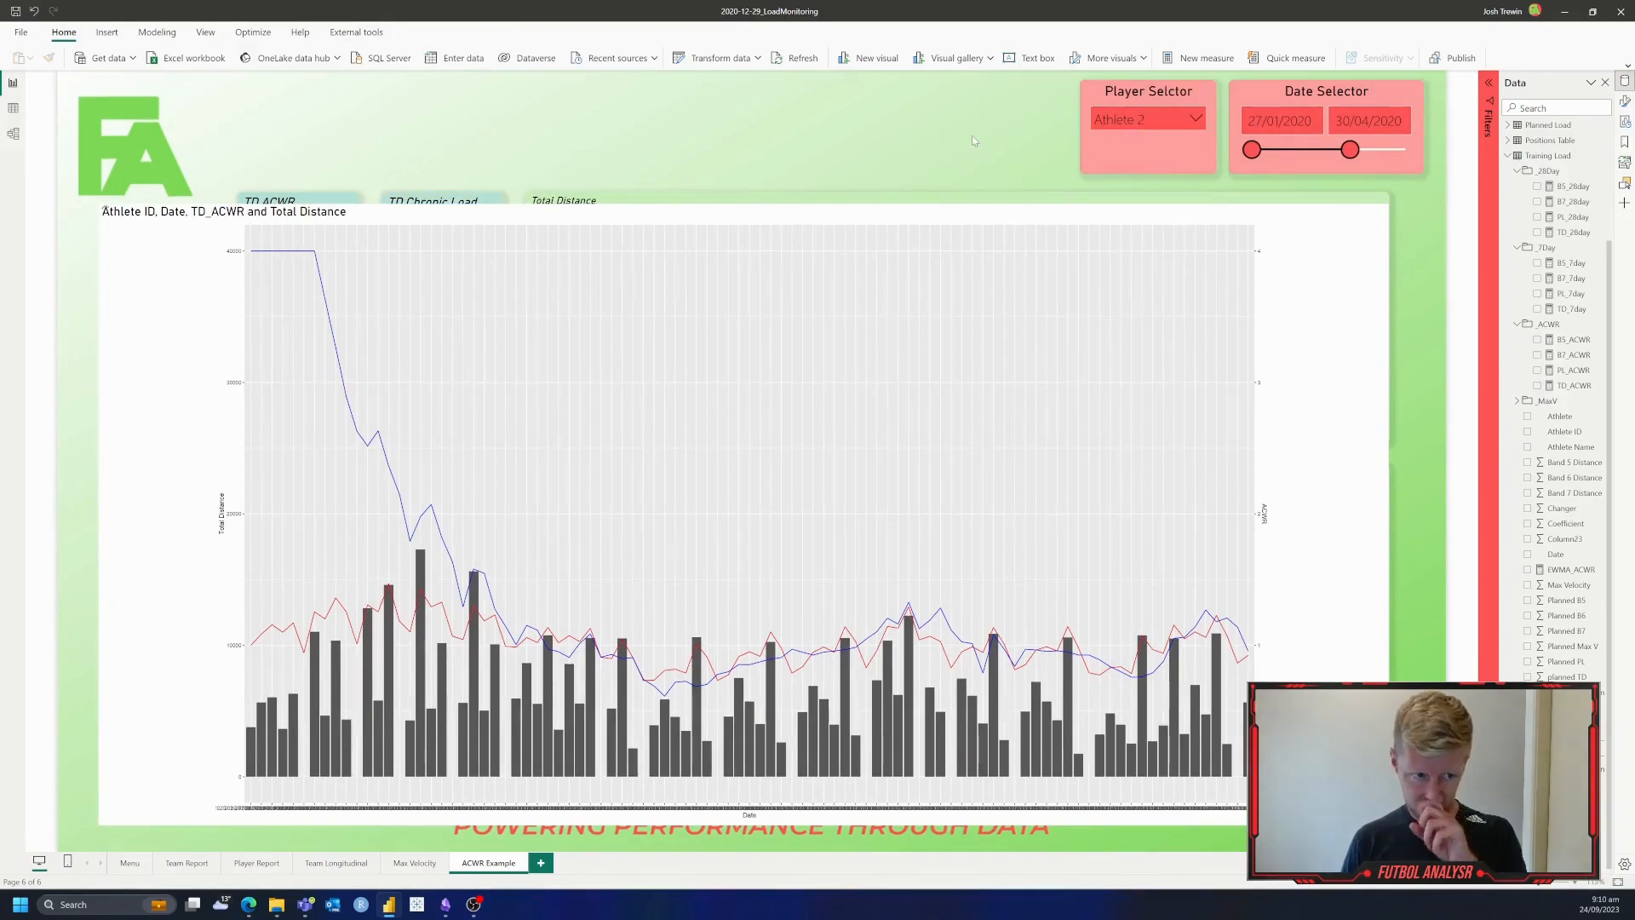
mouse_move(904, 122)
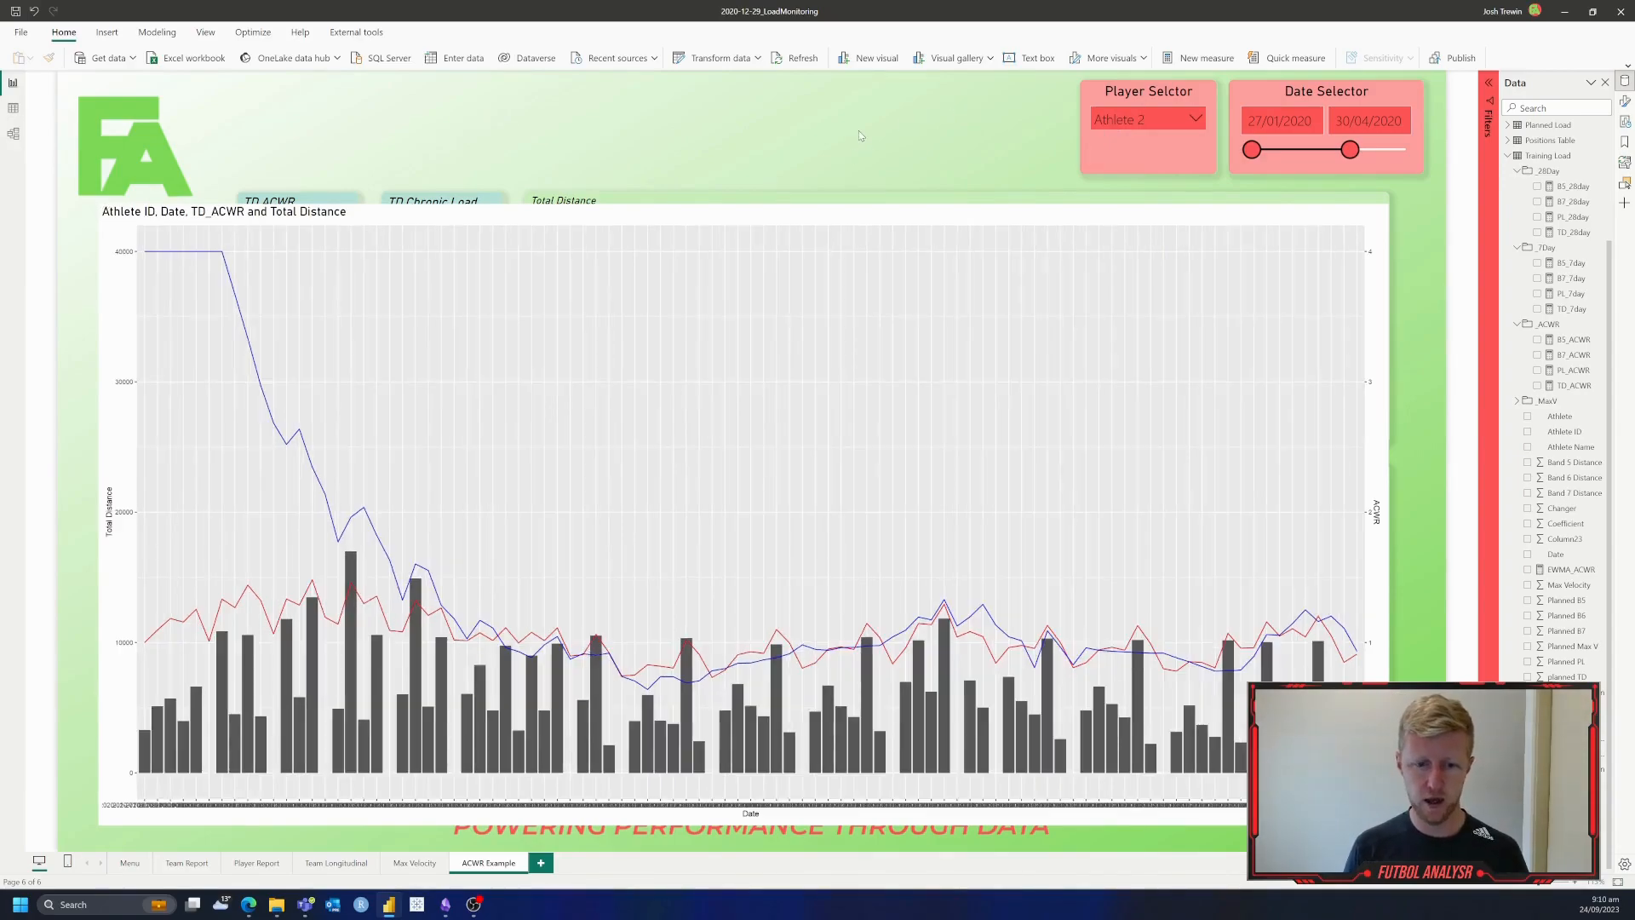
left_click(1146, 117)
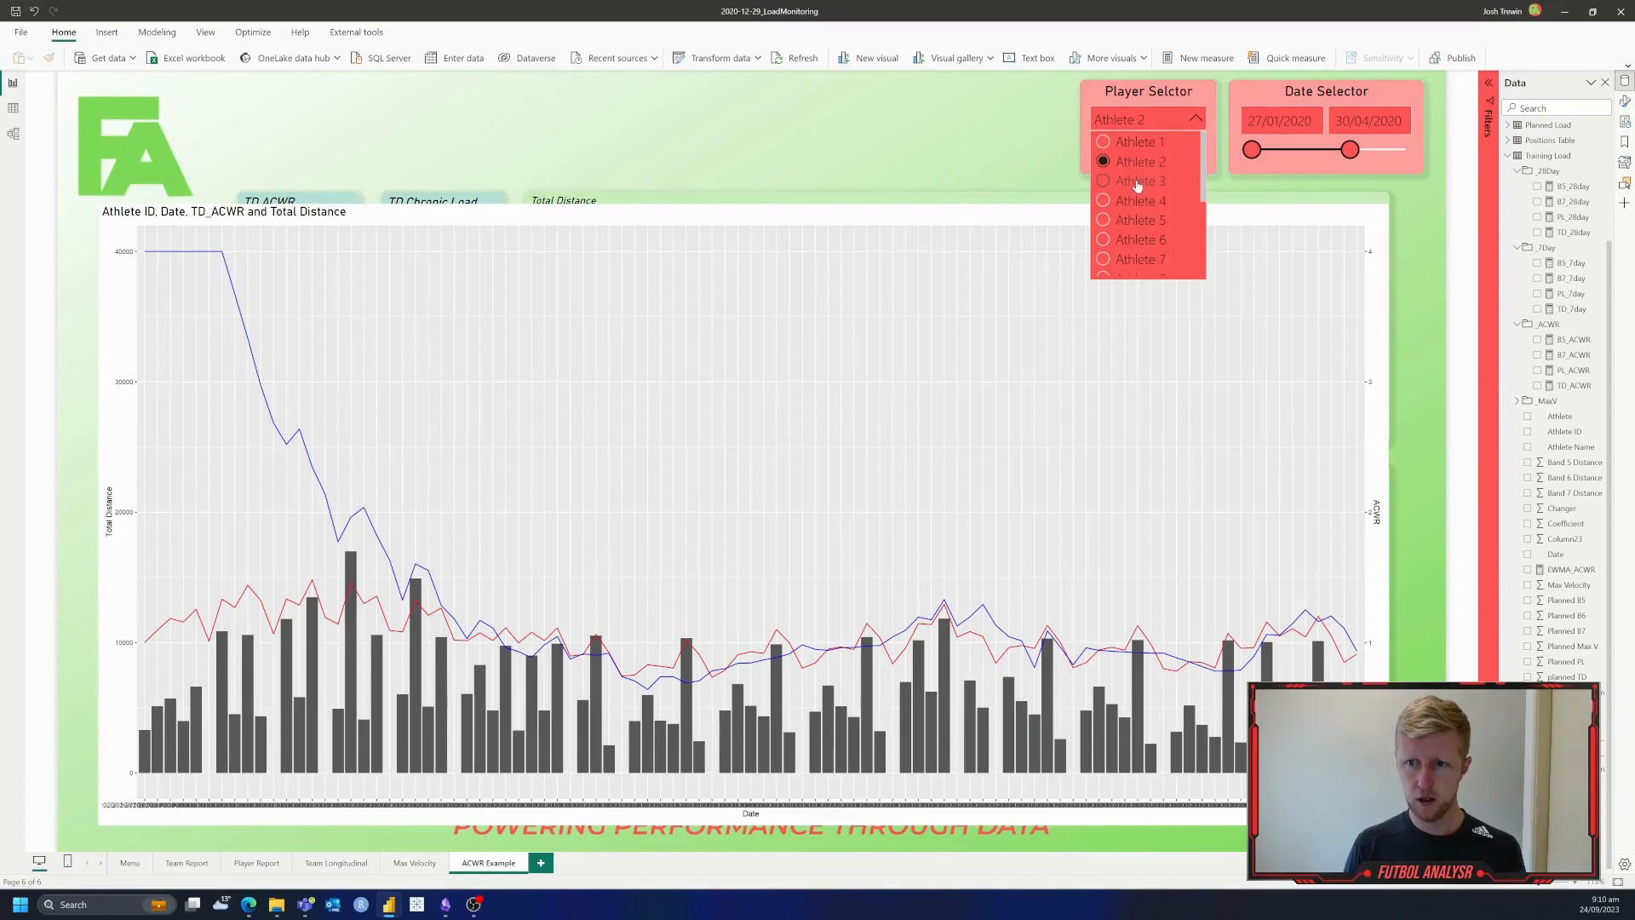
left_click(1140, 180)
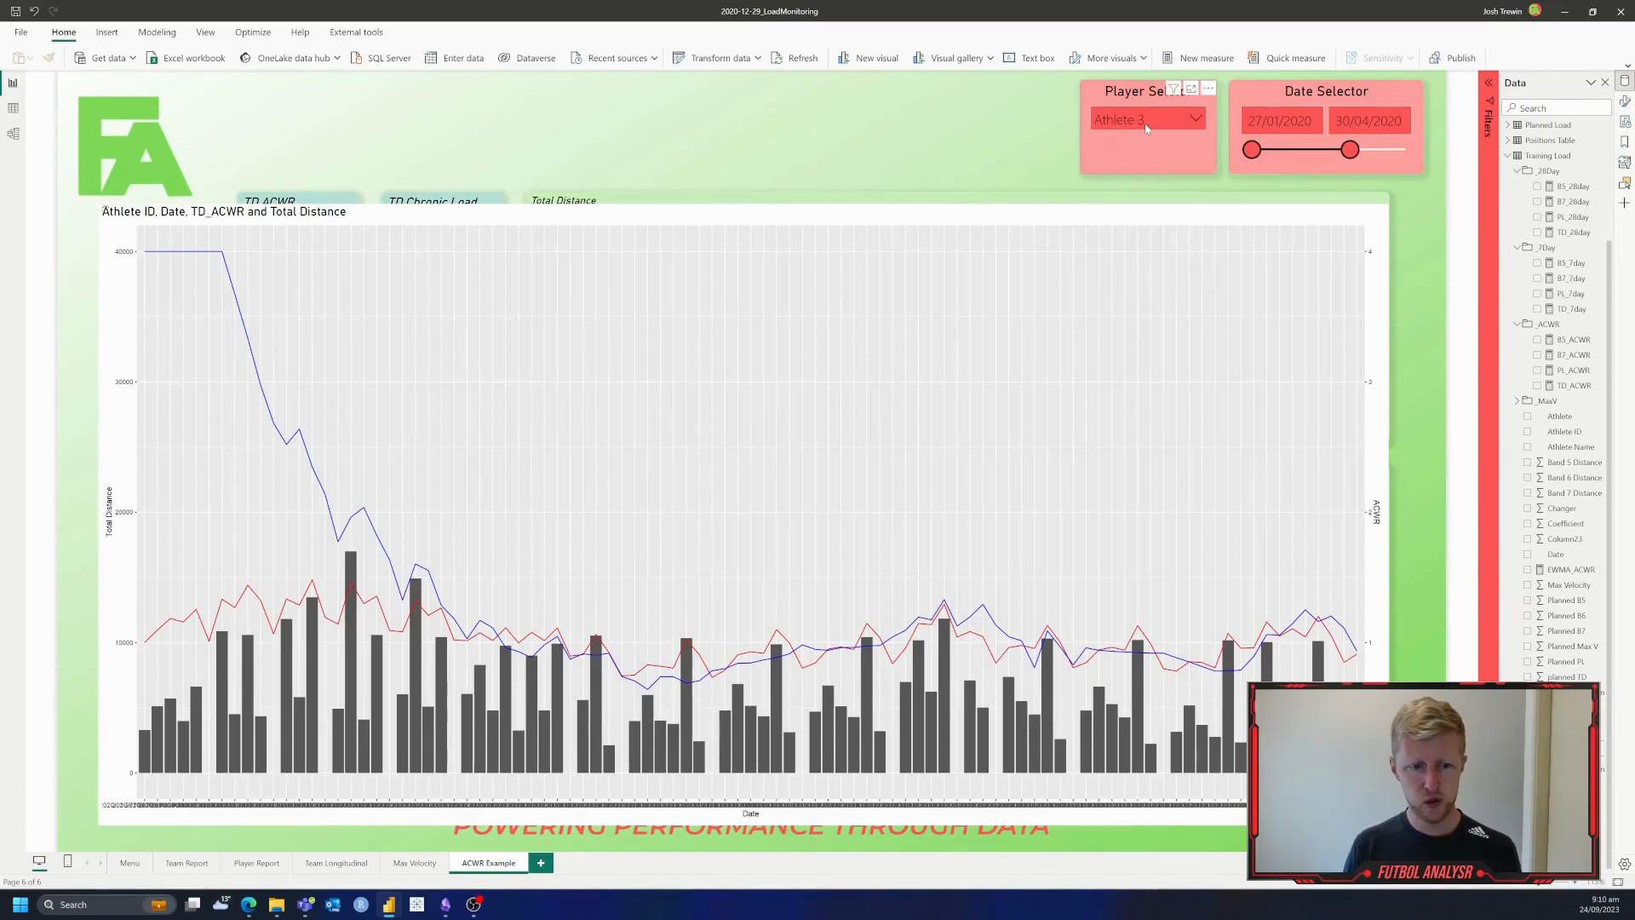